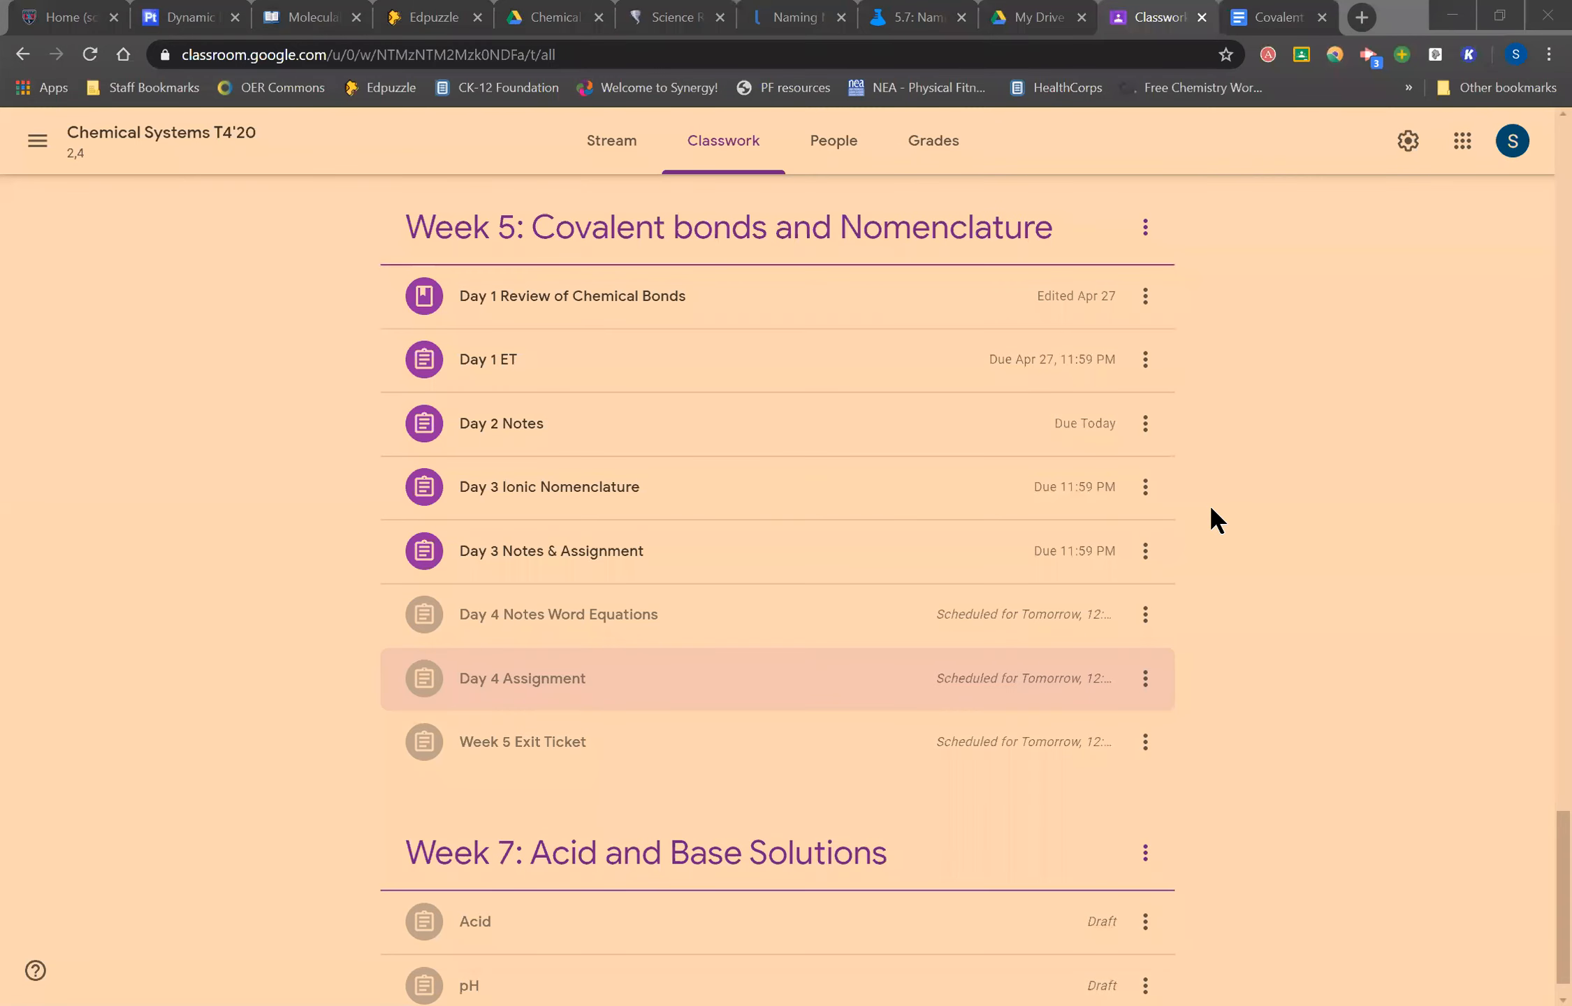
pyautogui.moveTo(742, 591)
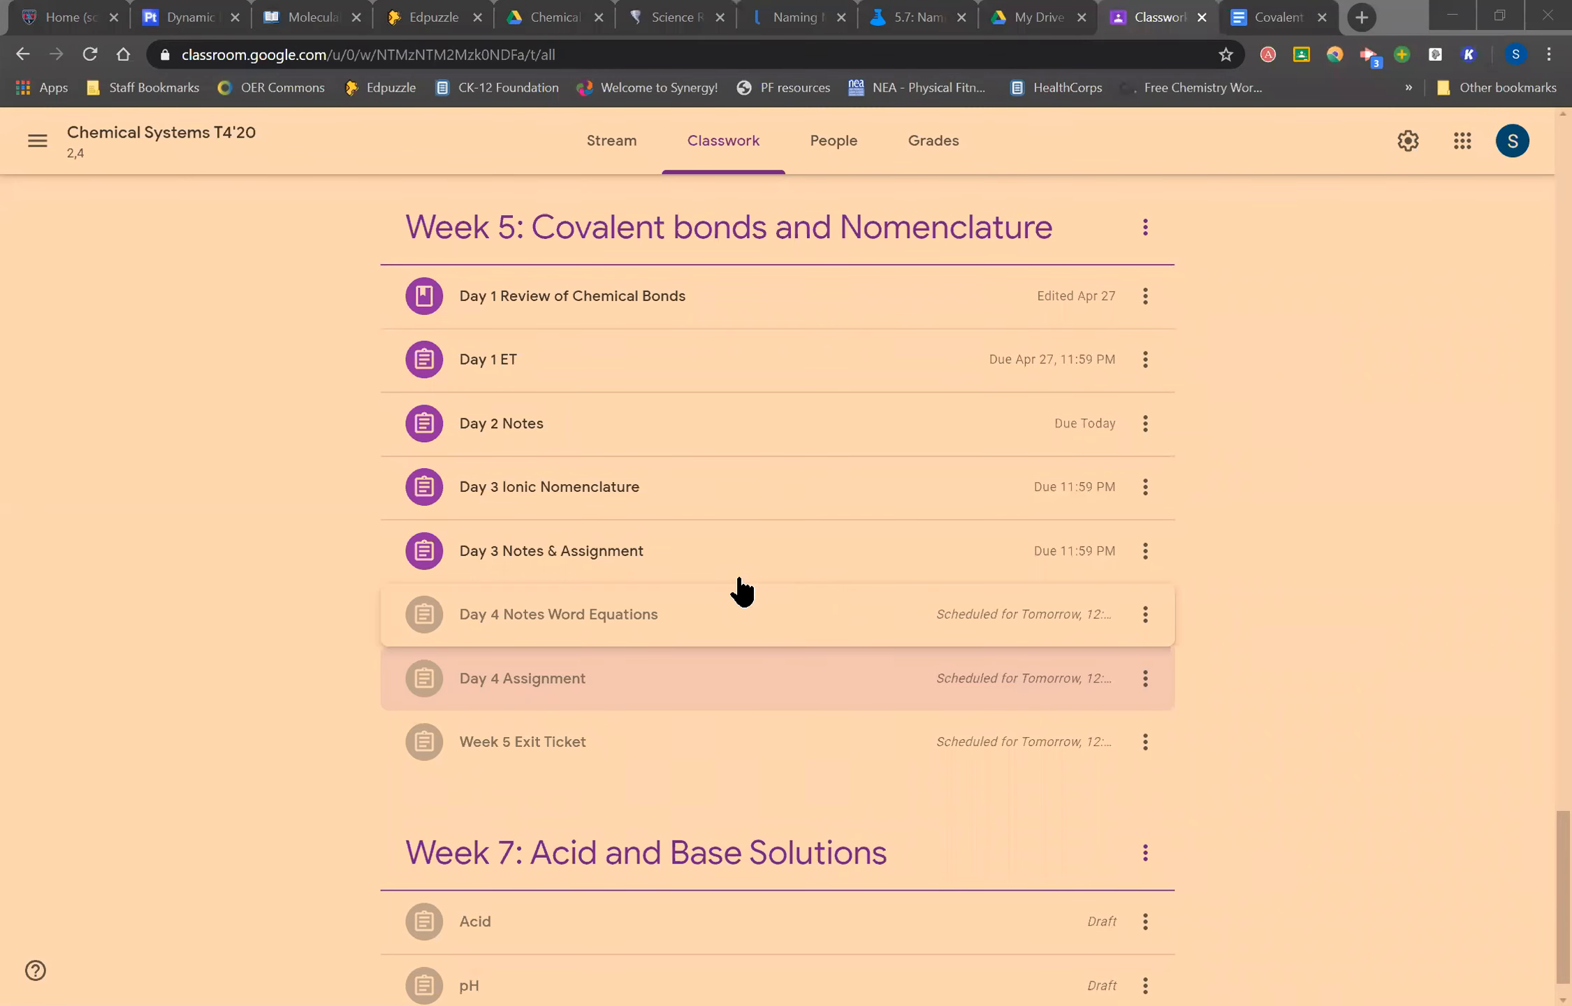
pyautogui.moveTo(518, 672)
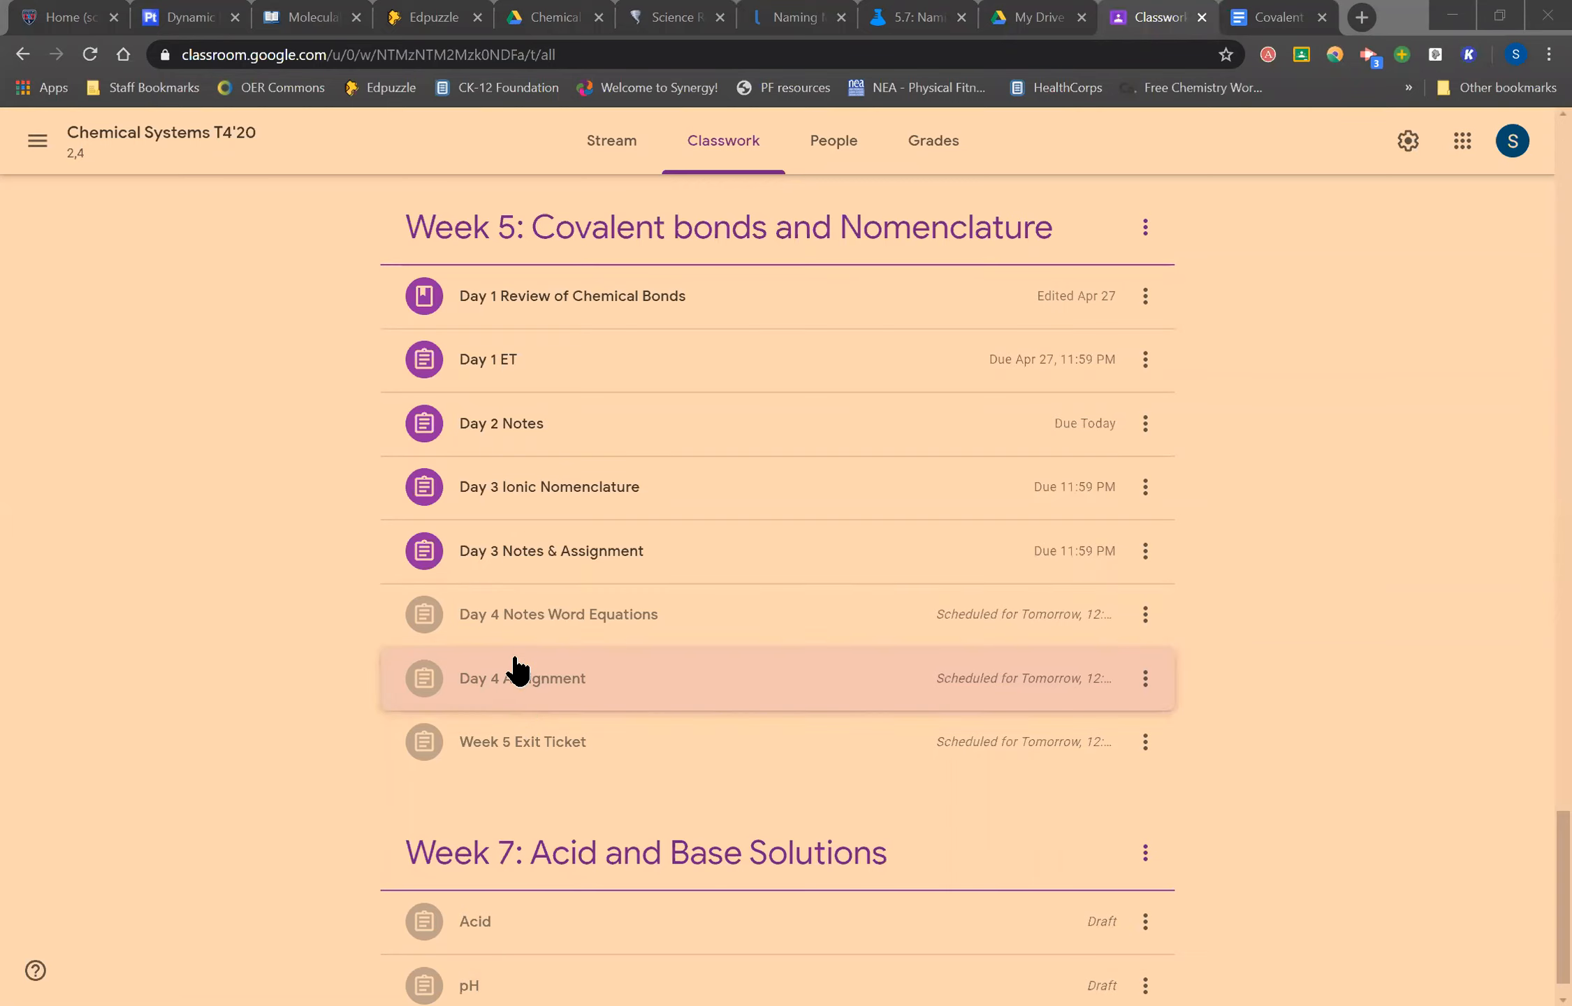
pyautogui.moveTo(566, 639)
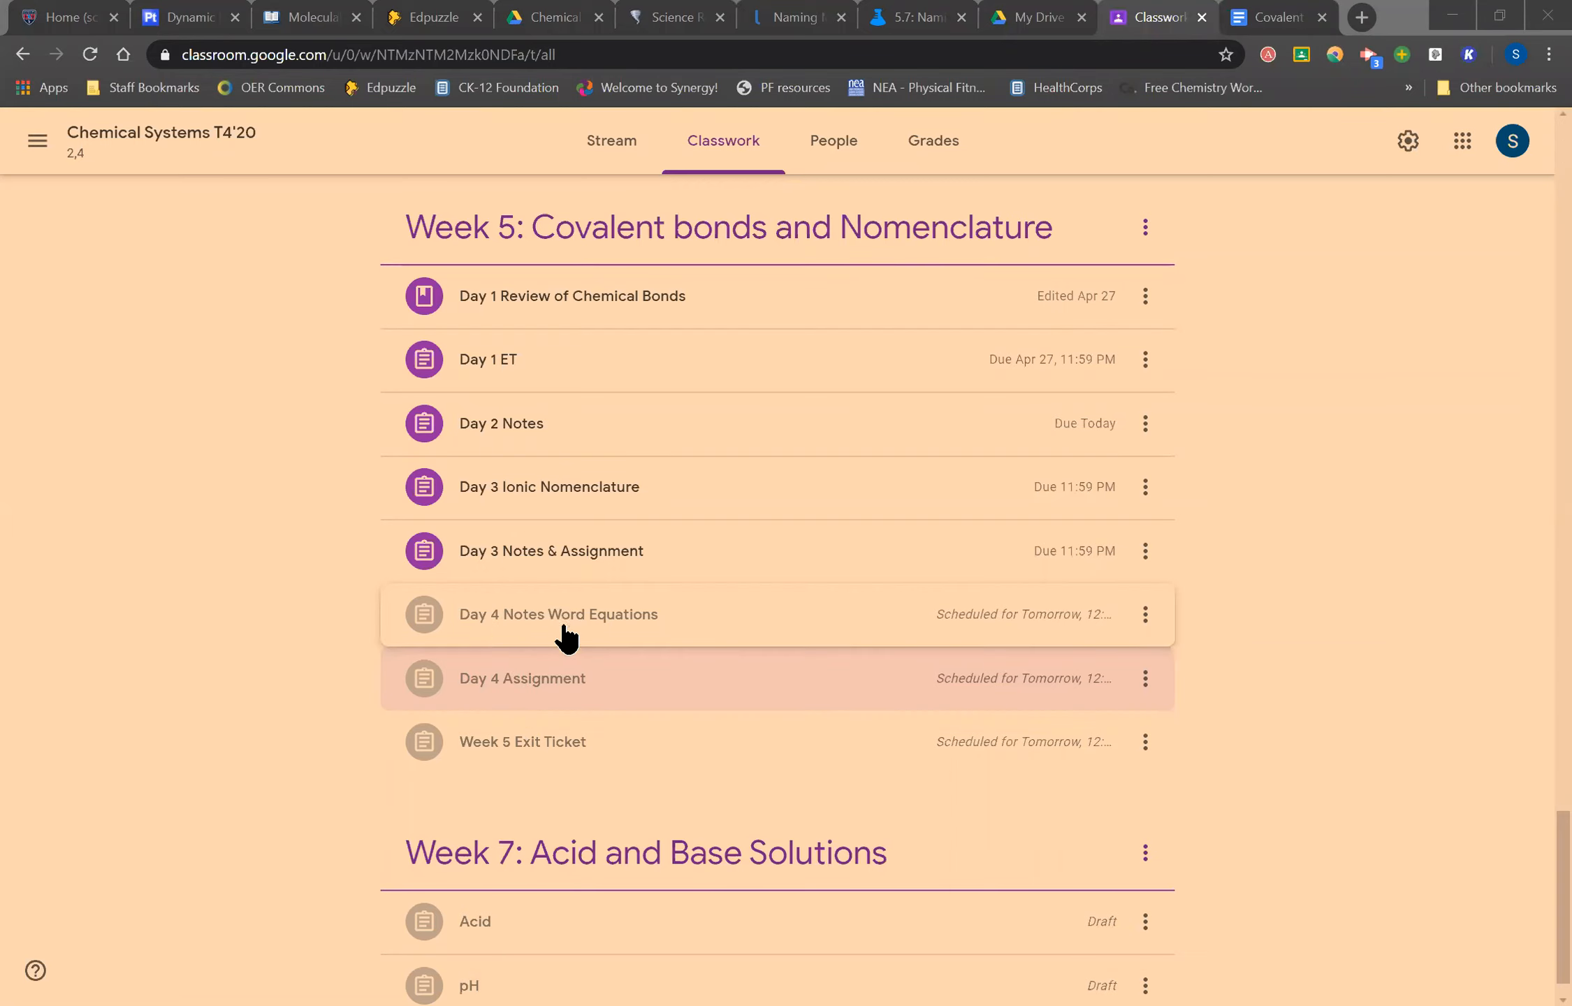
# - Expand the Day 4 Notes Word Equations assignment in the Classwork list
pyautogui.click(558, 614)
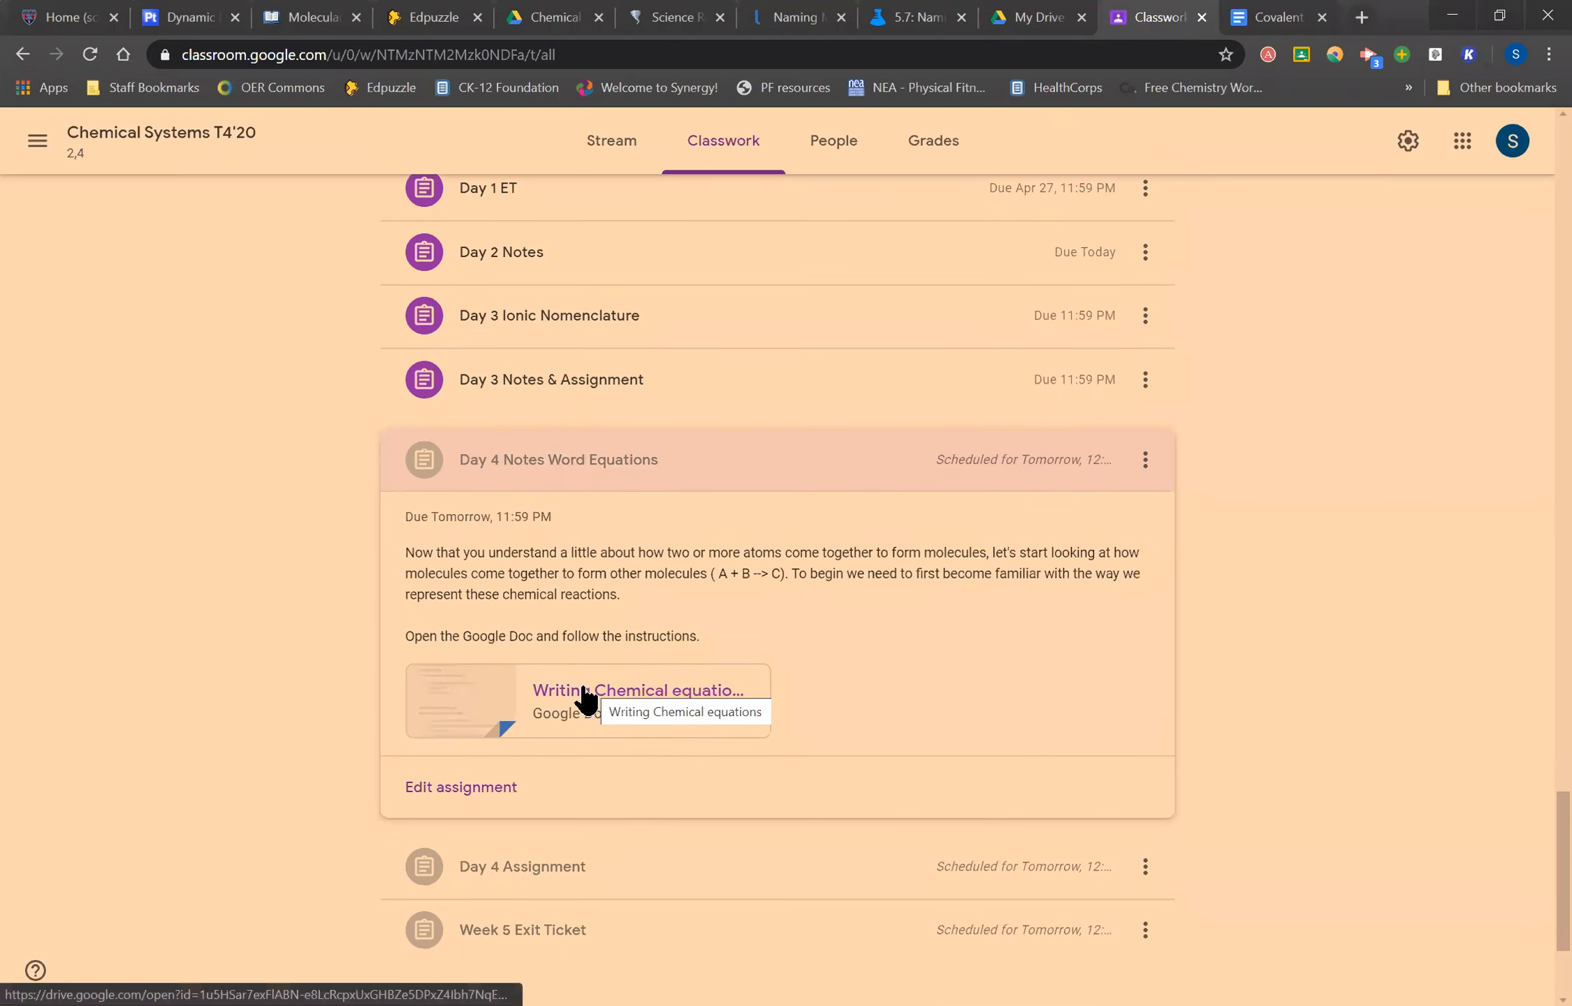
# - Open the Writing Chemical equations document and scroll through its review questions
pyautogui.click(638, 690)
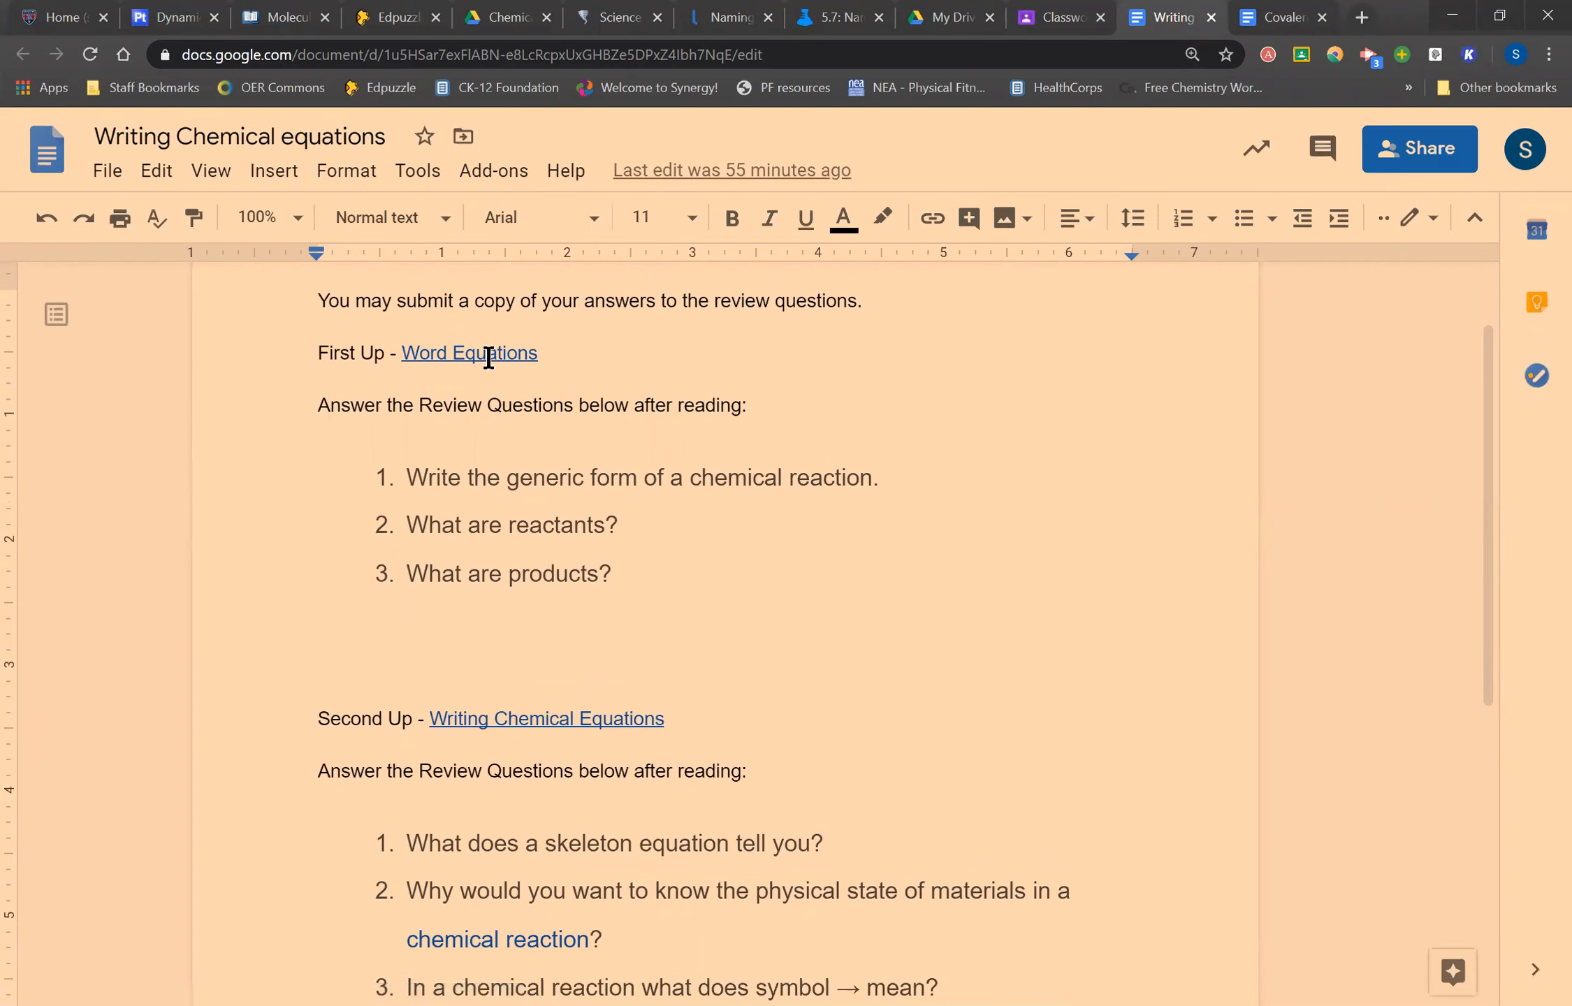
pyautogui.moveTo(563, 355)
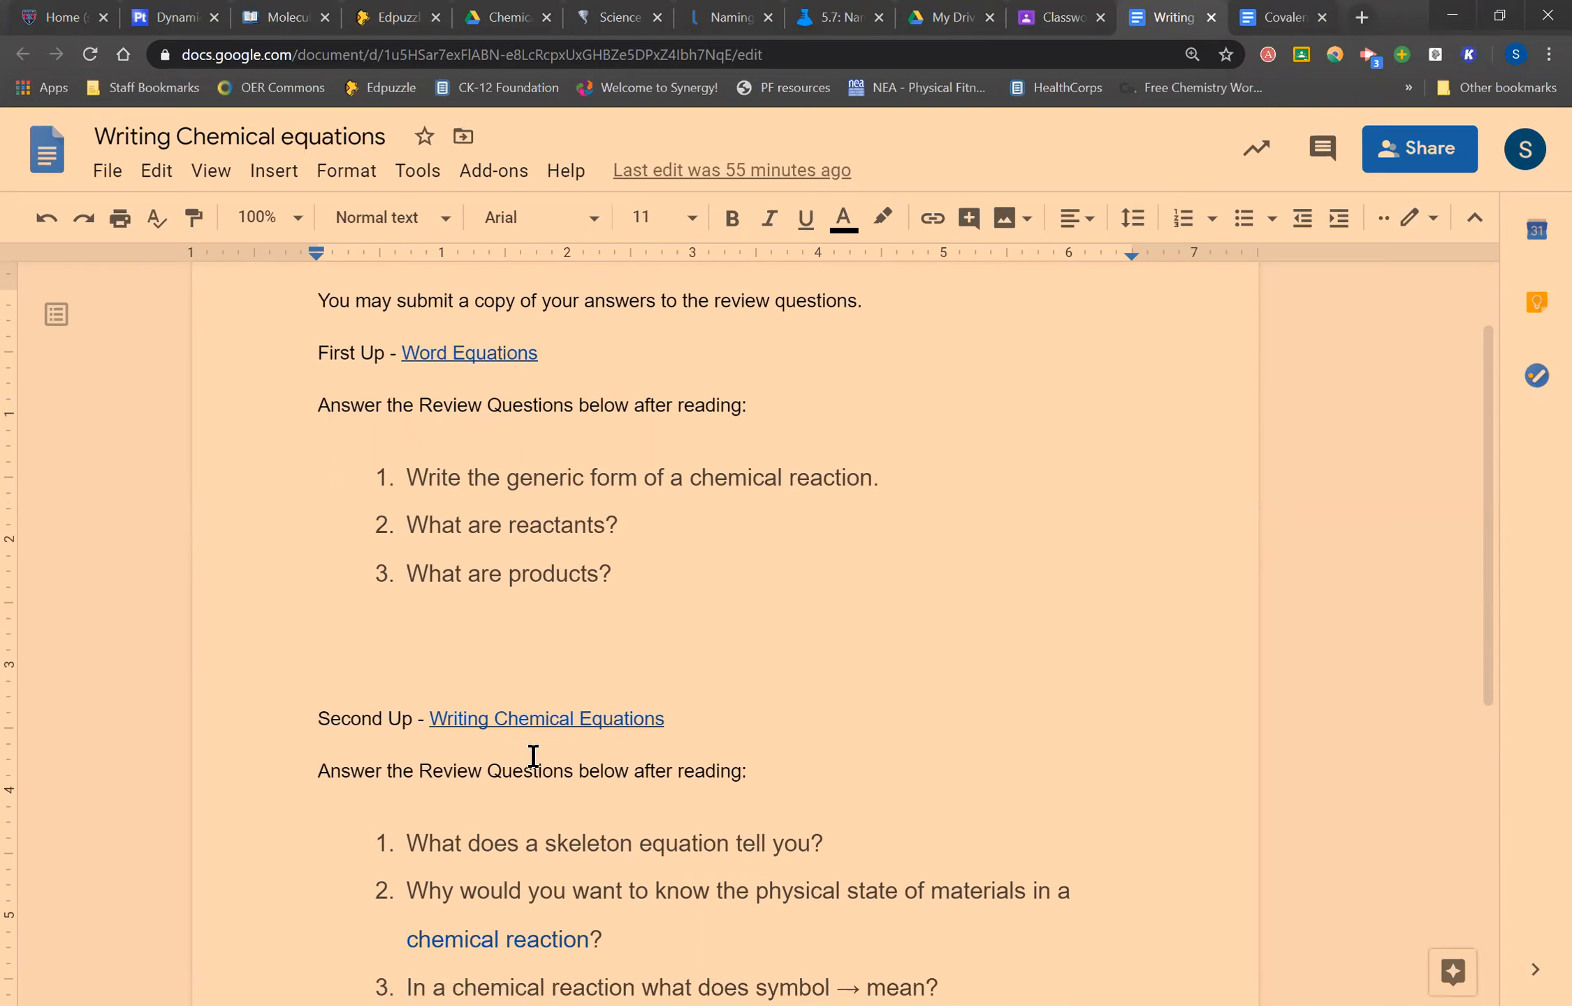
pyautogui.moveTo(523, 572)
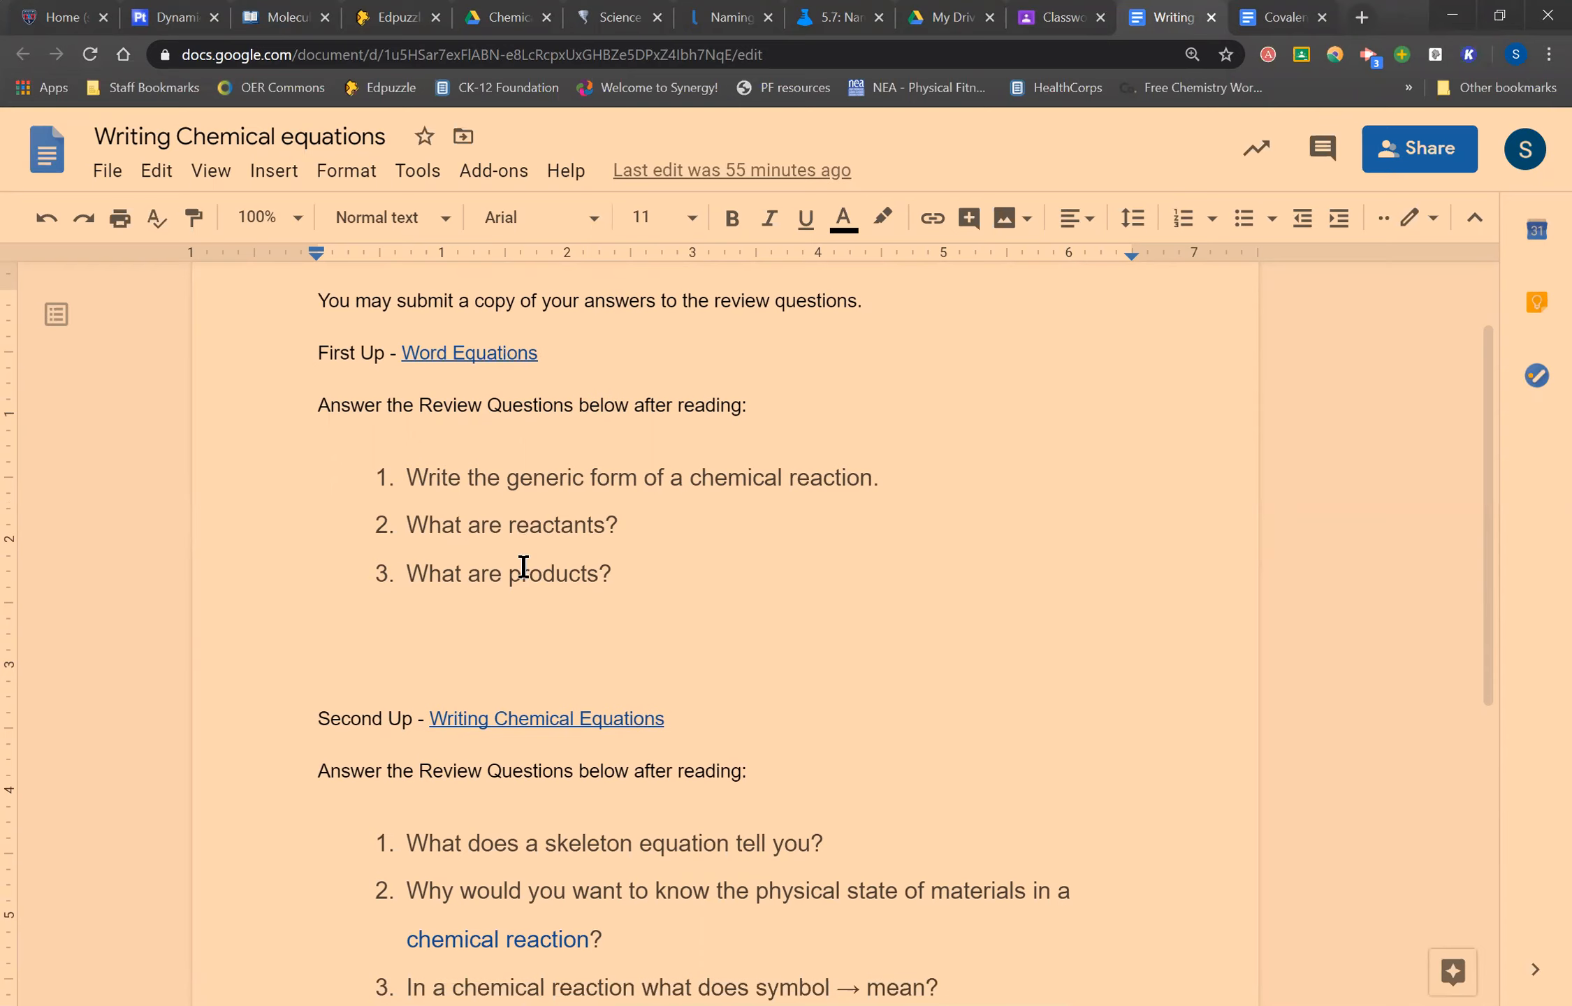
pyautogui.scroll(-3)
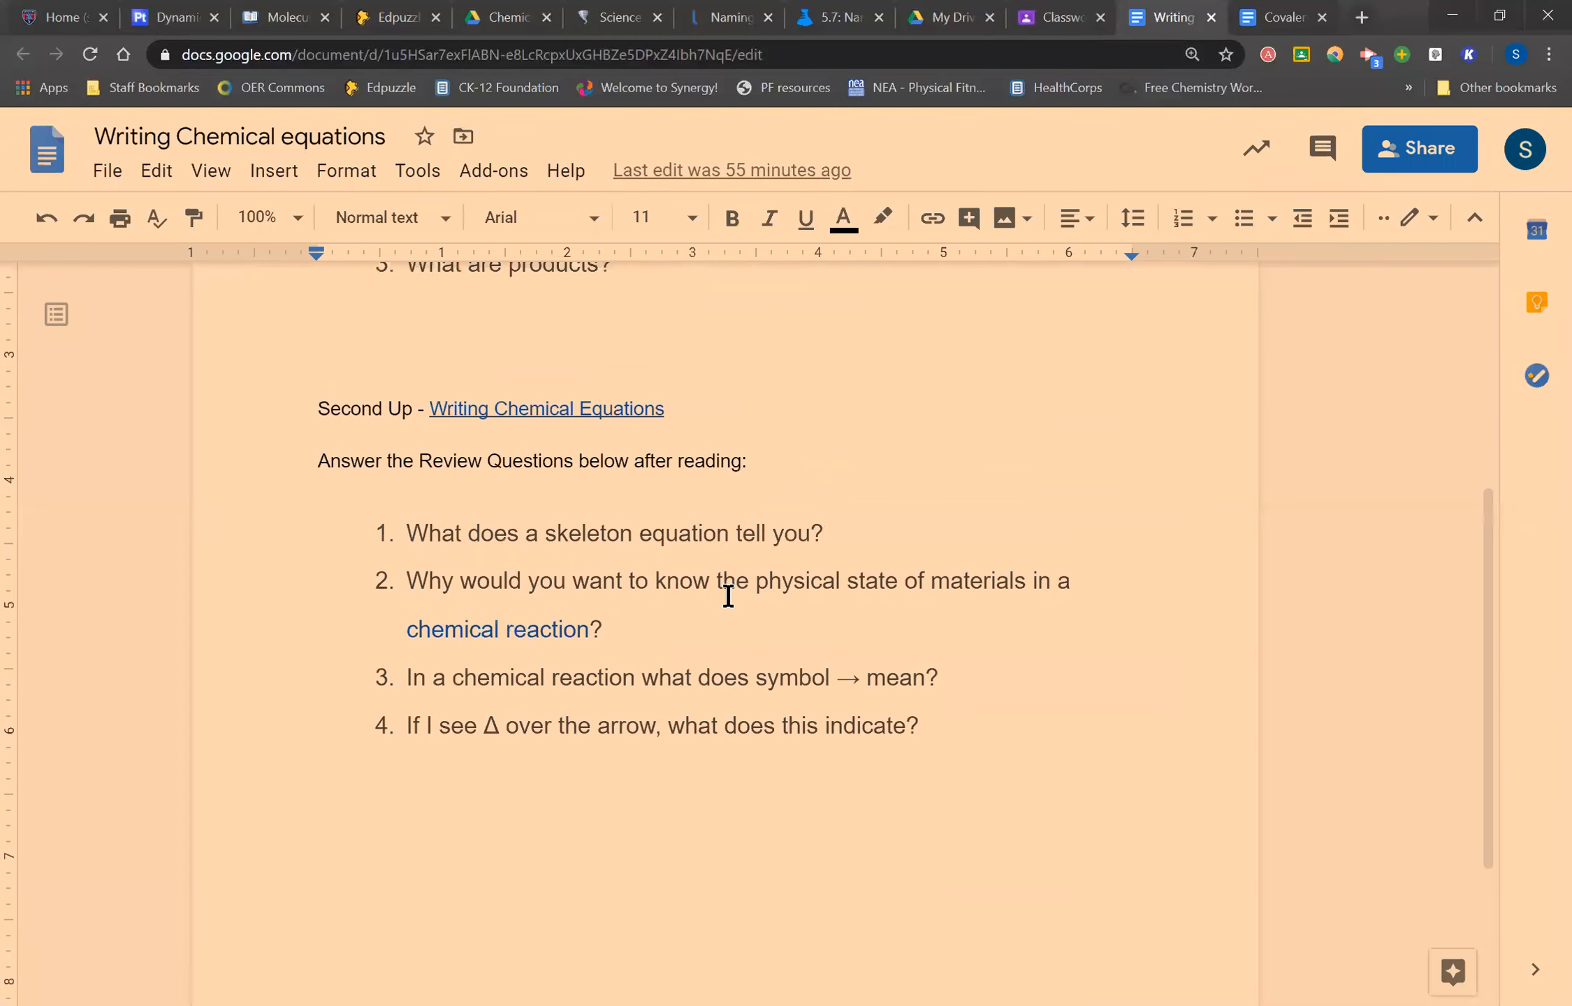
pyautogui.scroll(3)
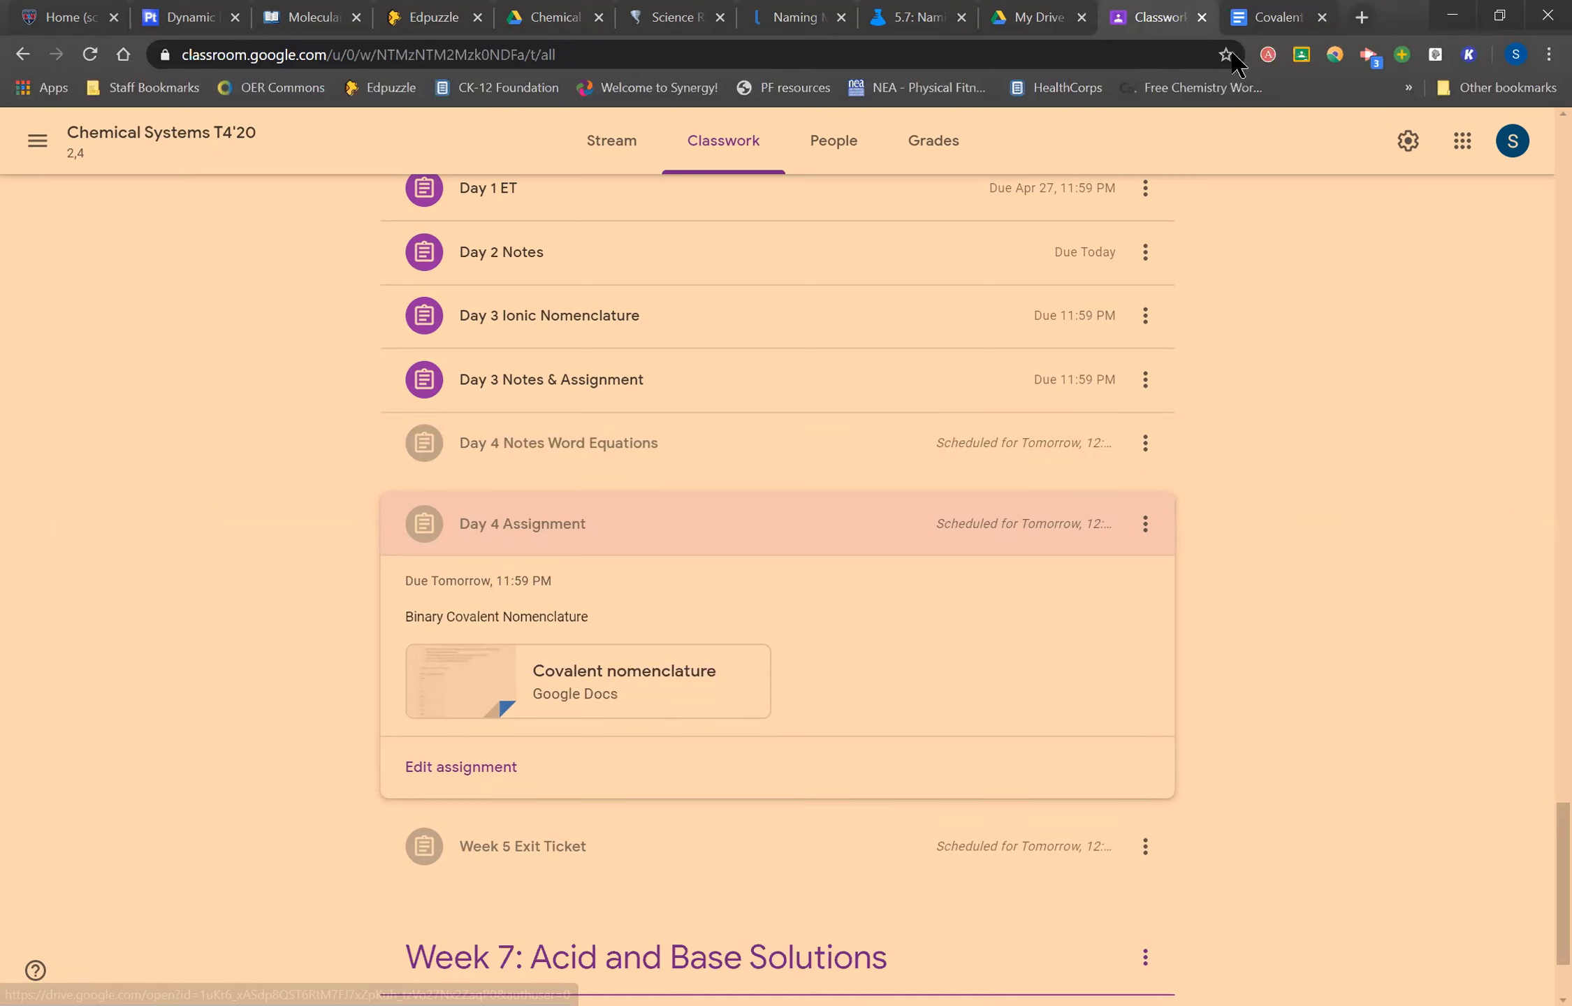
# - Collapse Day 4, check the Covalent nomenclature tab, then preview and collapse Week 5 Exit Ticket
pyautogui.click(522, 524)
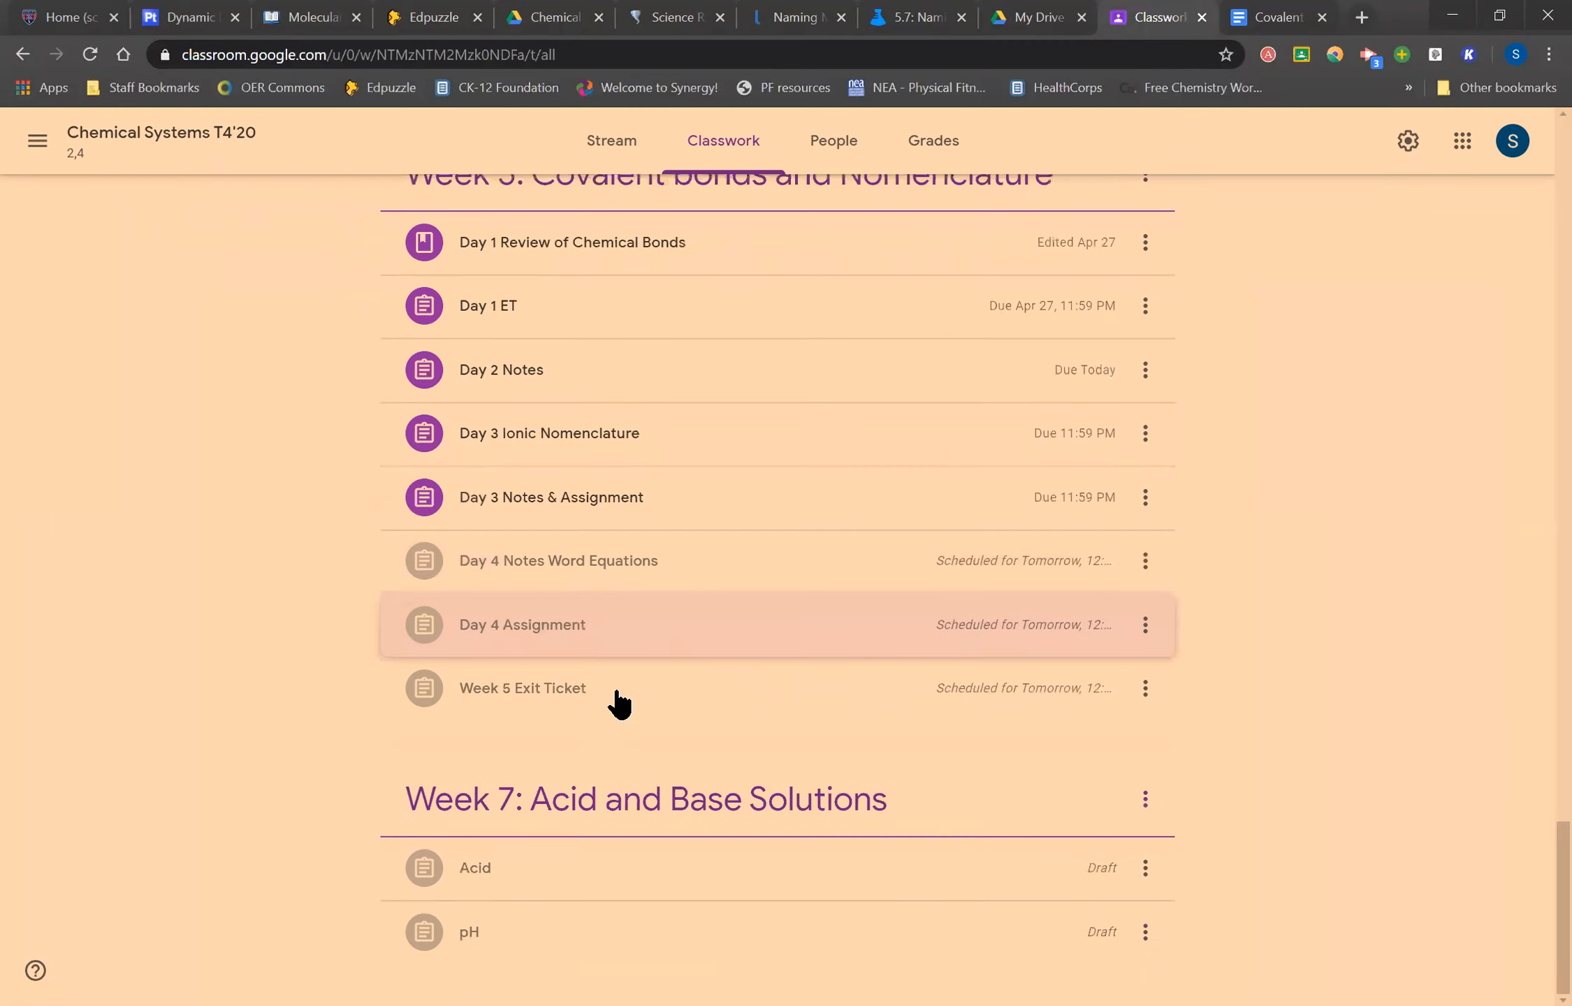
pyautogui.moveTo(1273, 27)
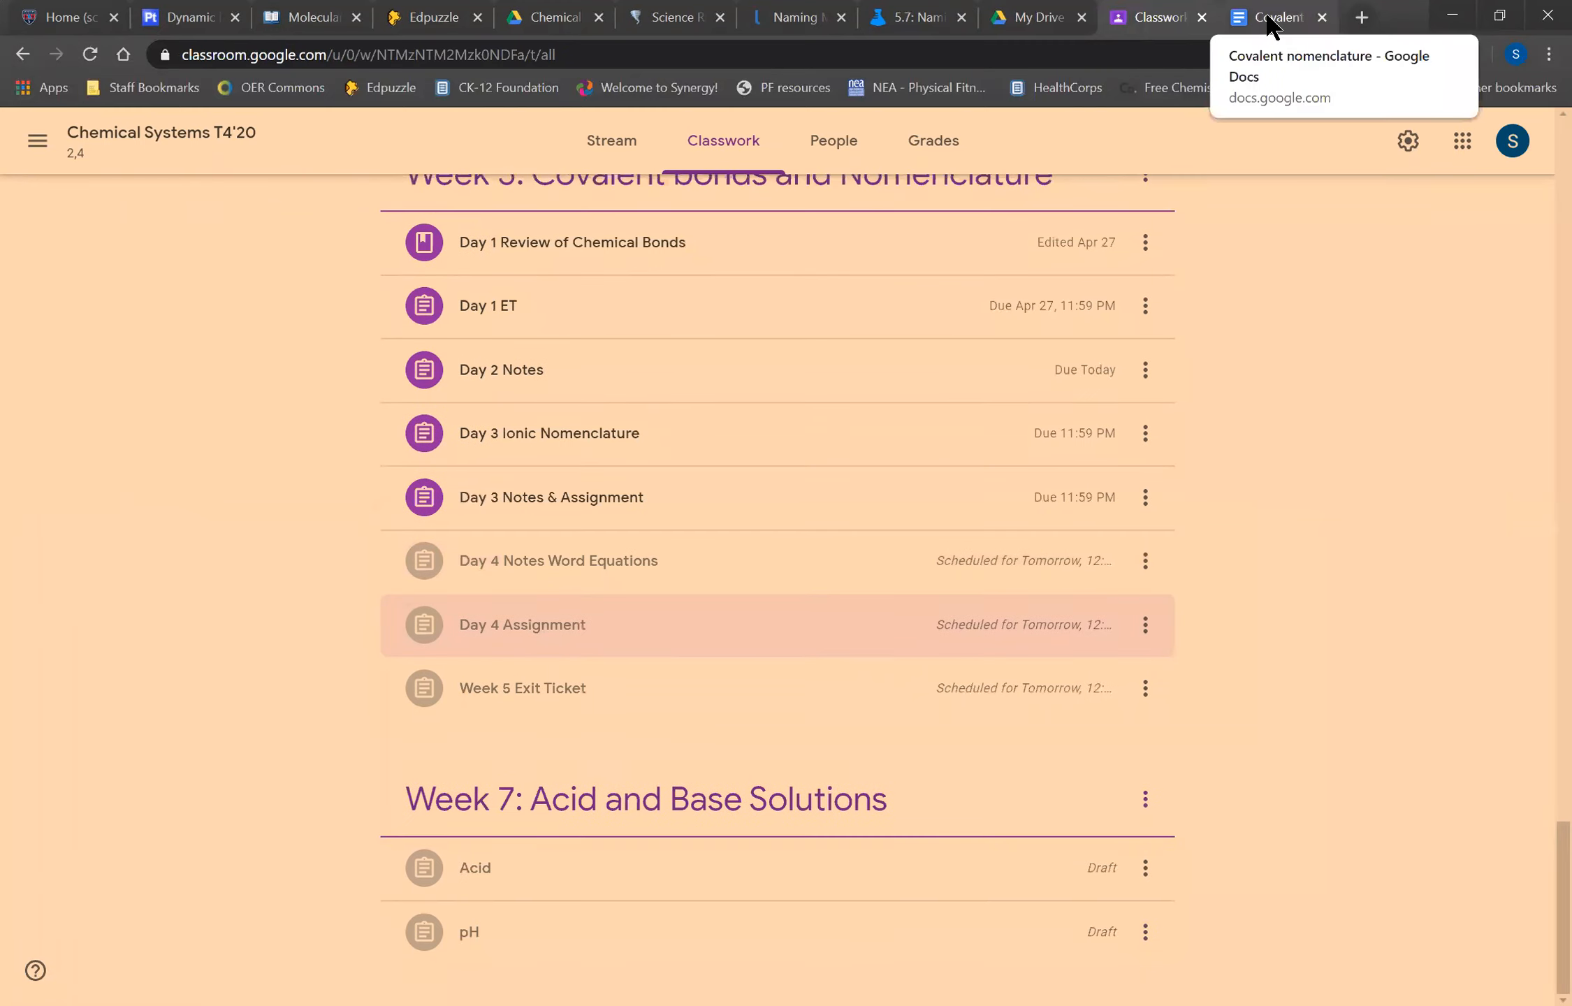
pyautogui.click(1280, 16)
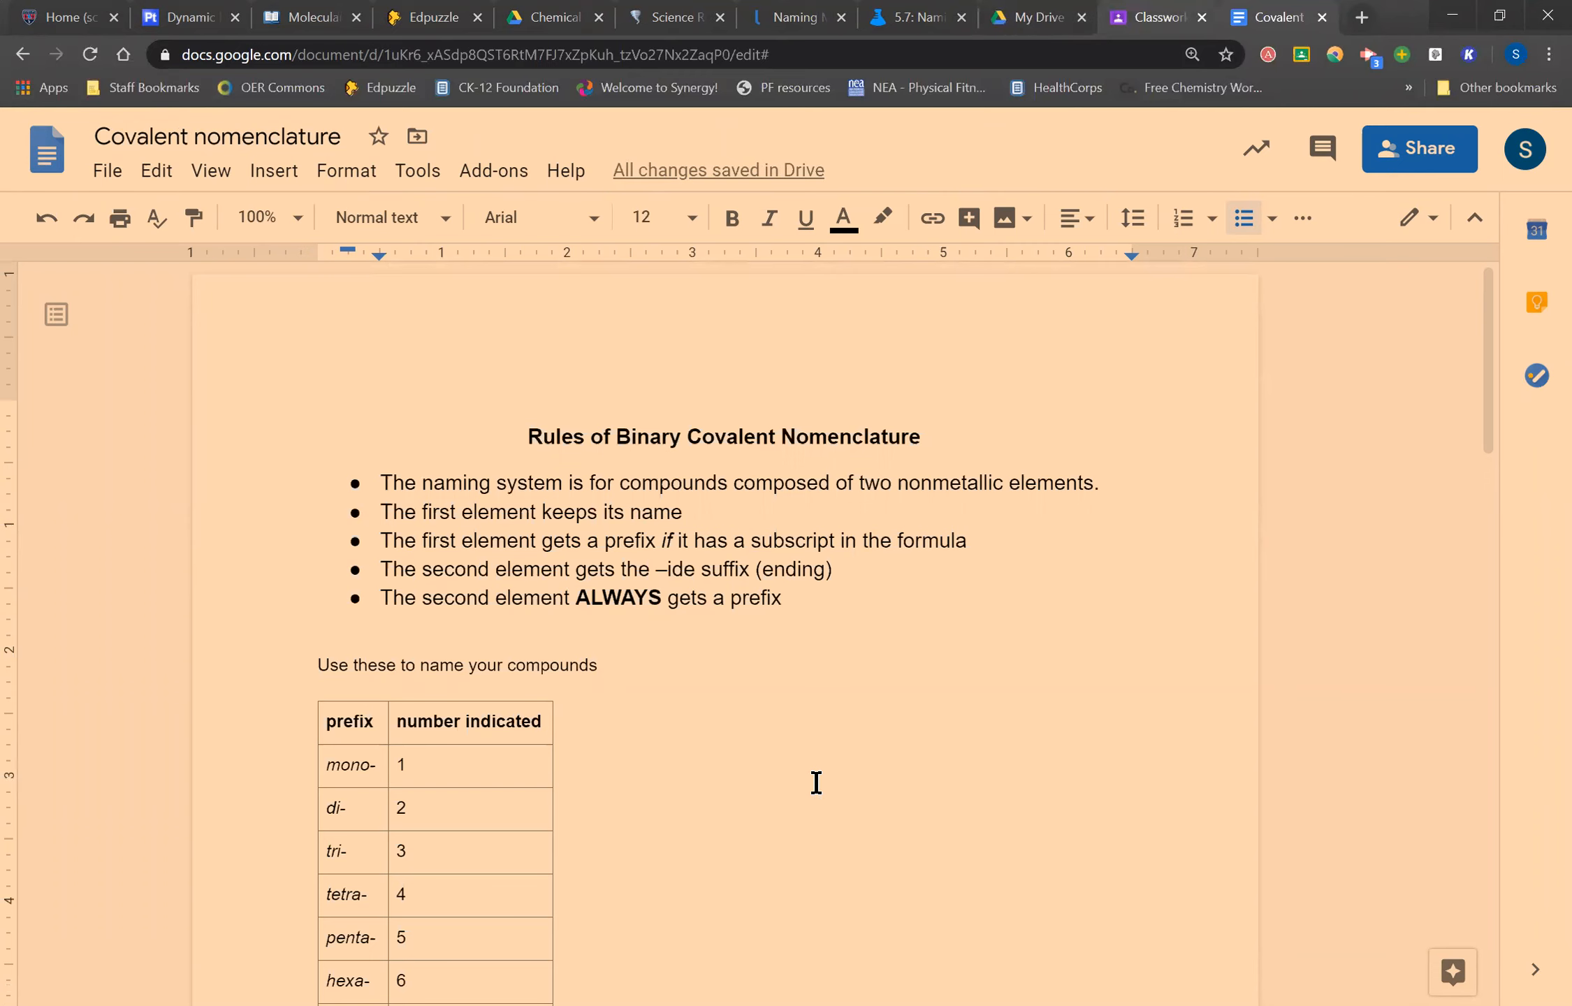
pyautogui.click(1155, 16)
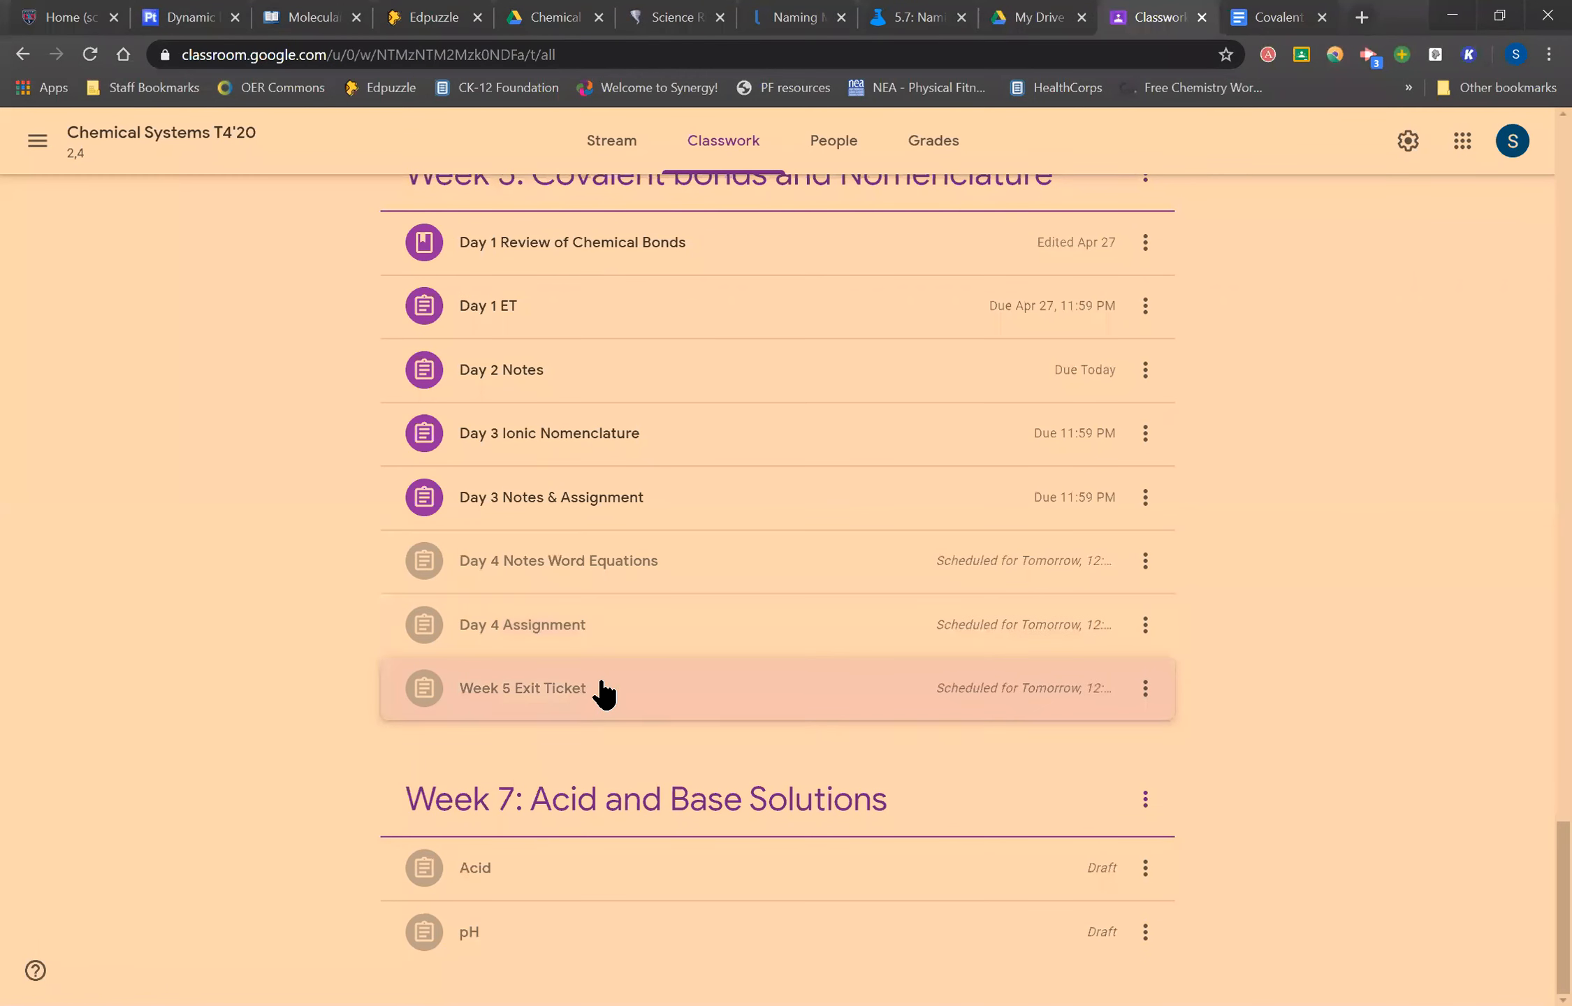
pyautogui.click(523, 689)
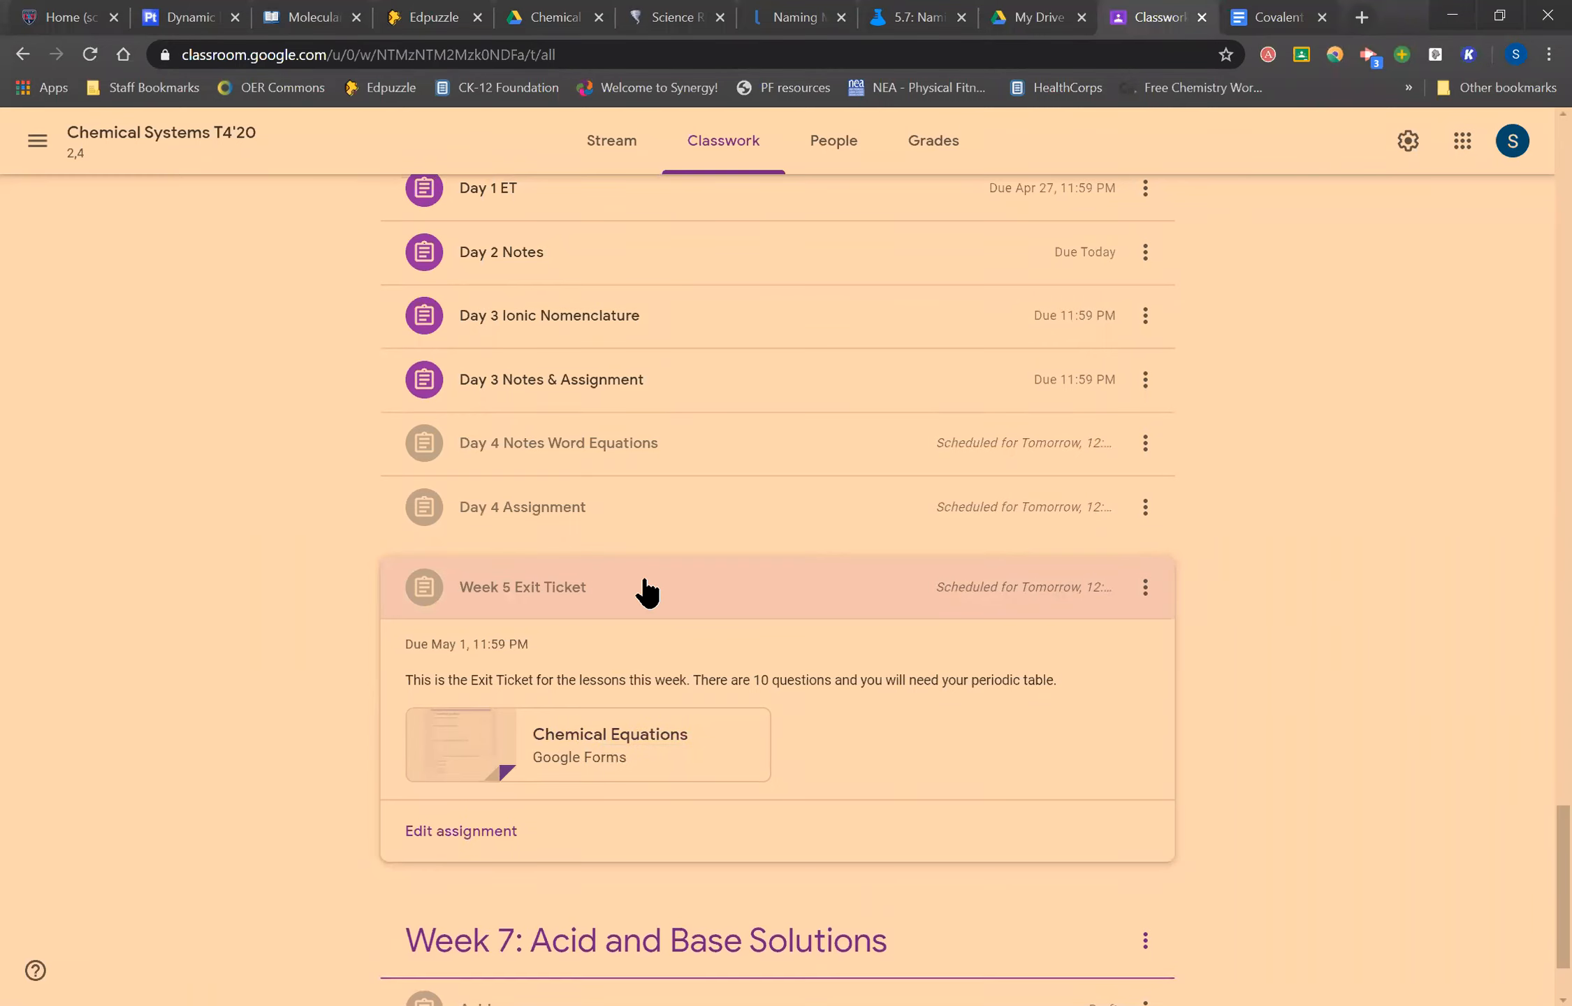
pyautogui.moveTo(647, 462)
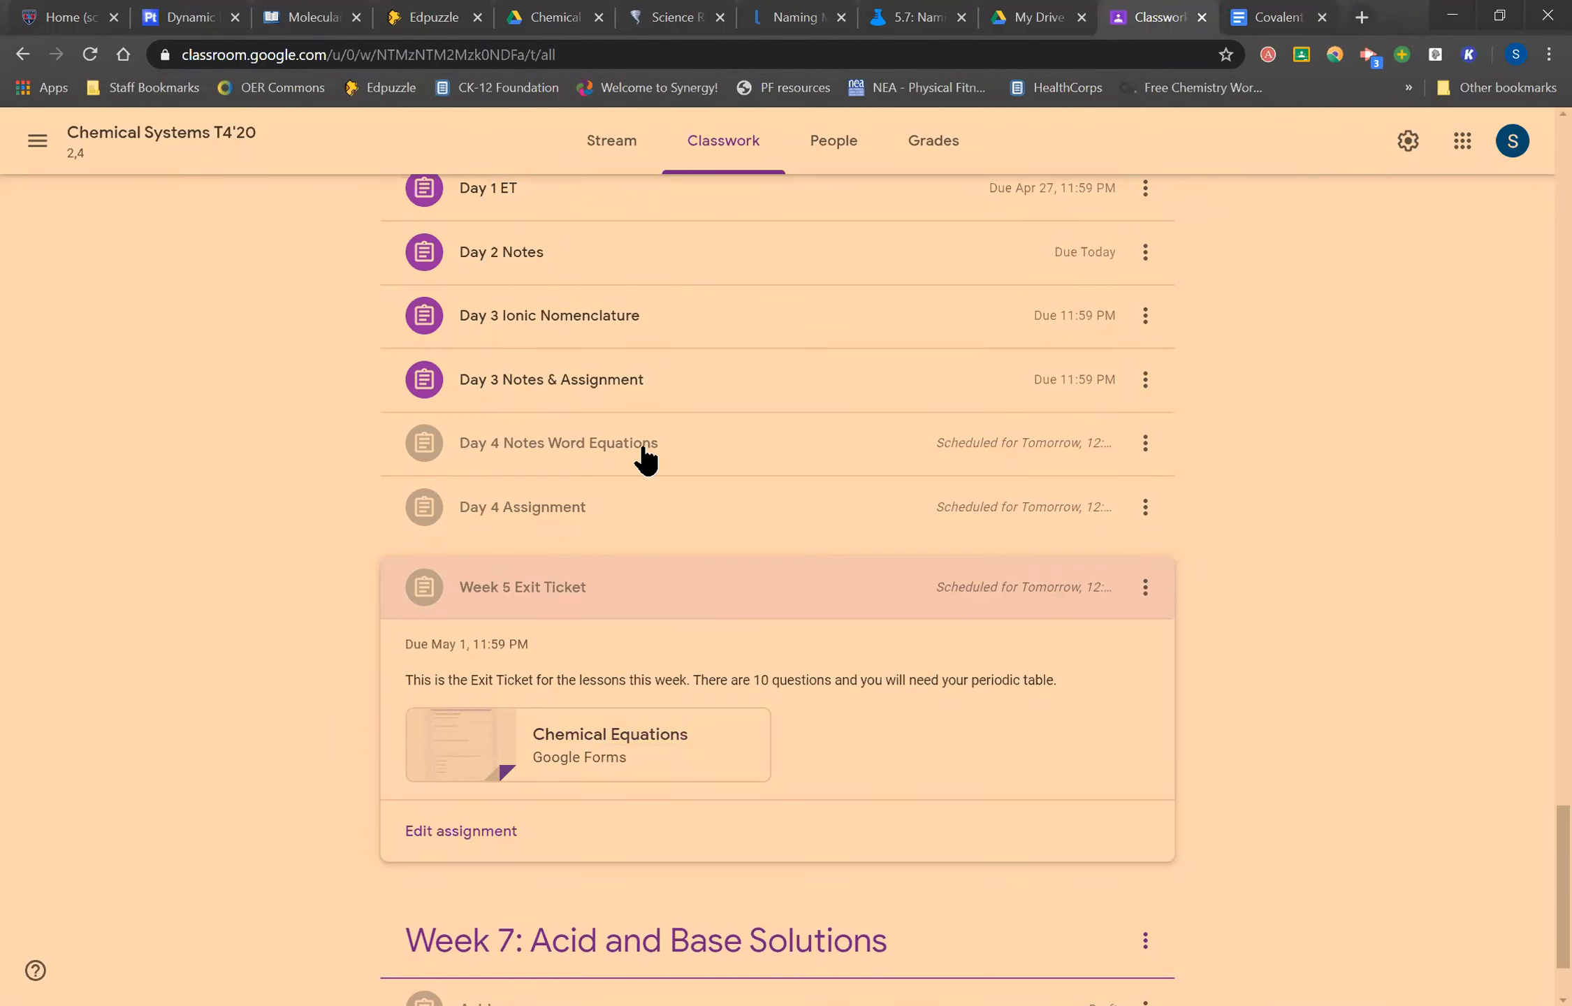
pyautogui.click(522, 524)
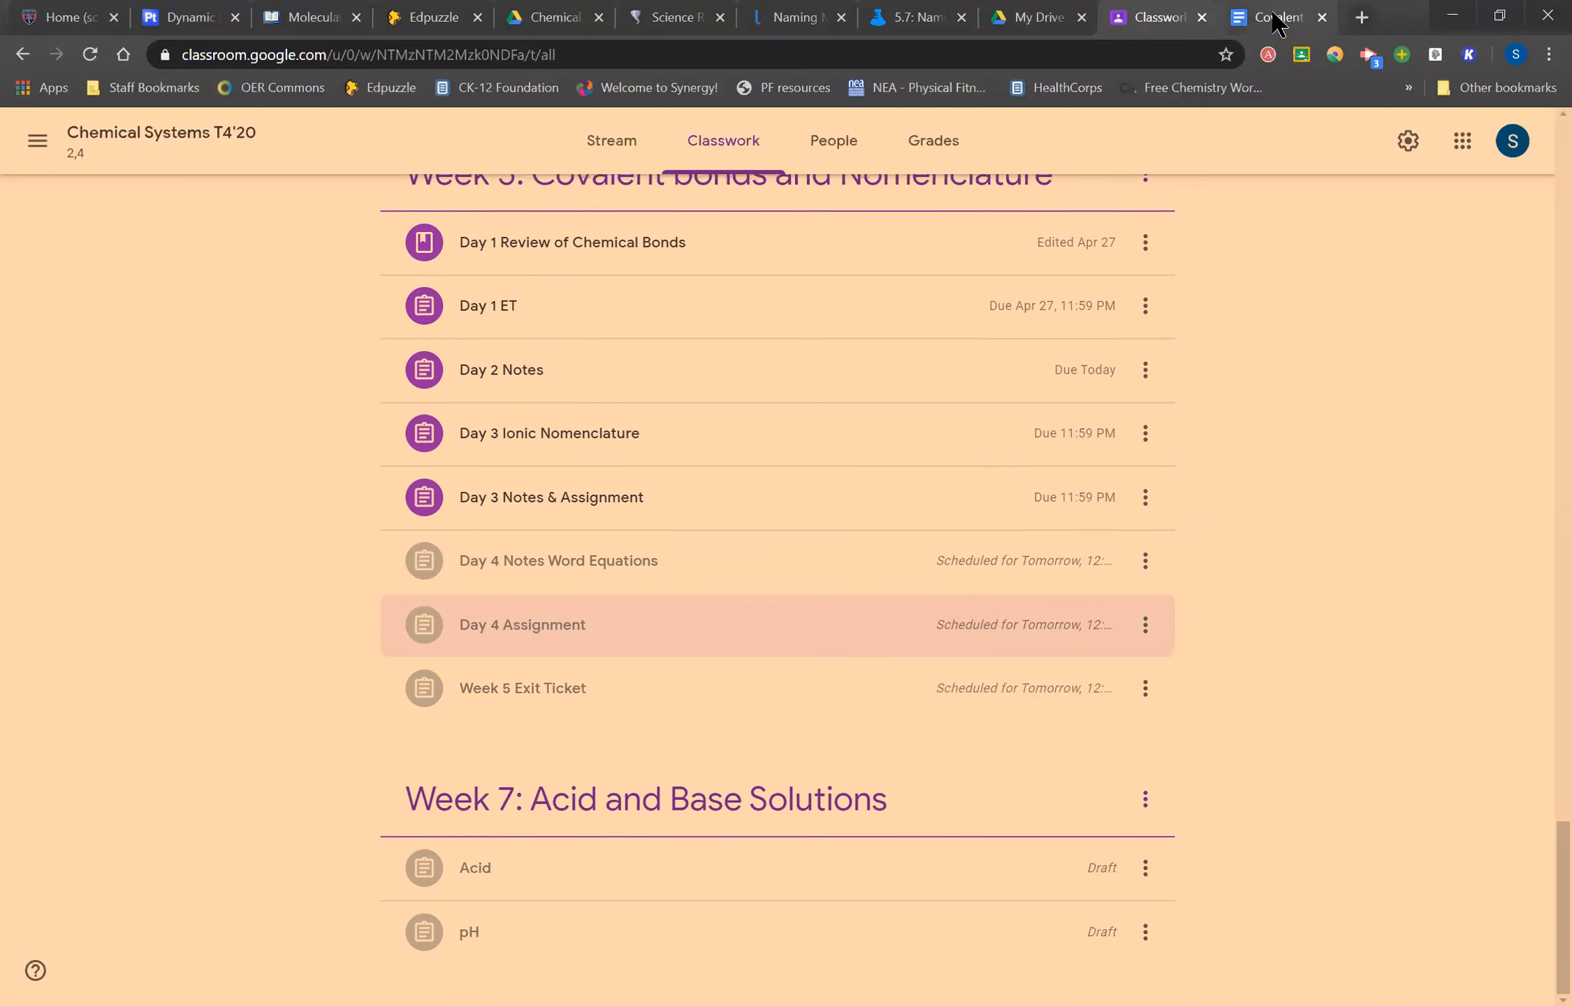
# - Switch to the Covalent nomenclature doc and scroll down to the prefix table
pyautogui.click(1276, 16)
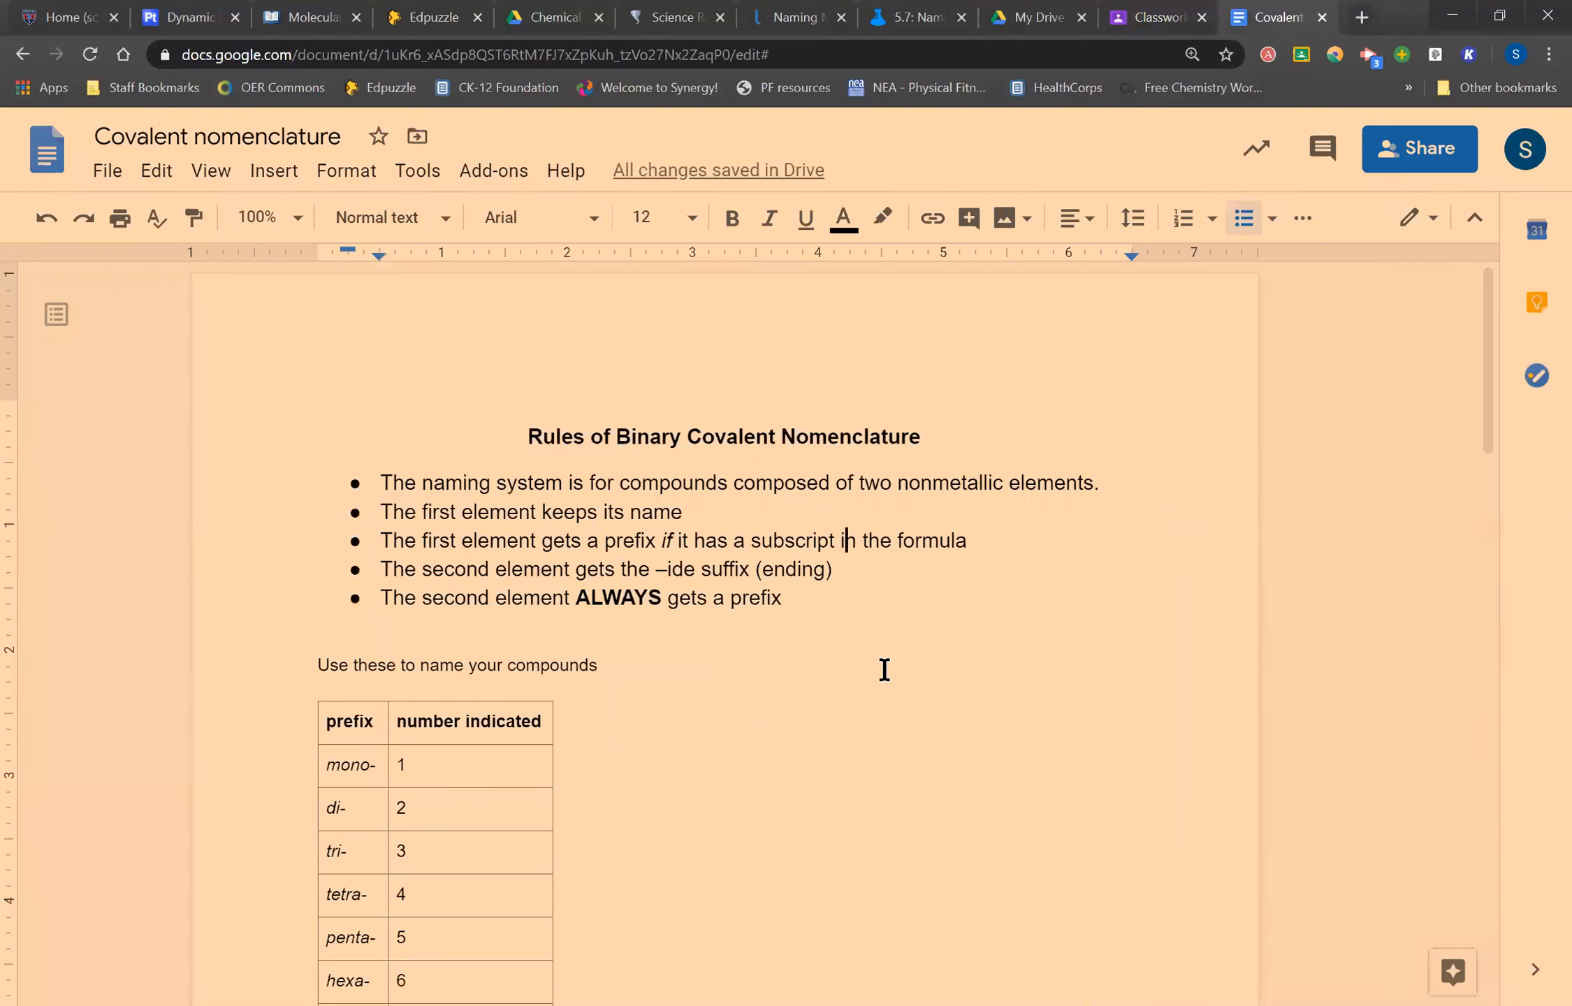
pyautogui.scroll(-3)
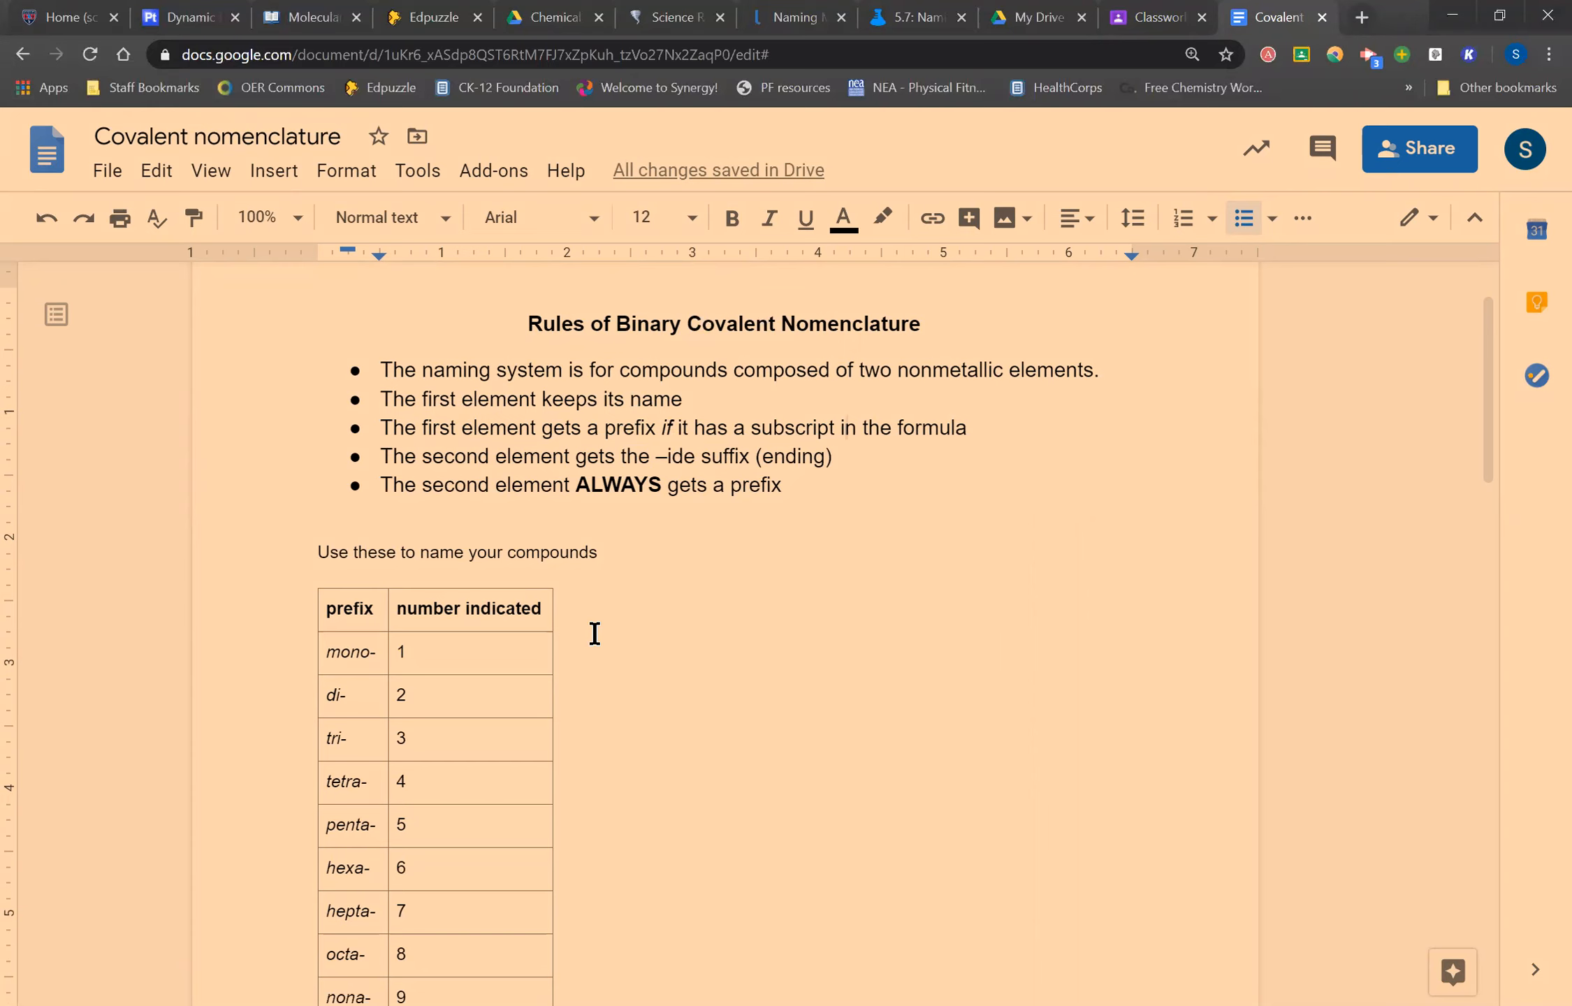
pyautogui.scroll(-3)
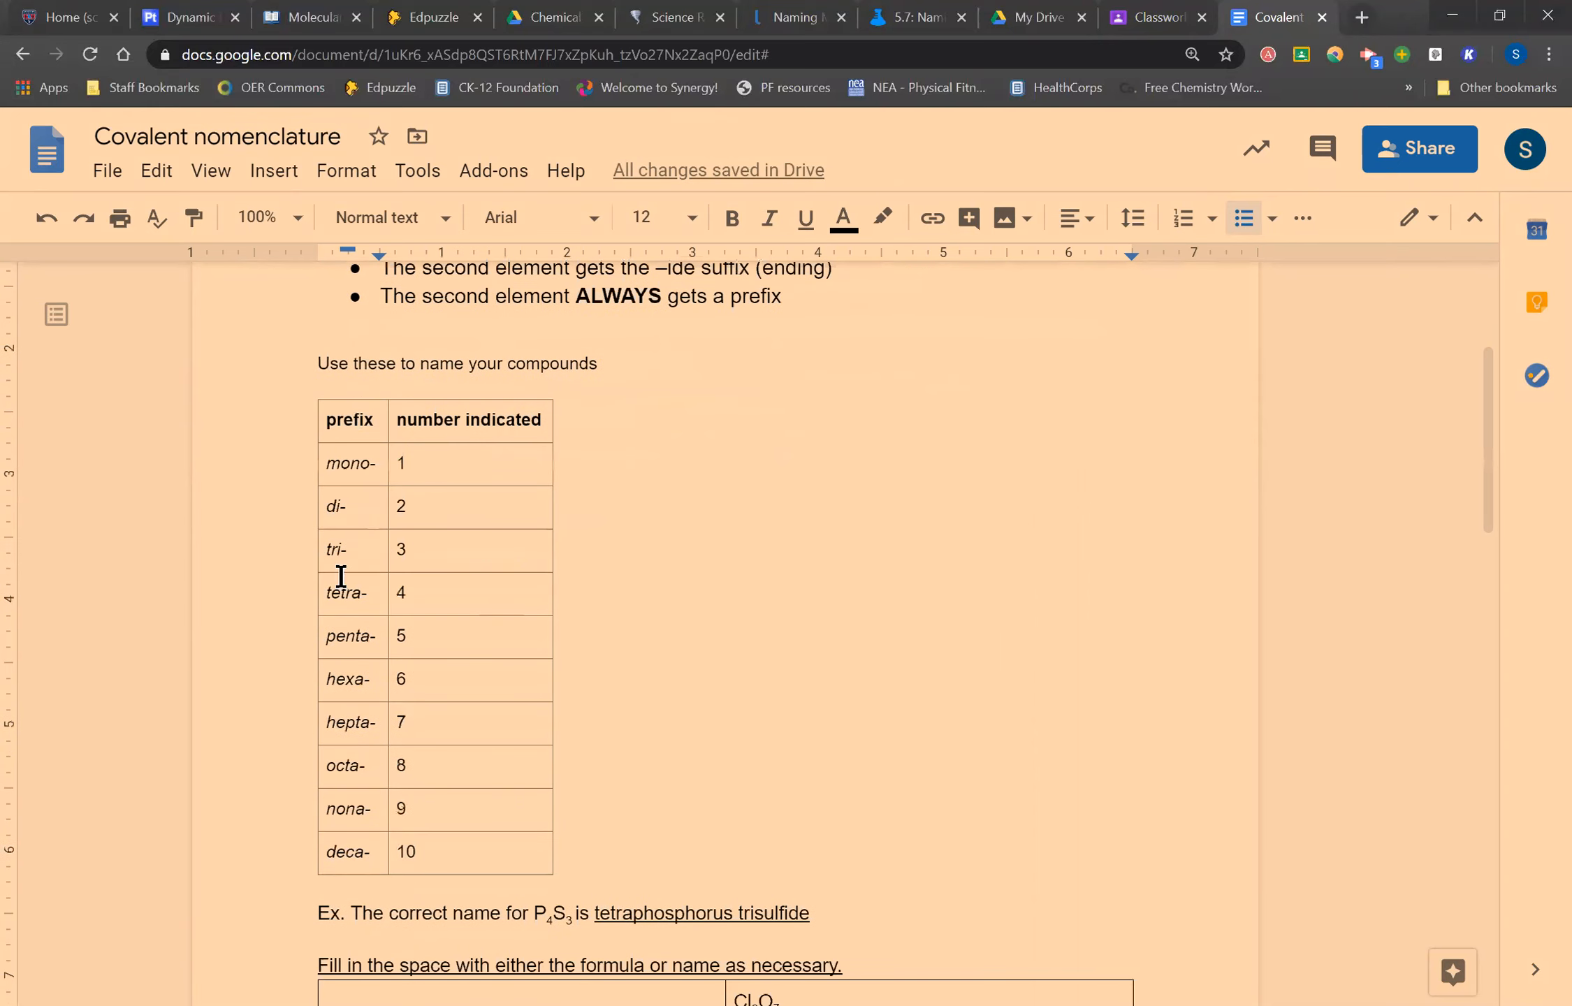
pyautogui.moveTo(341, 658)
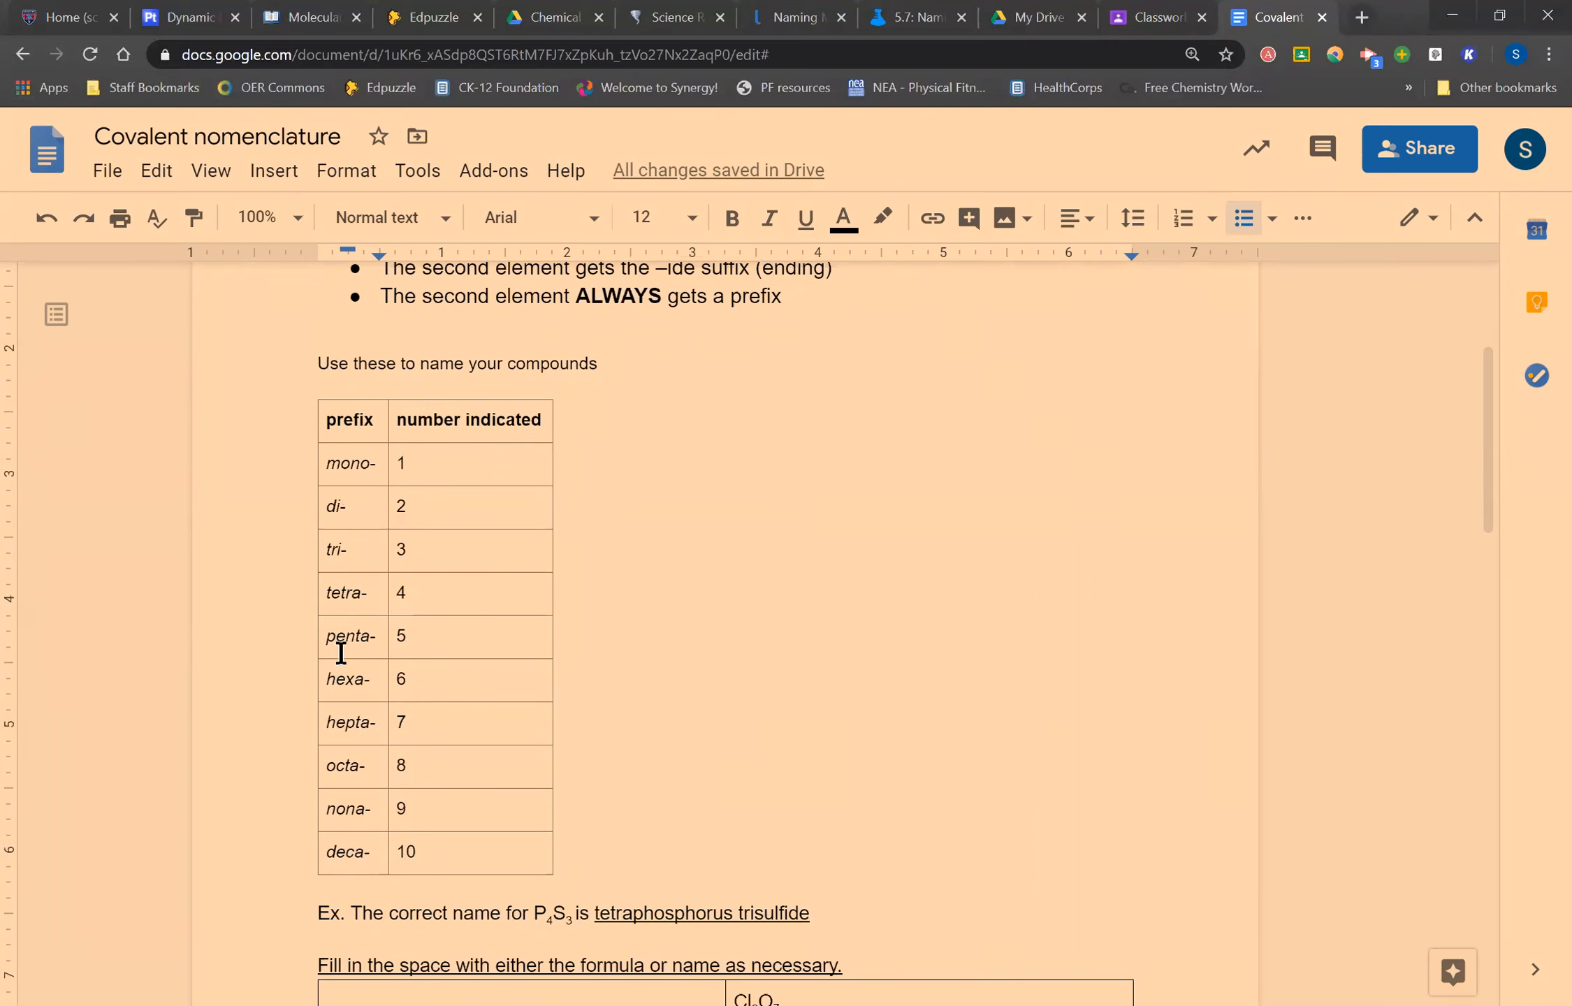
pyautogui.moveTo(258, 91)
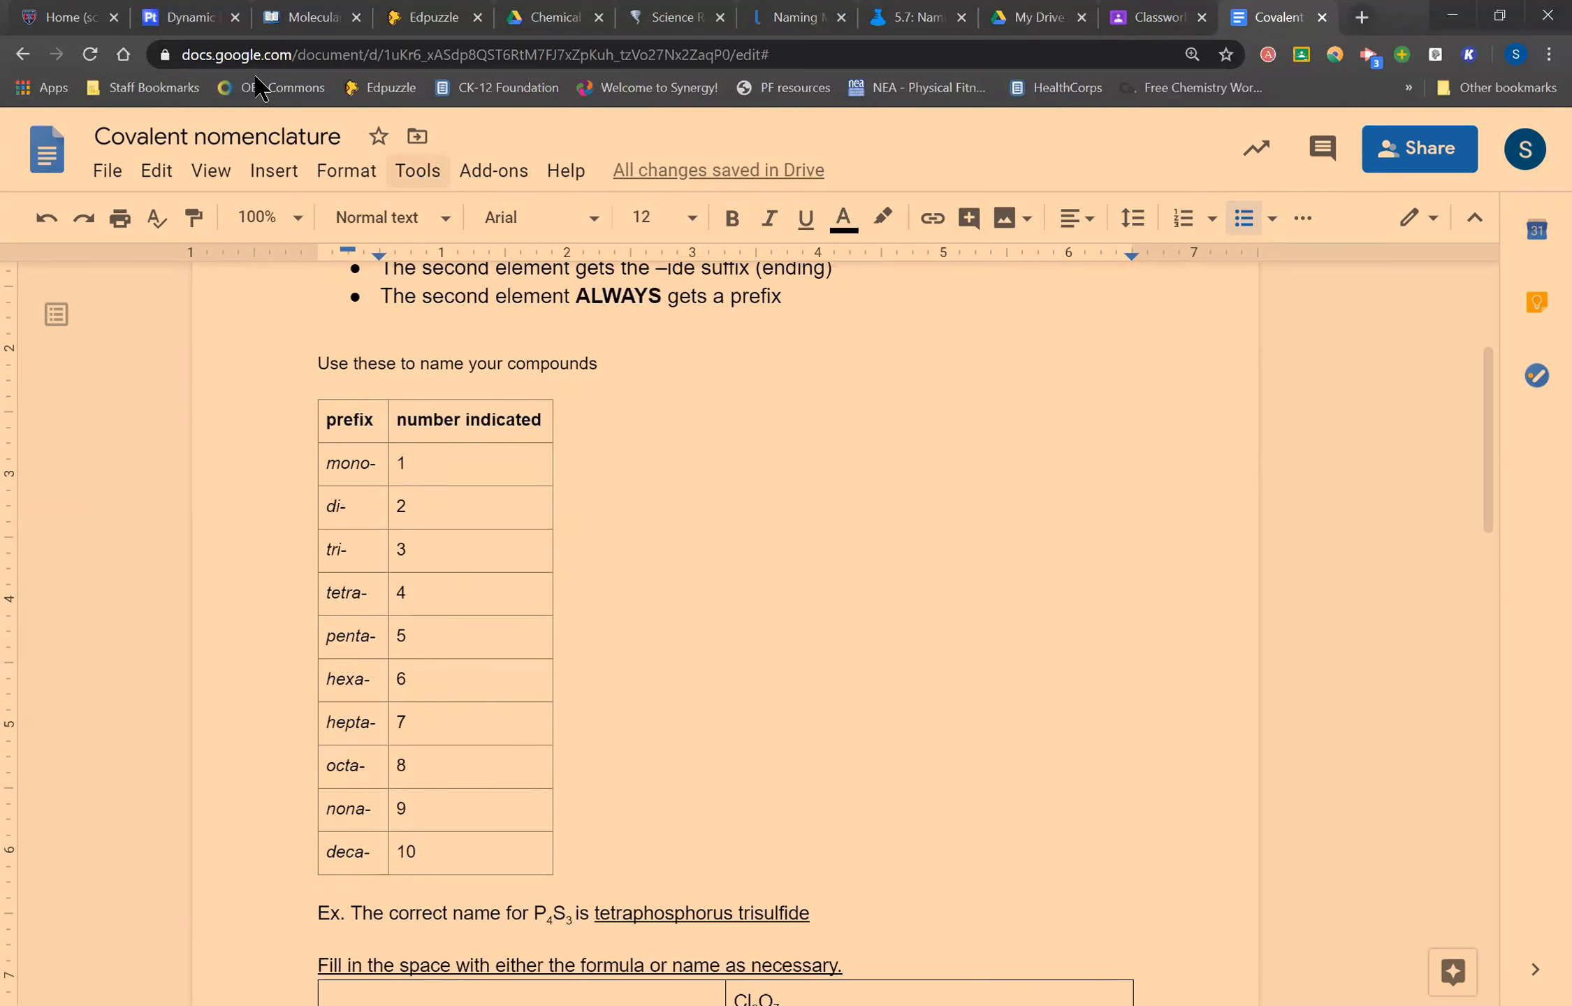
# - On Ptable, inspect element tiles such as nitrogen, silicon, carbon and potassium
pyautogui.click(189, 18)
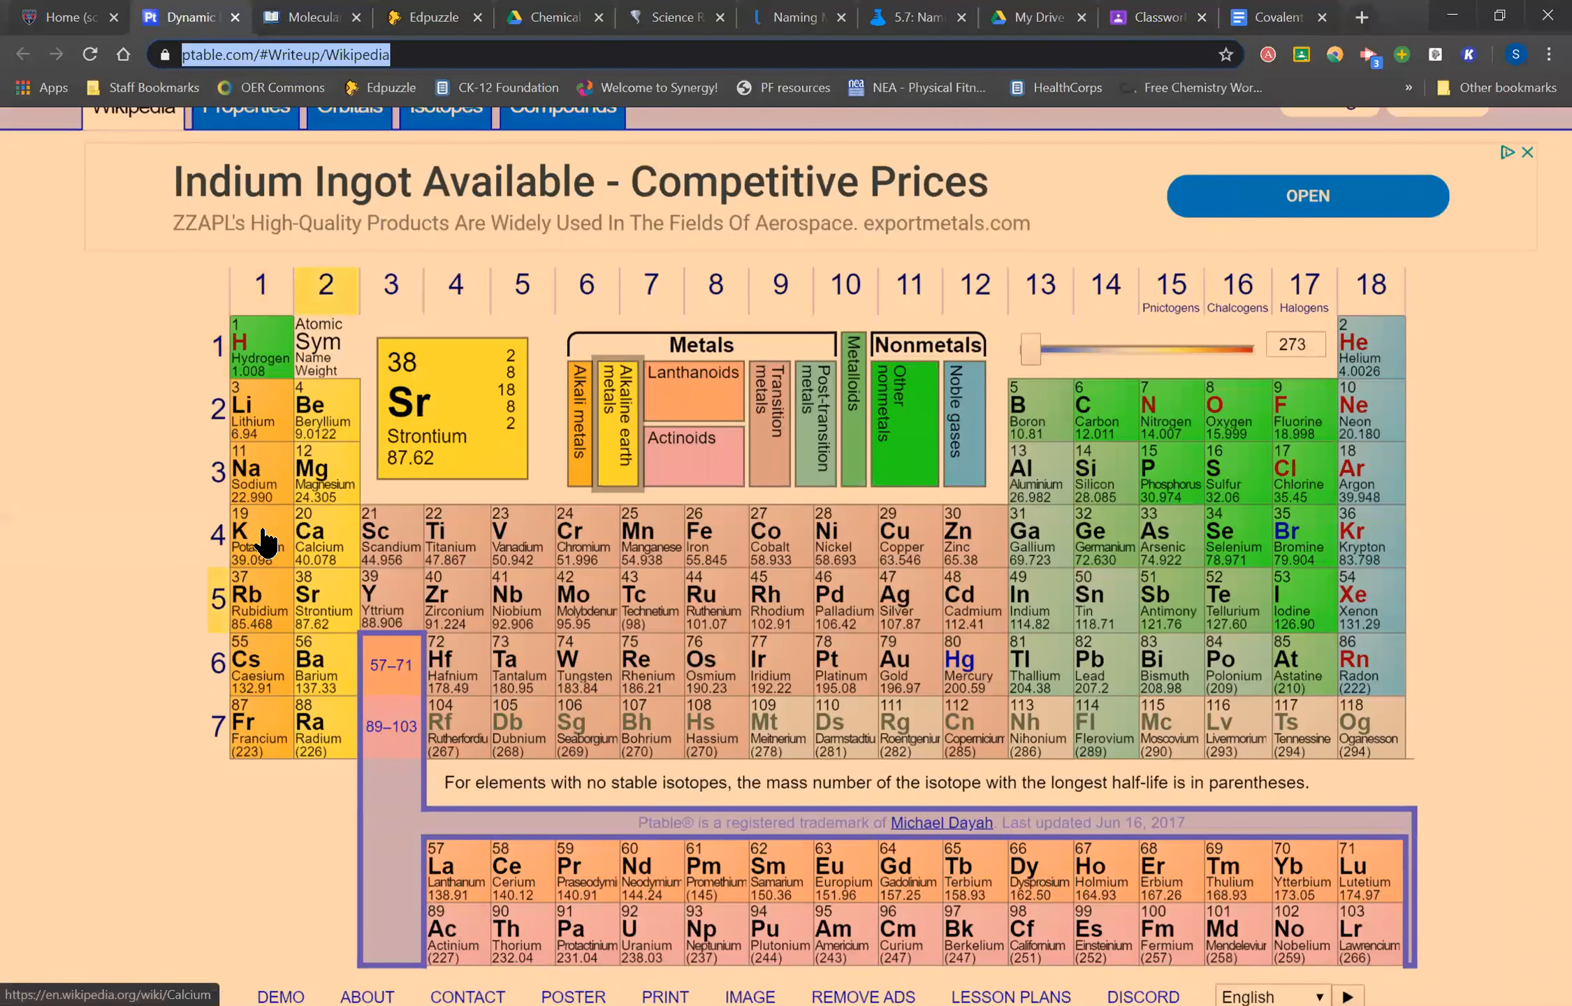
pyautogui.click(326, 411)
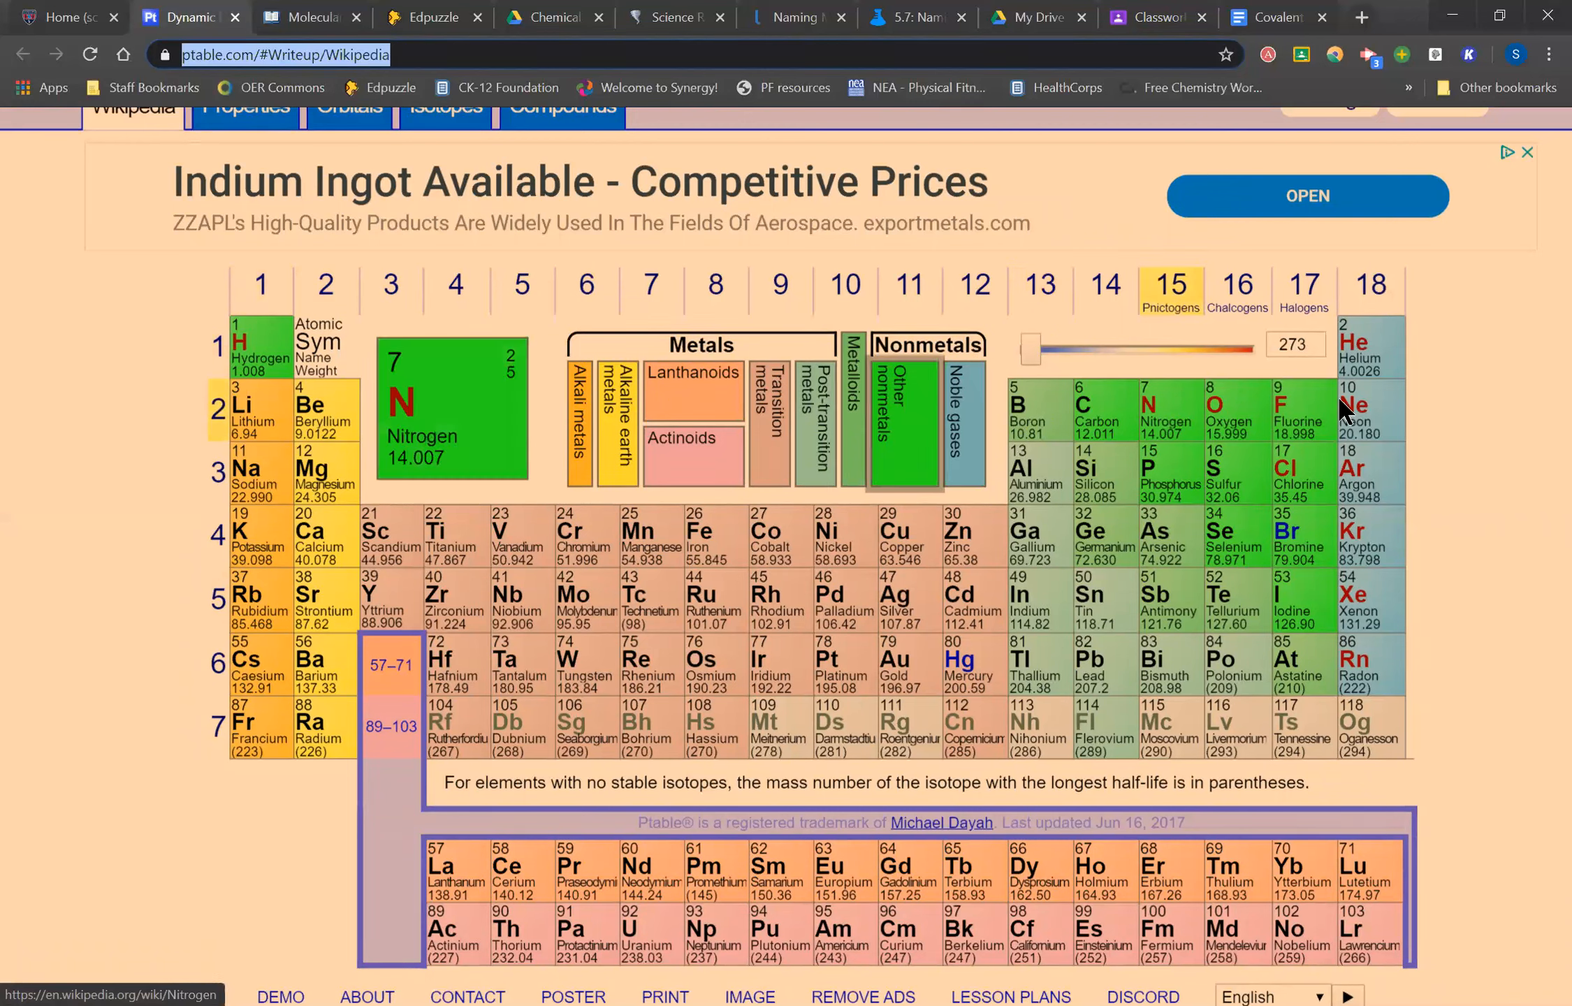
pyautogui.moveTo(1171, 415)
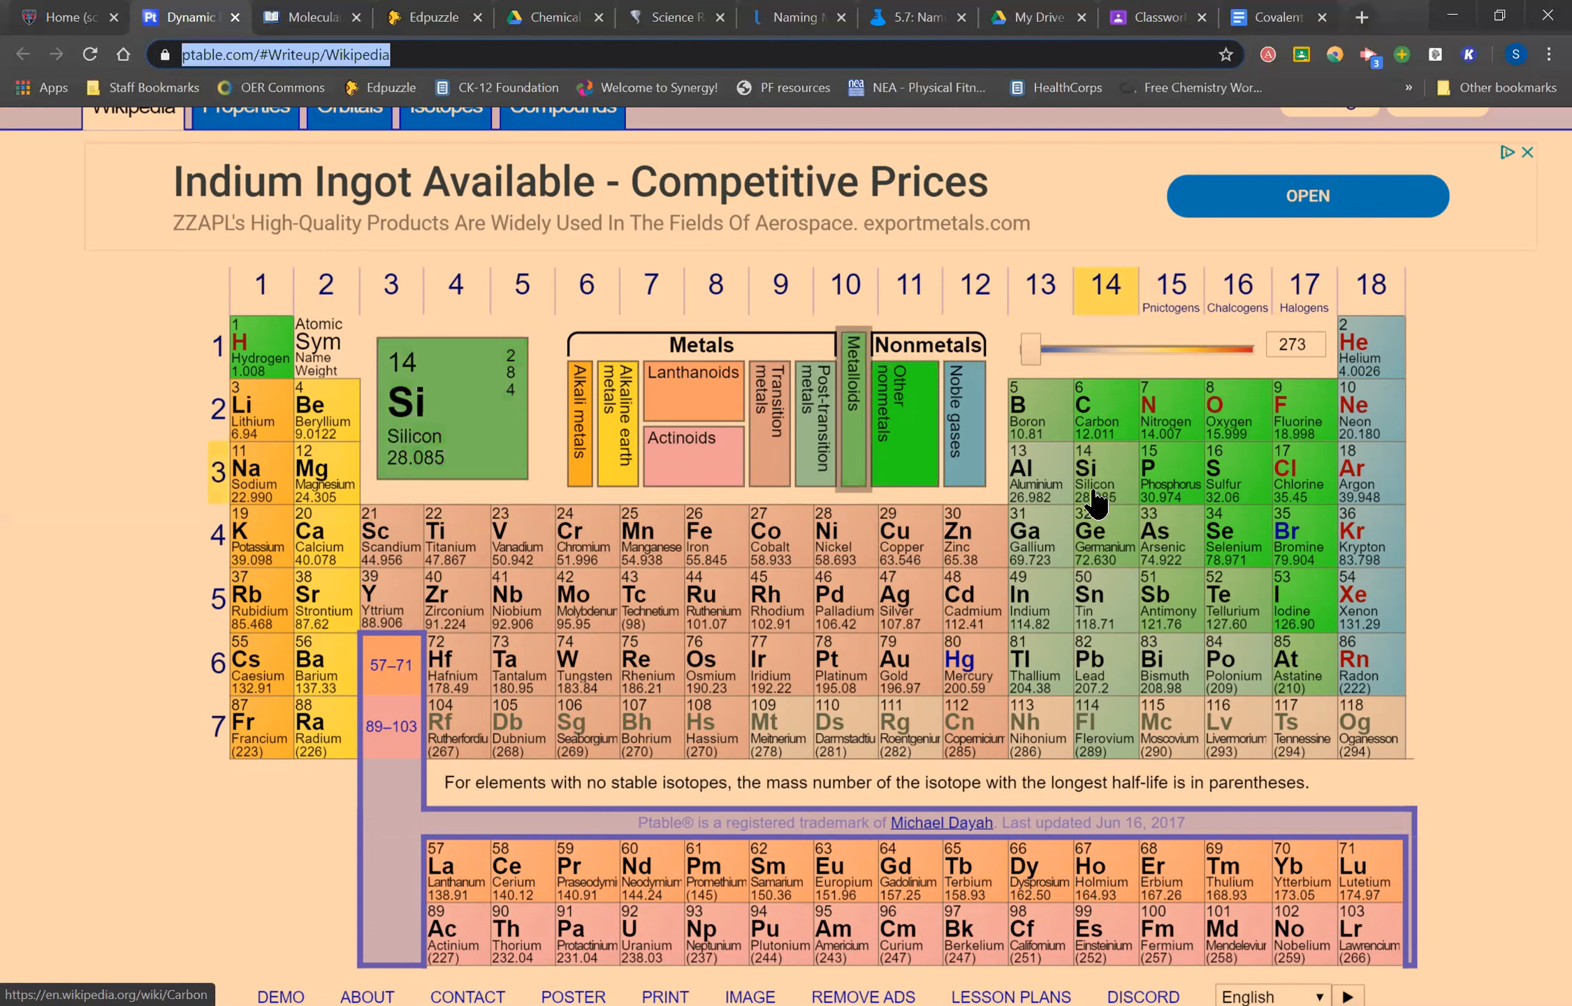
pyautogui.click(1095, 409)
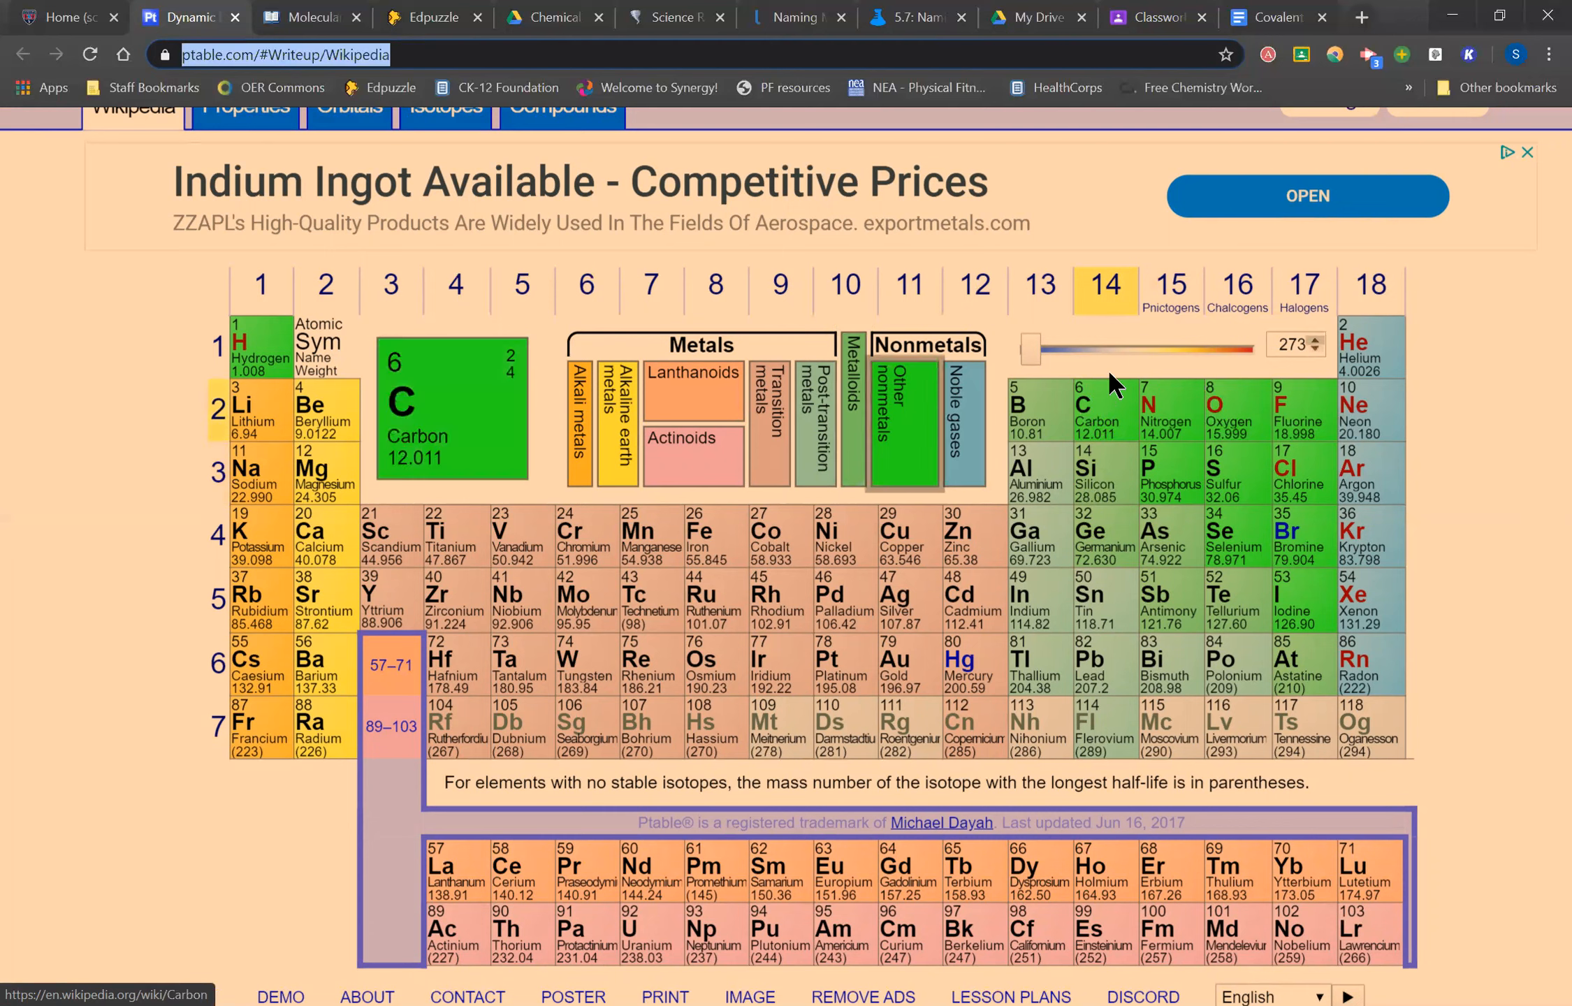
pyautogui.moveTo(1433, 352)
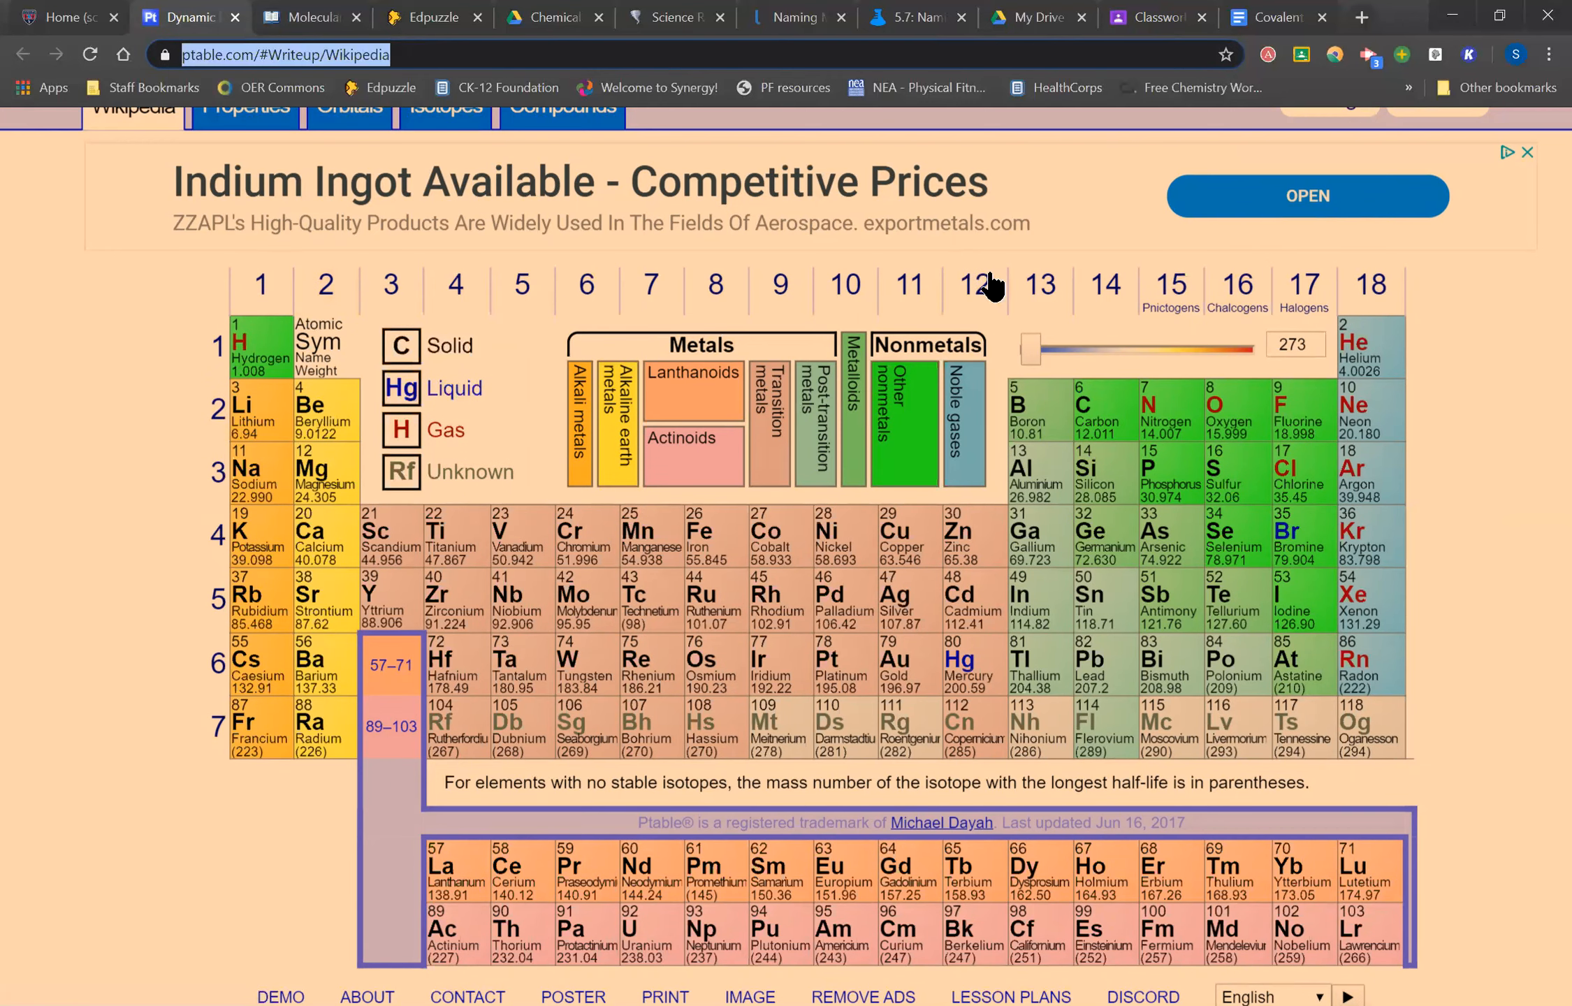
pyautogui.moveTo(245, 532)
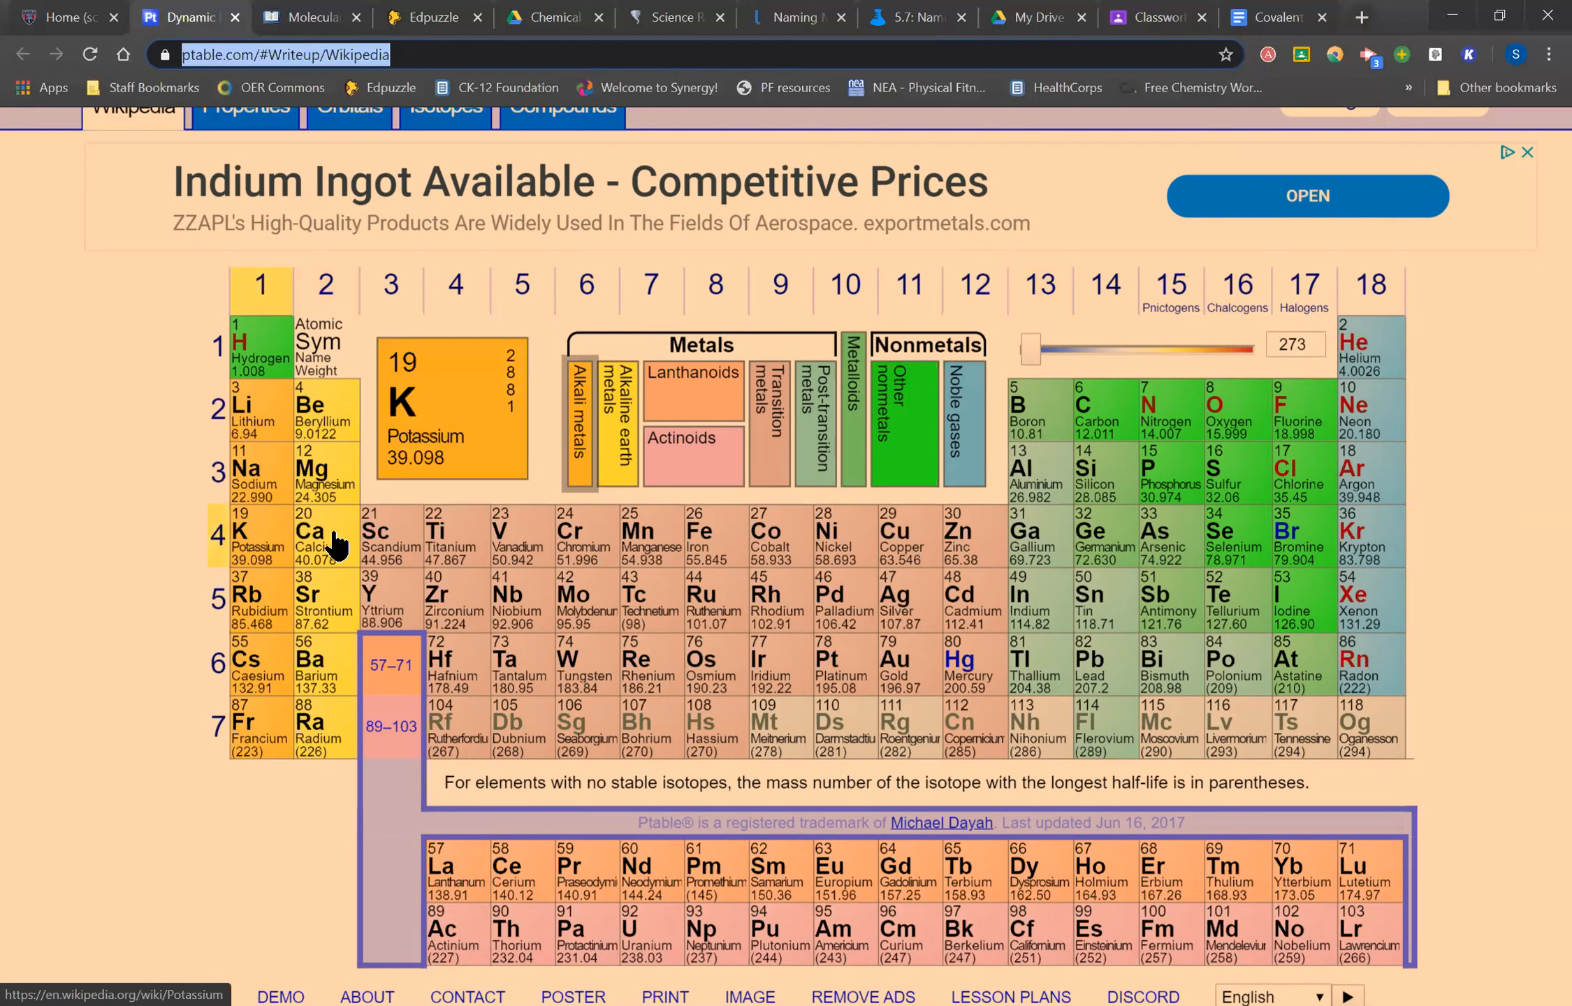
pyautogui.click(1233, 472)
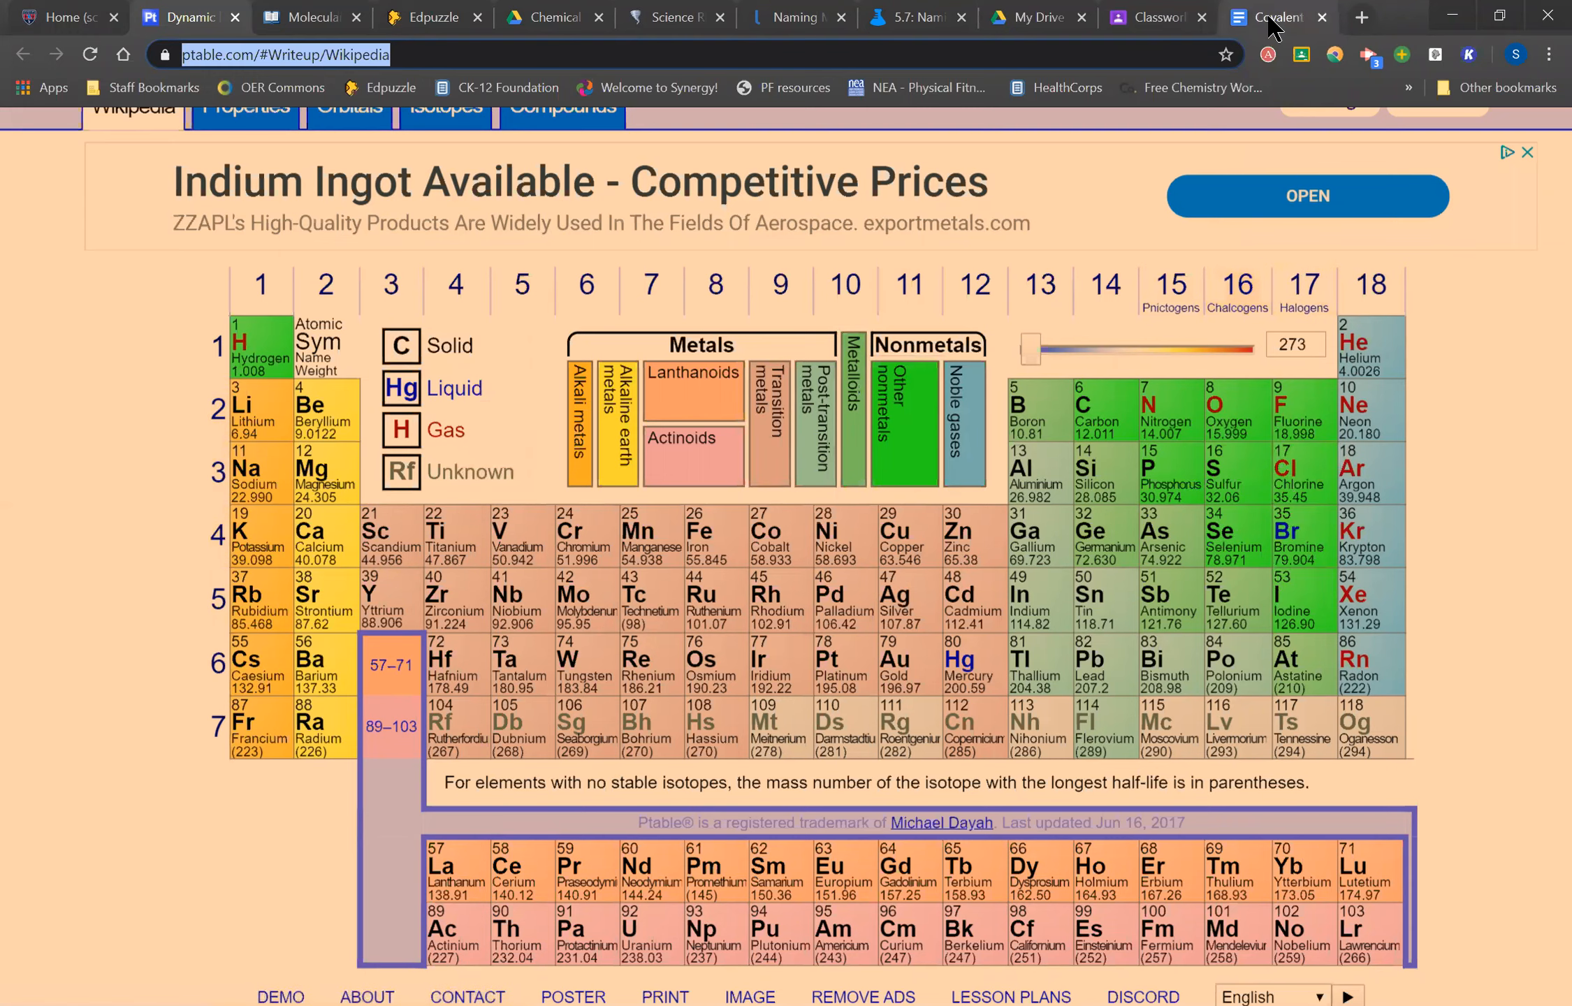
# - Switch back to Covalent nomenclature and scroll through the rules, prefix table and P4S3 example
pyautogui.click(1277, 17)
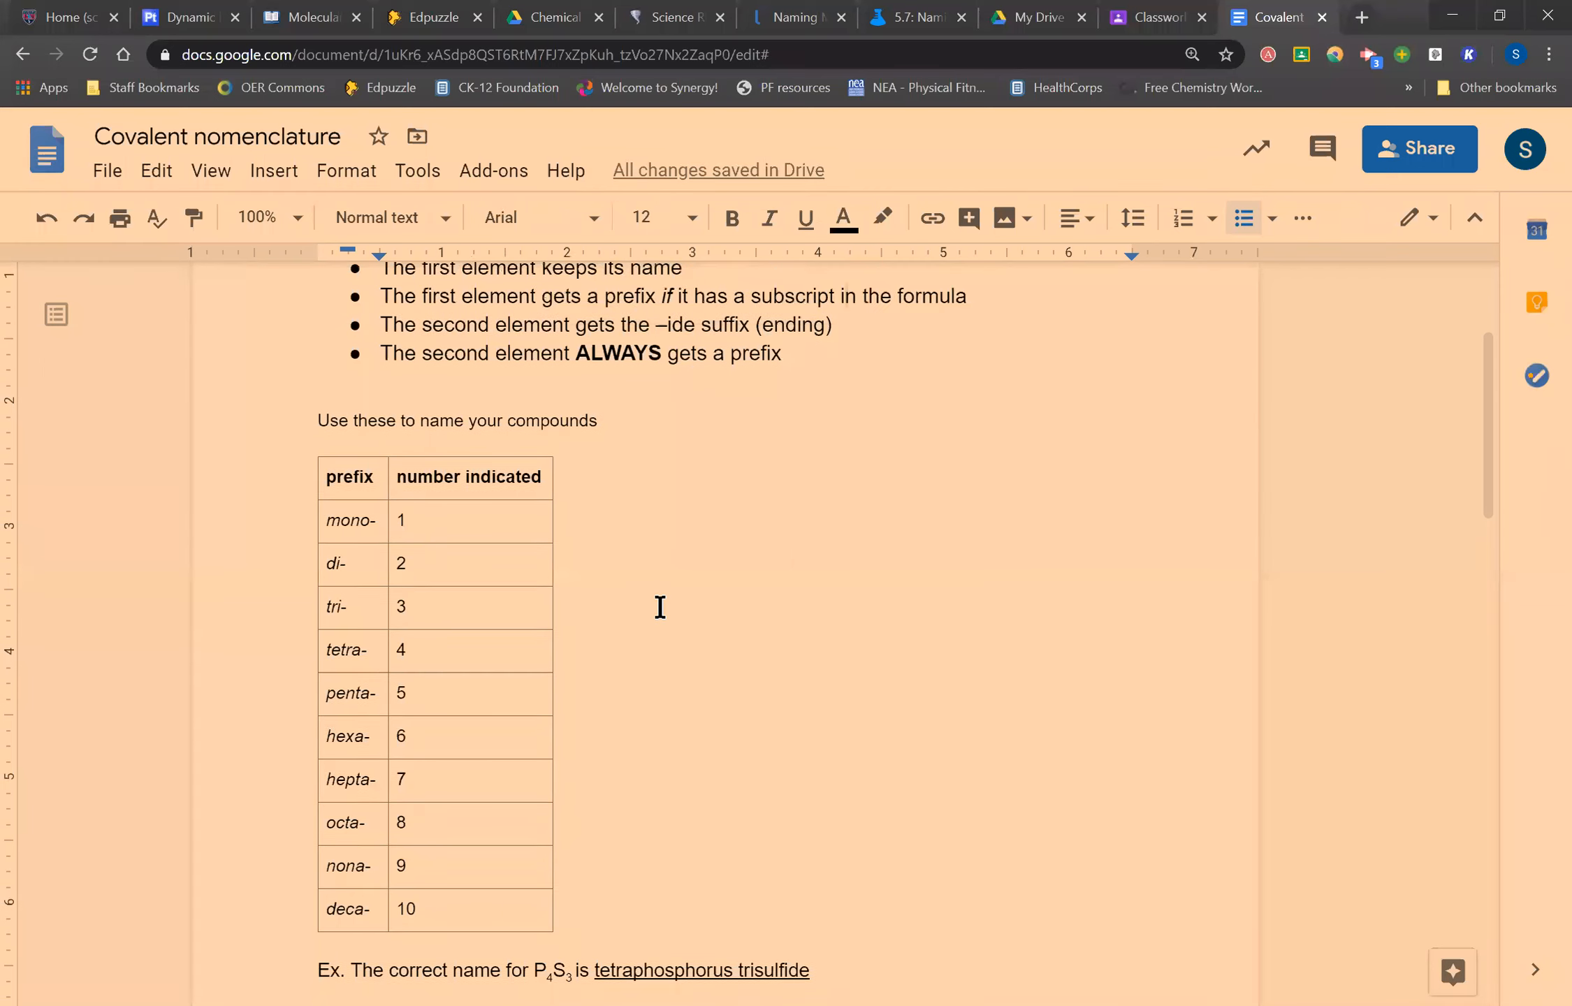
pyautogui.scroll(-3)
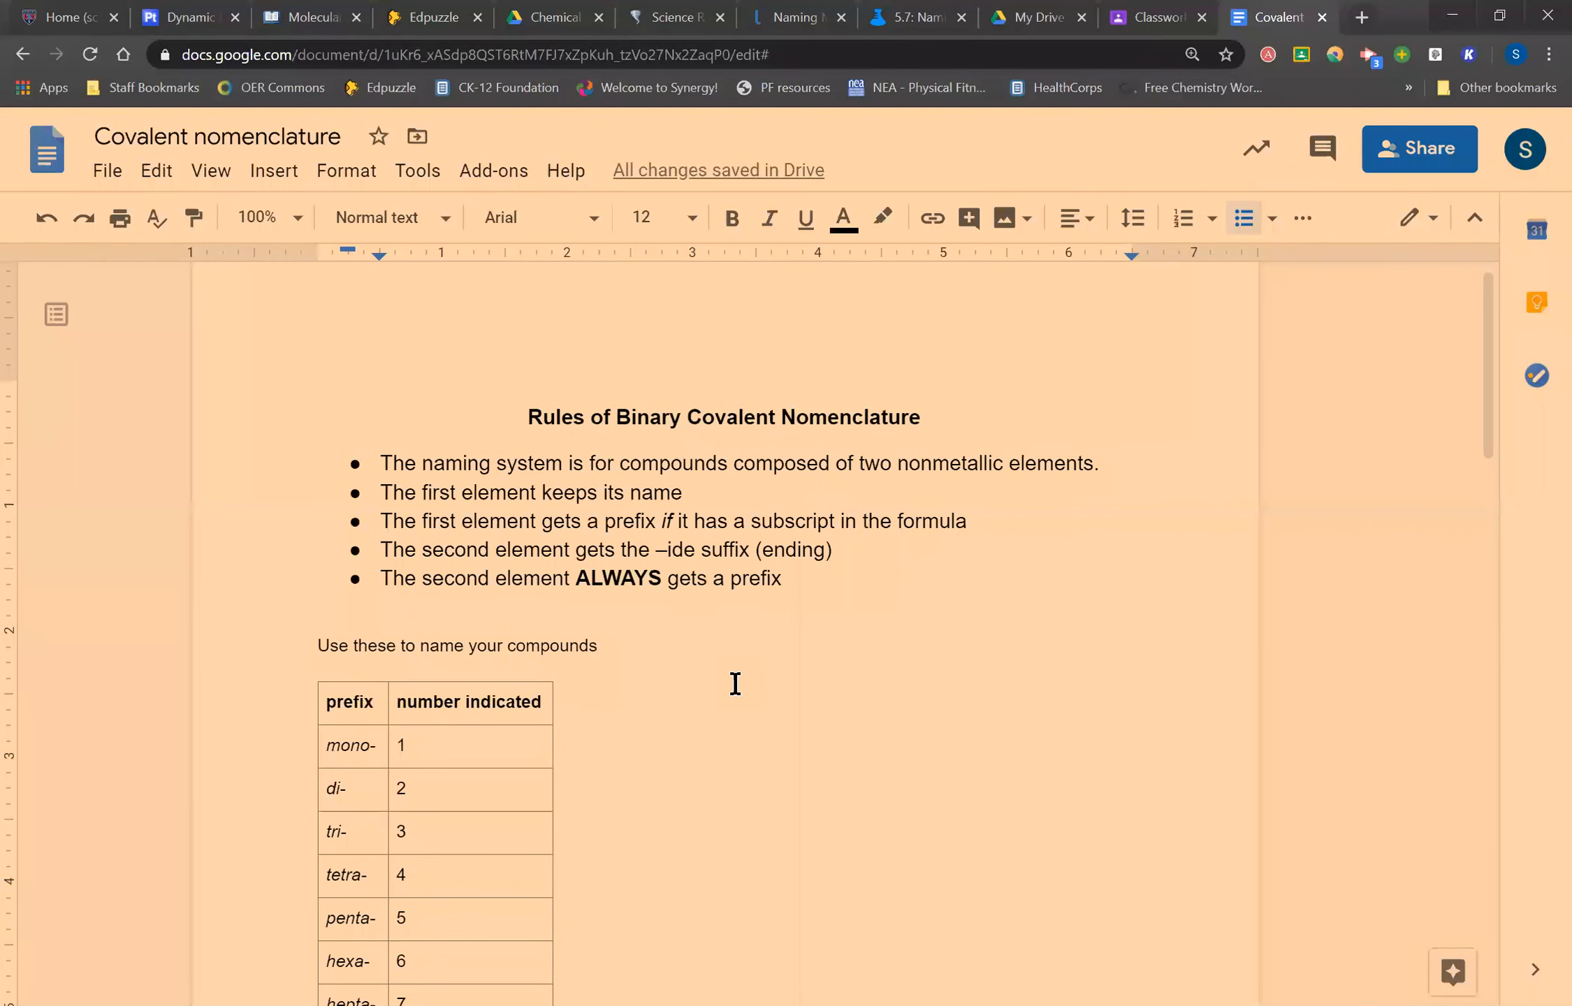
pyautogui.scroll(-3)
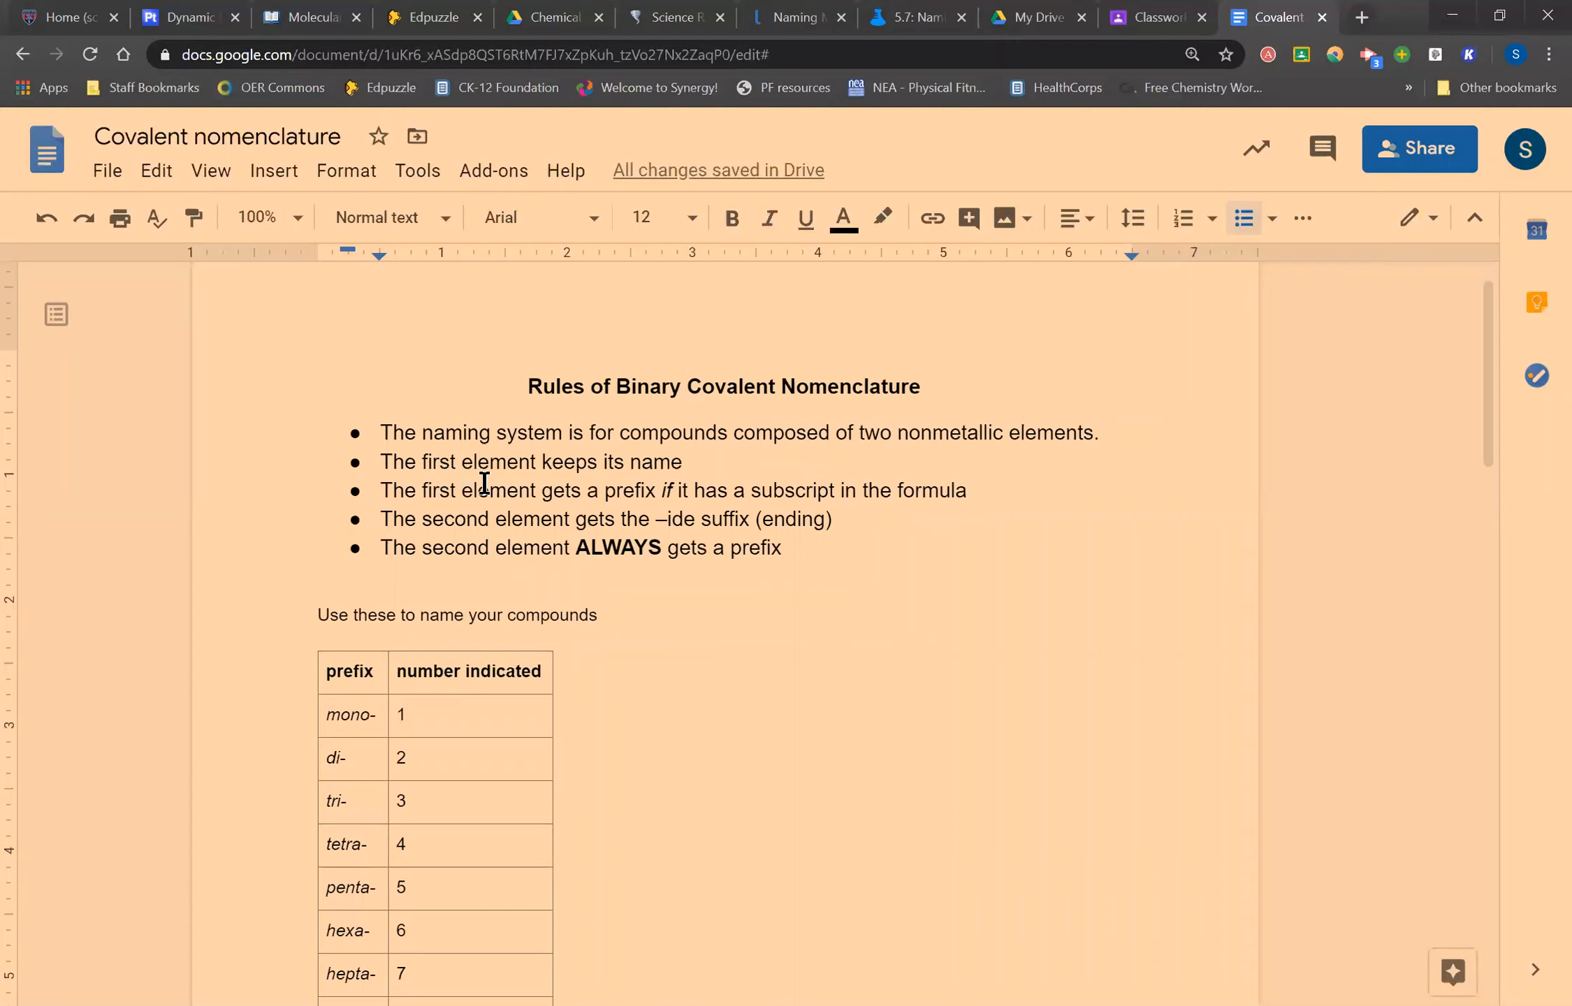
pyautogui.moveTo(709, 716)
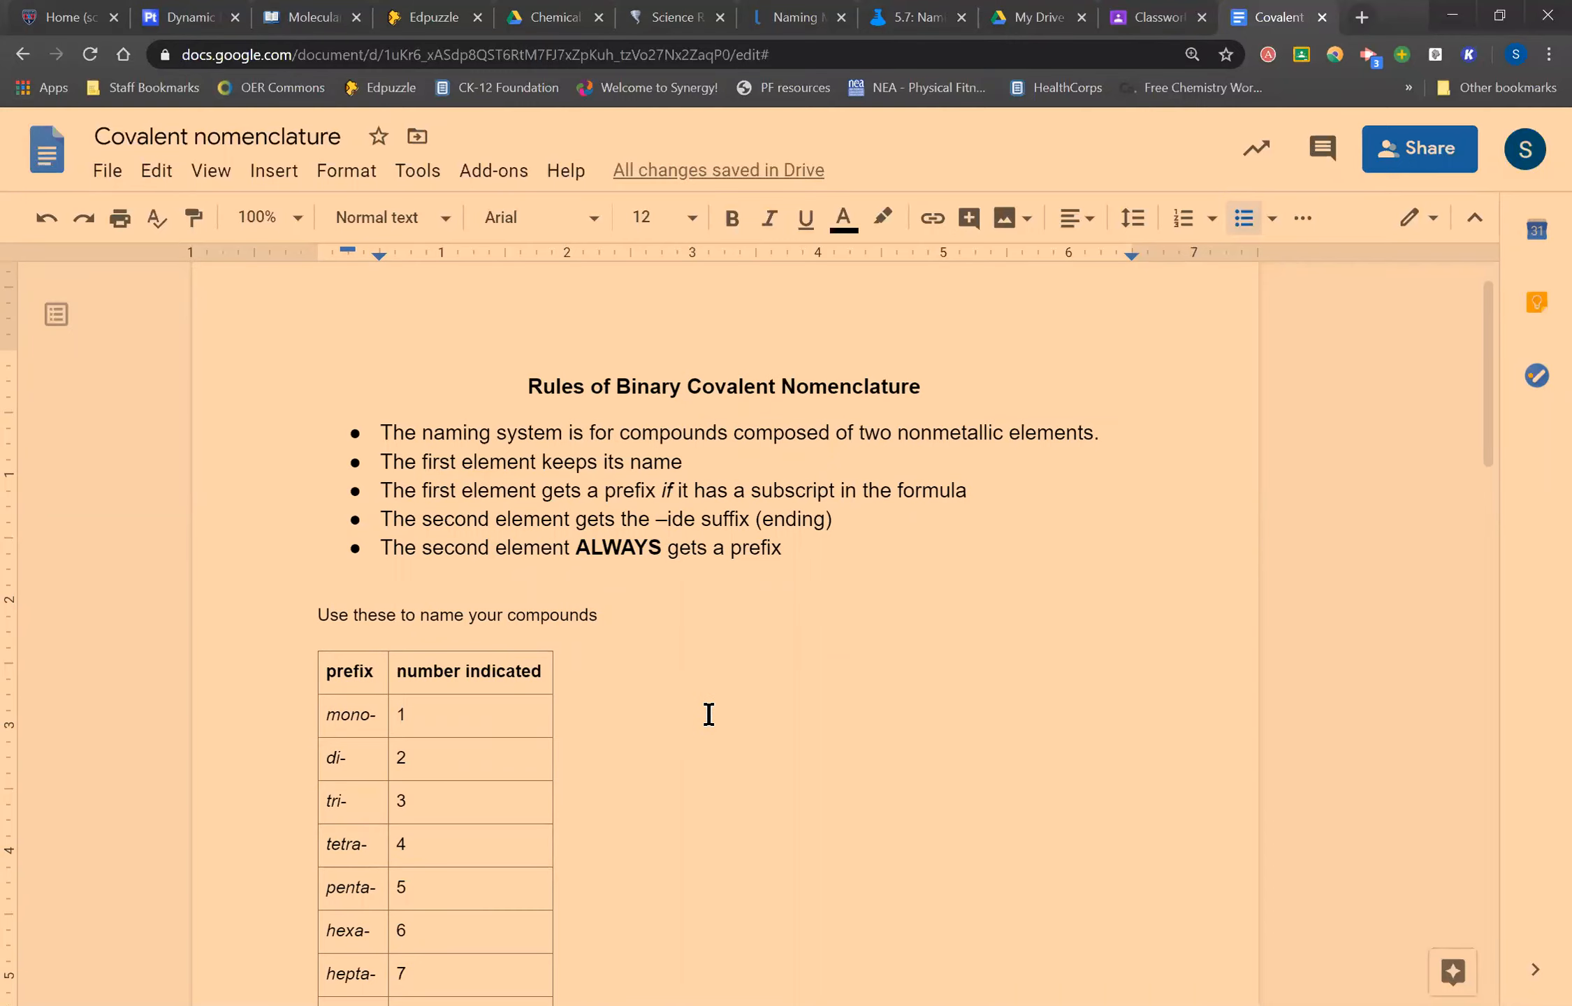
pyautogui.scroll(-3)
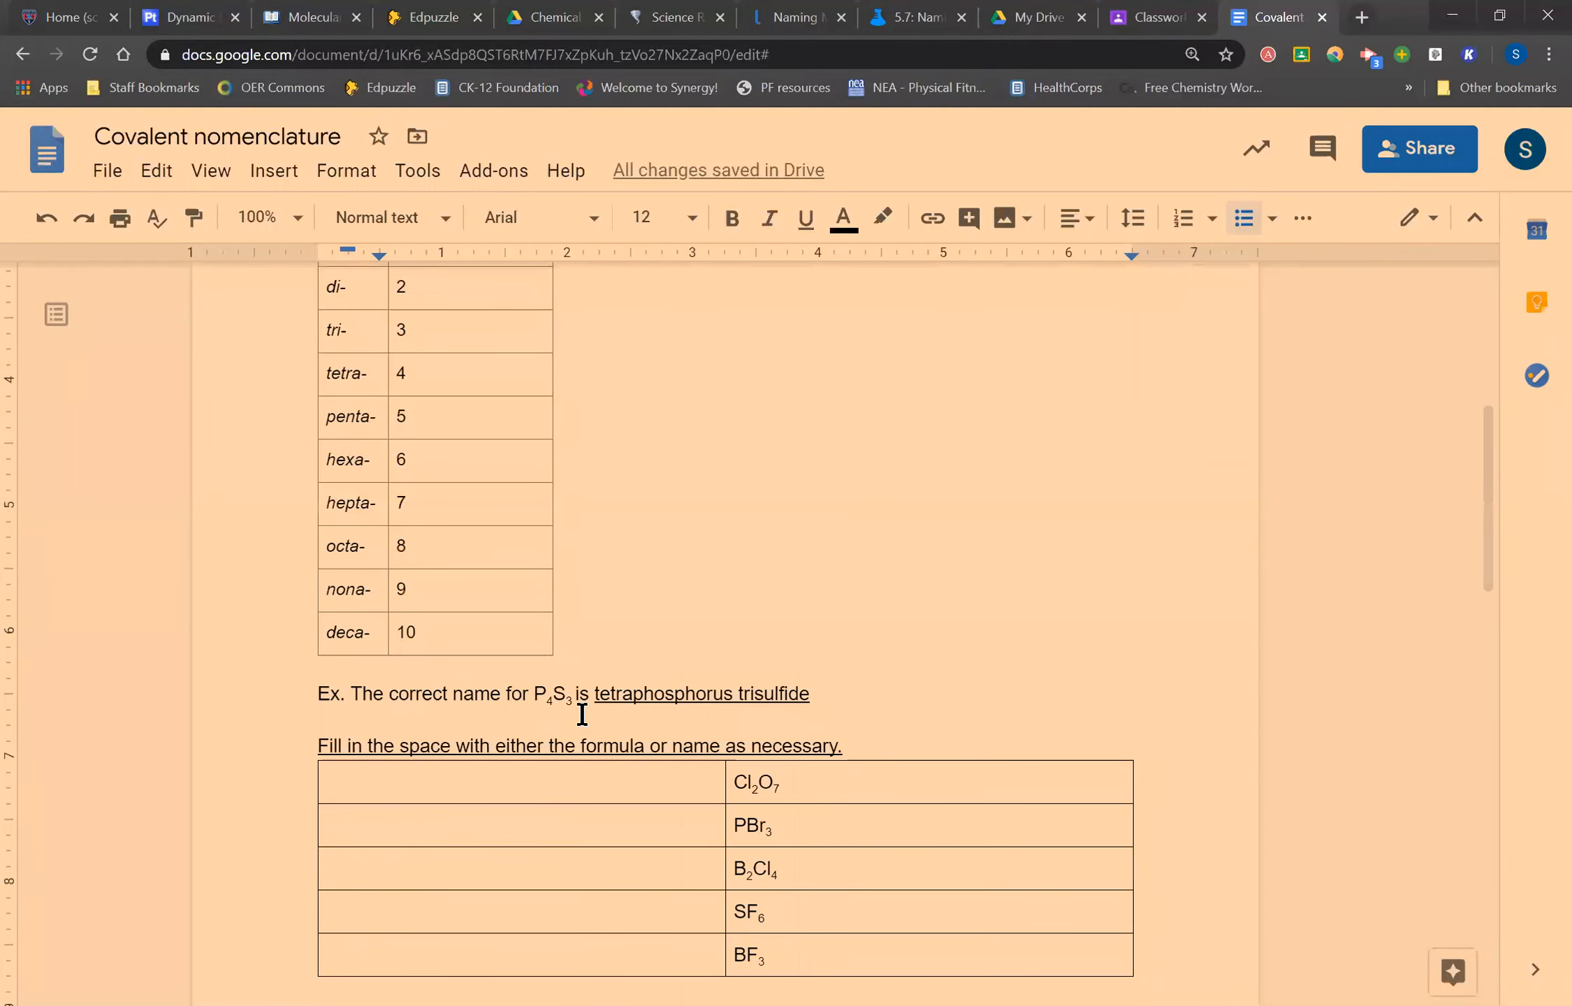
pyautogui.moveTo(551, 709)
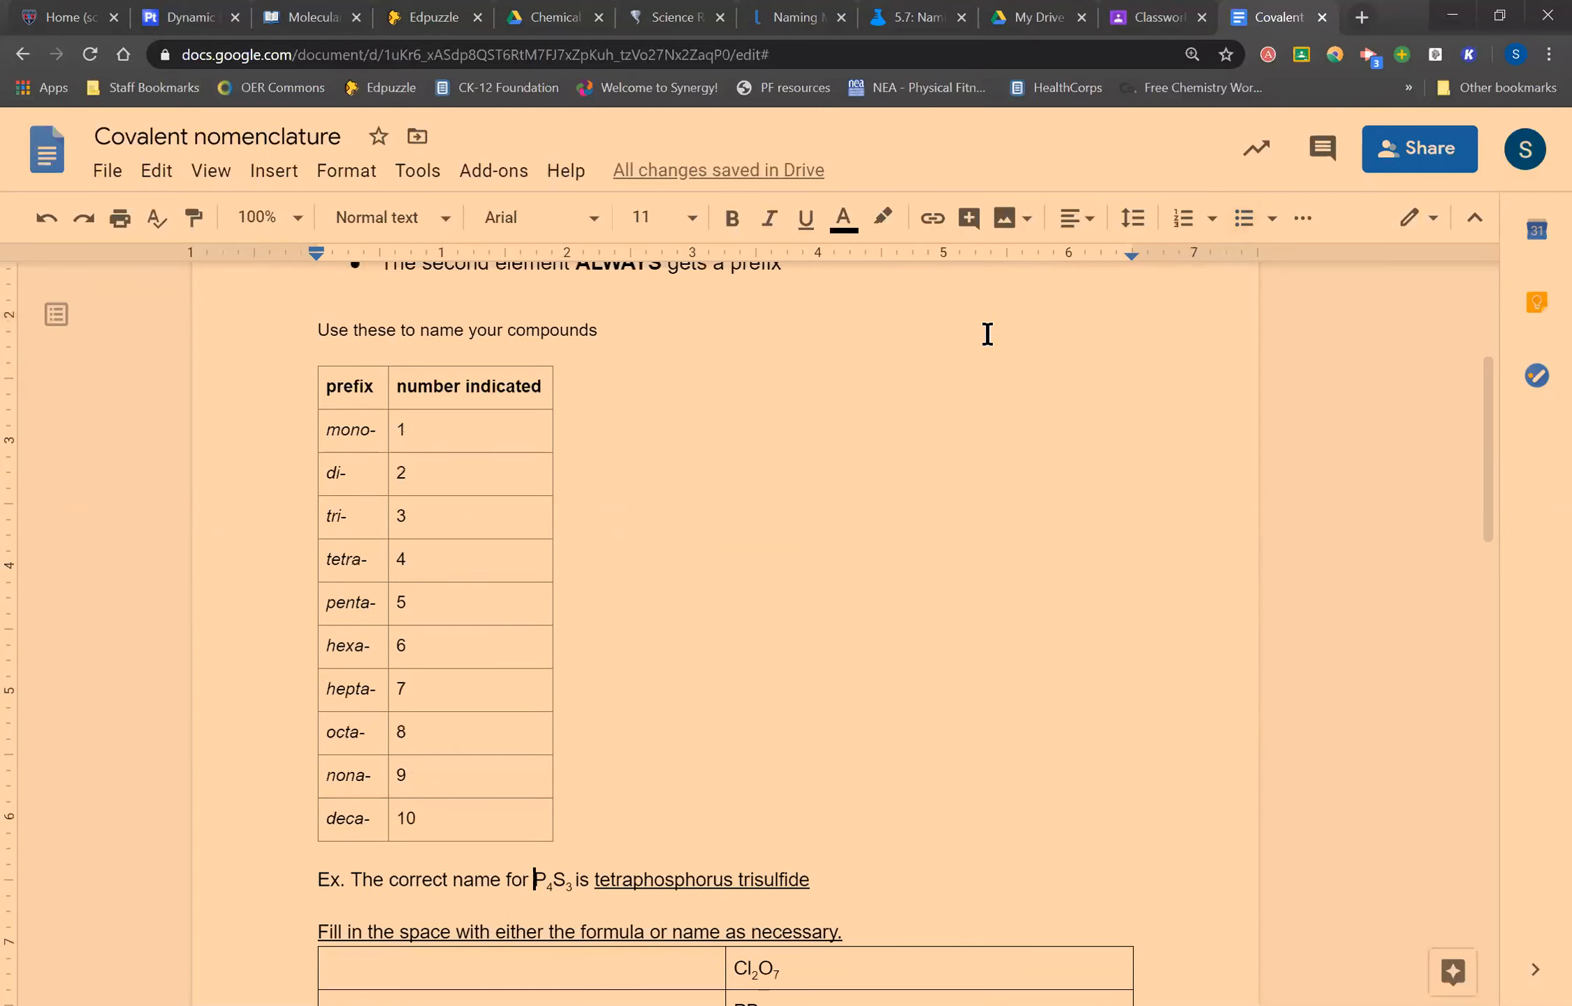
pyautogui.moveTo(1158, 17)
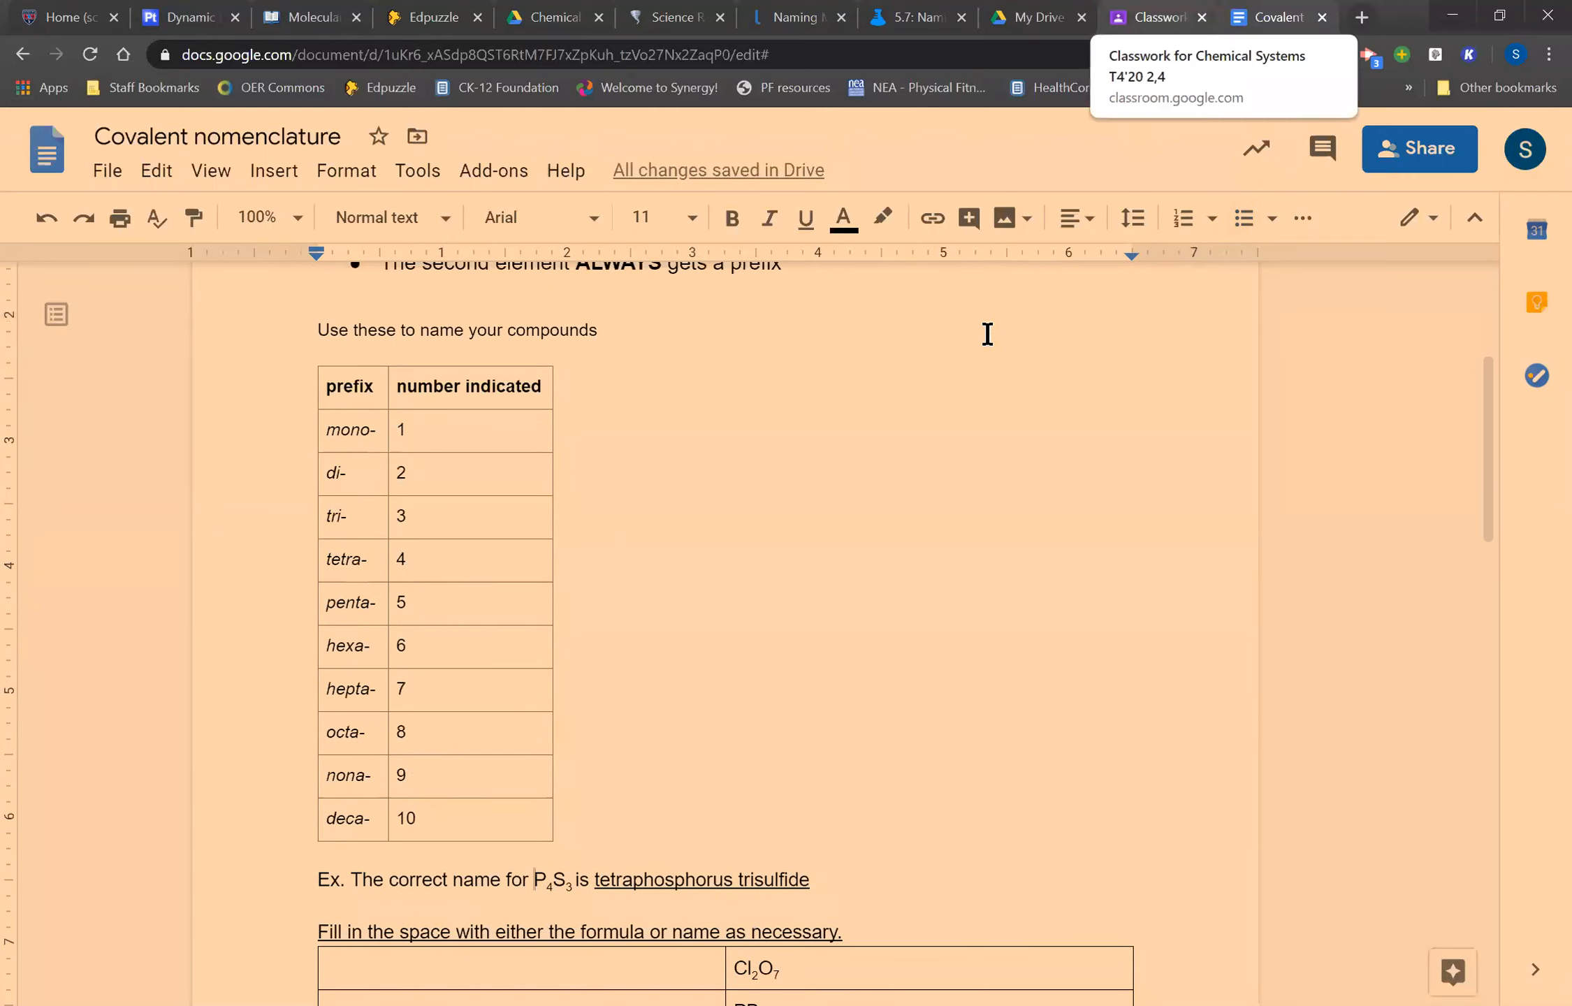
pyautogui.click(185, 17)
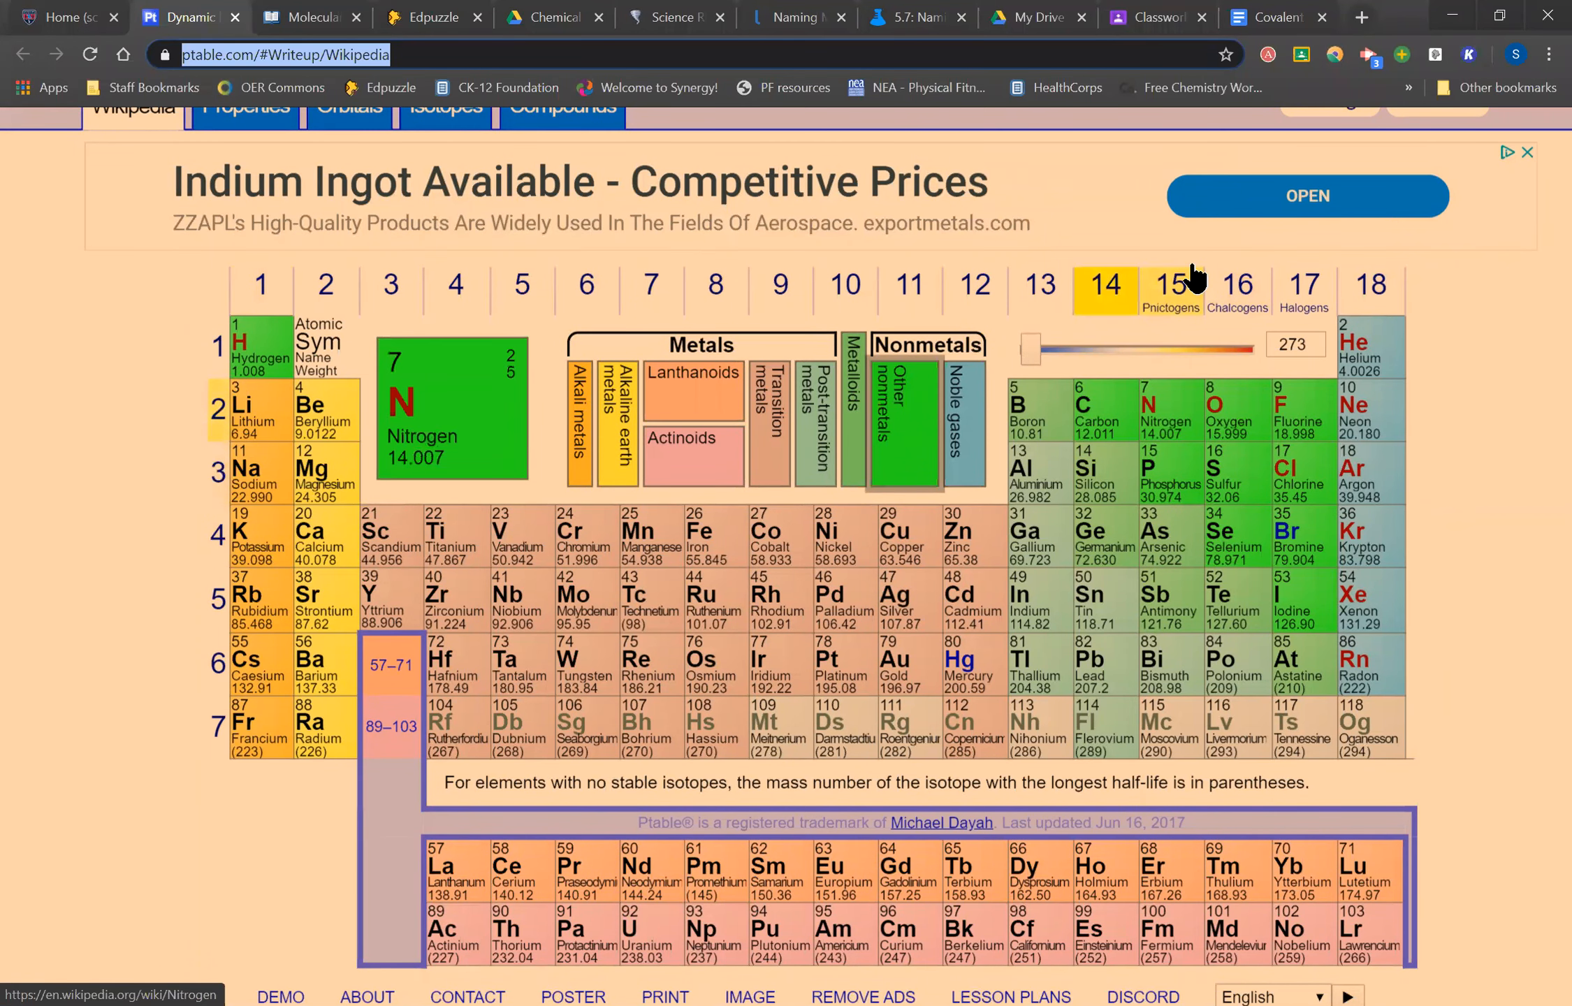
pyautogui.click(1279, 17)
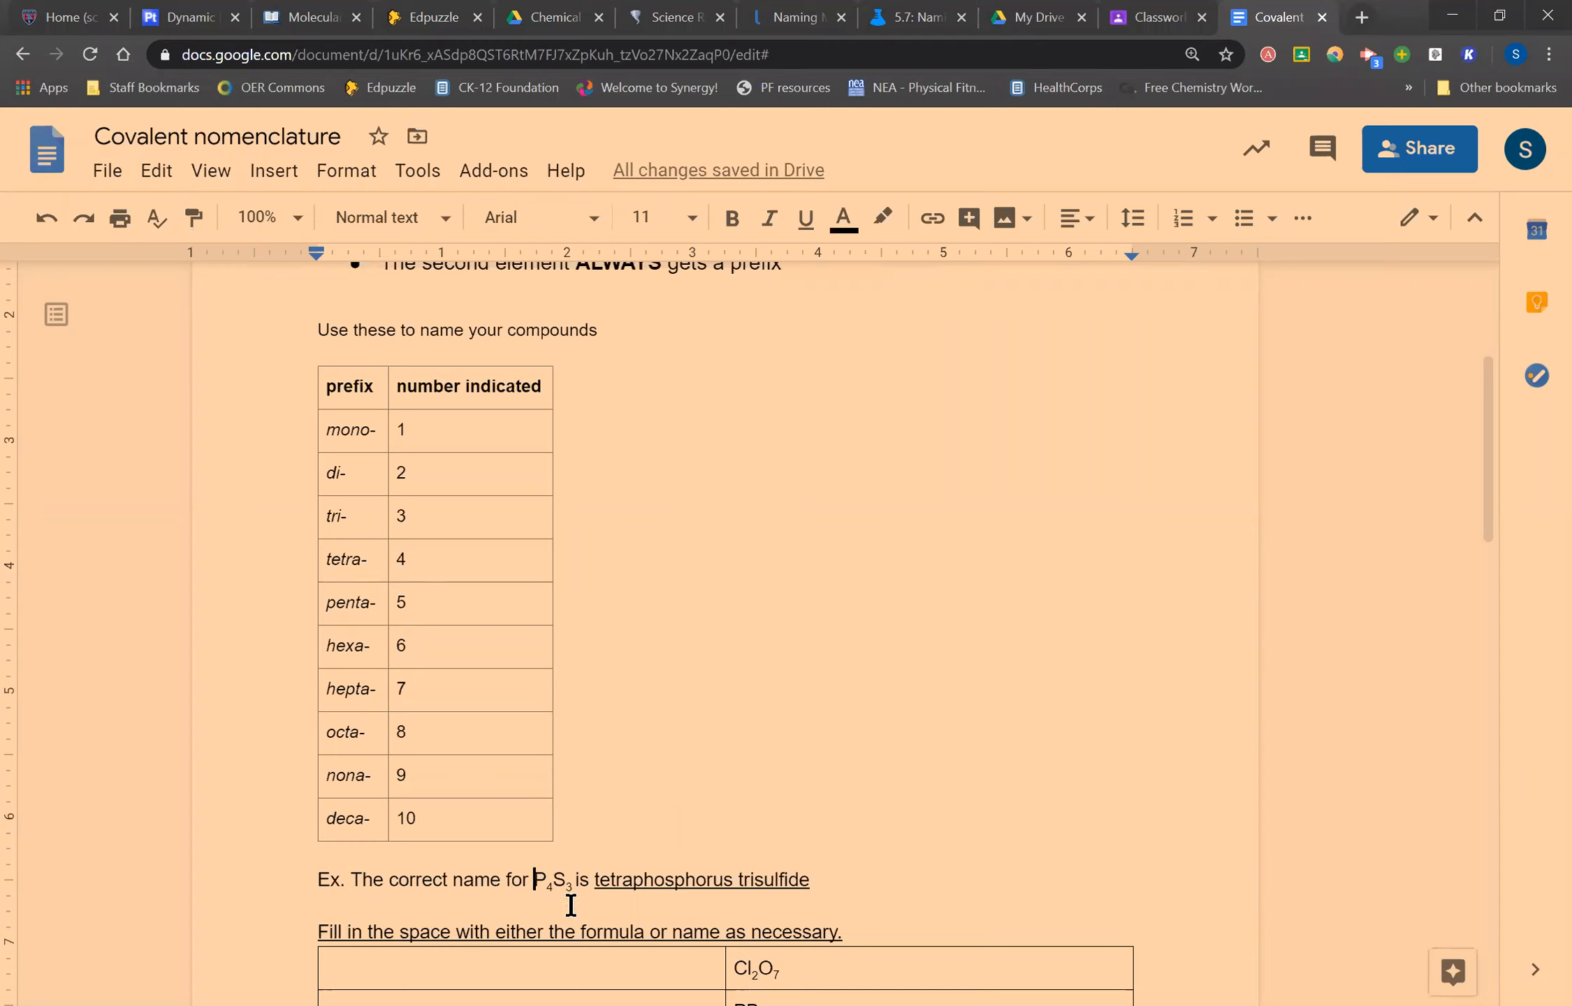
pyautogui.moveTo(441, 529)
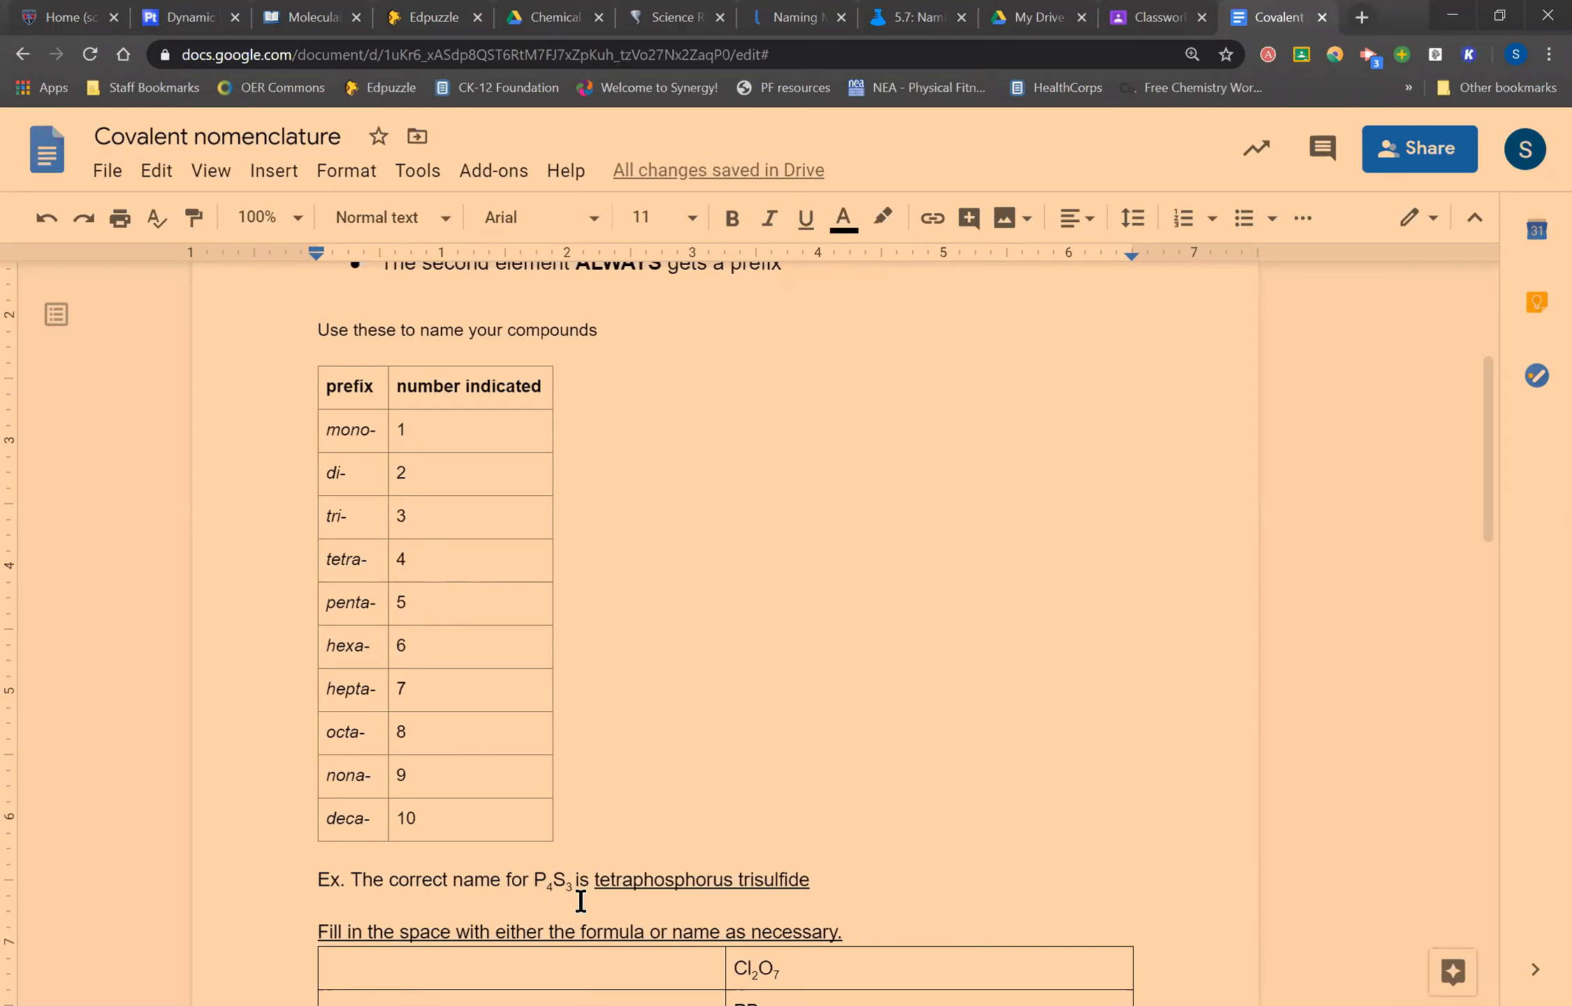
pyautogui.scroll(3)
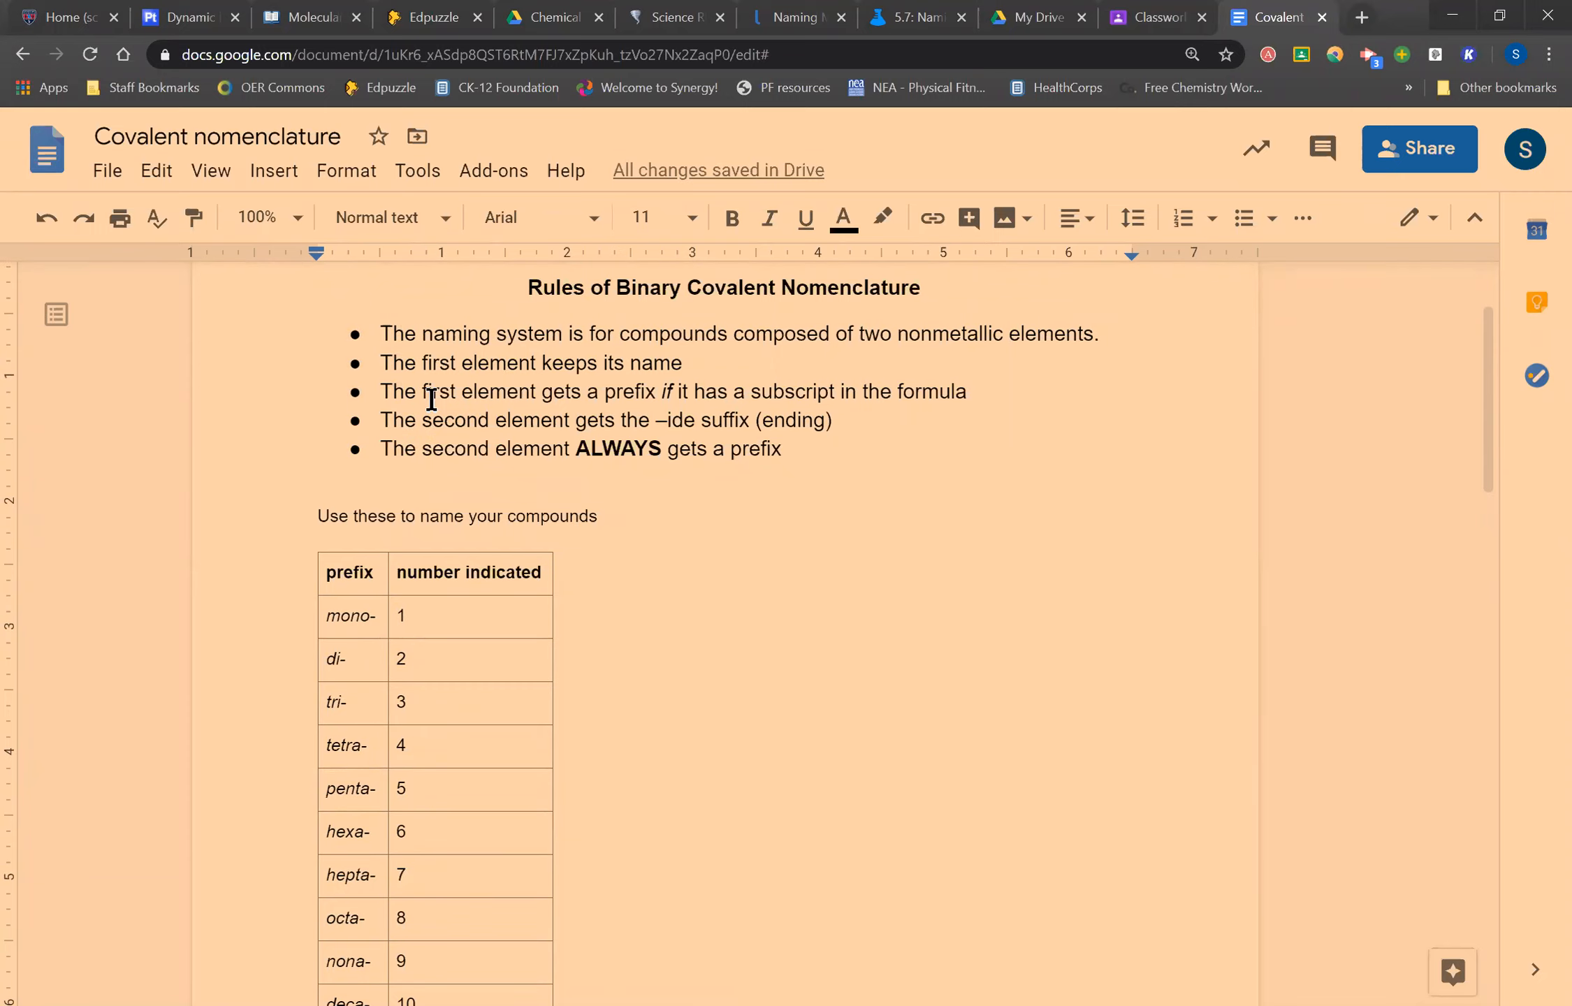
pyautogui.moveTo(701, 408)
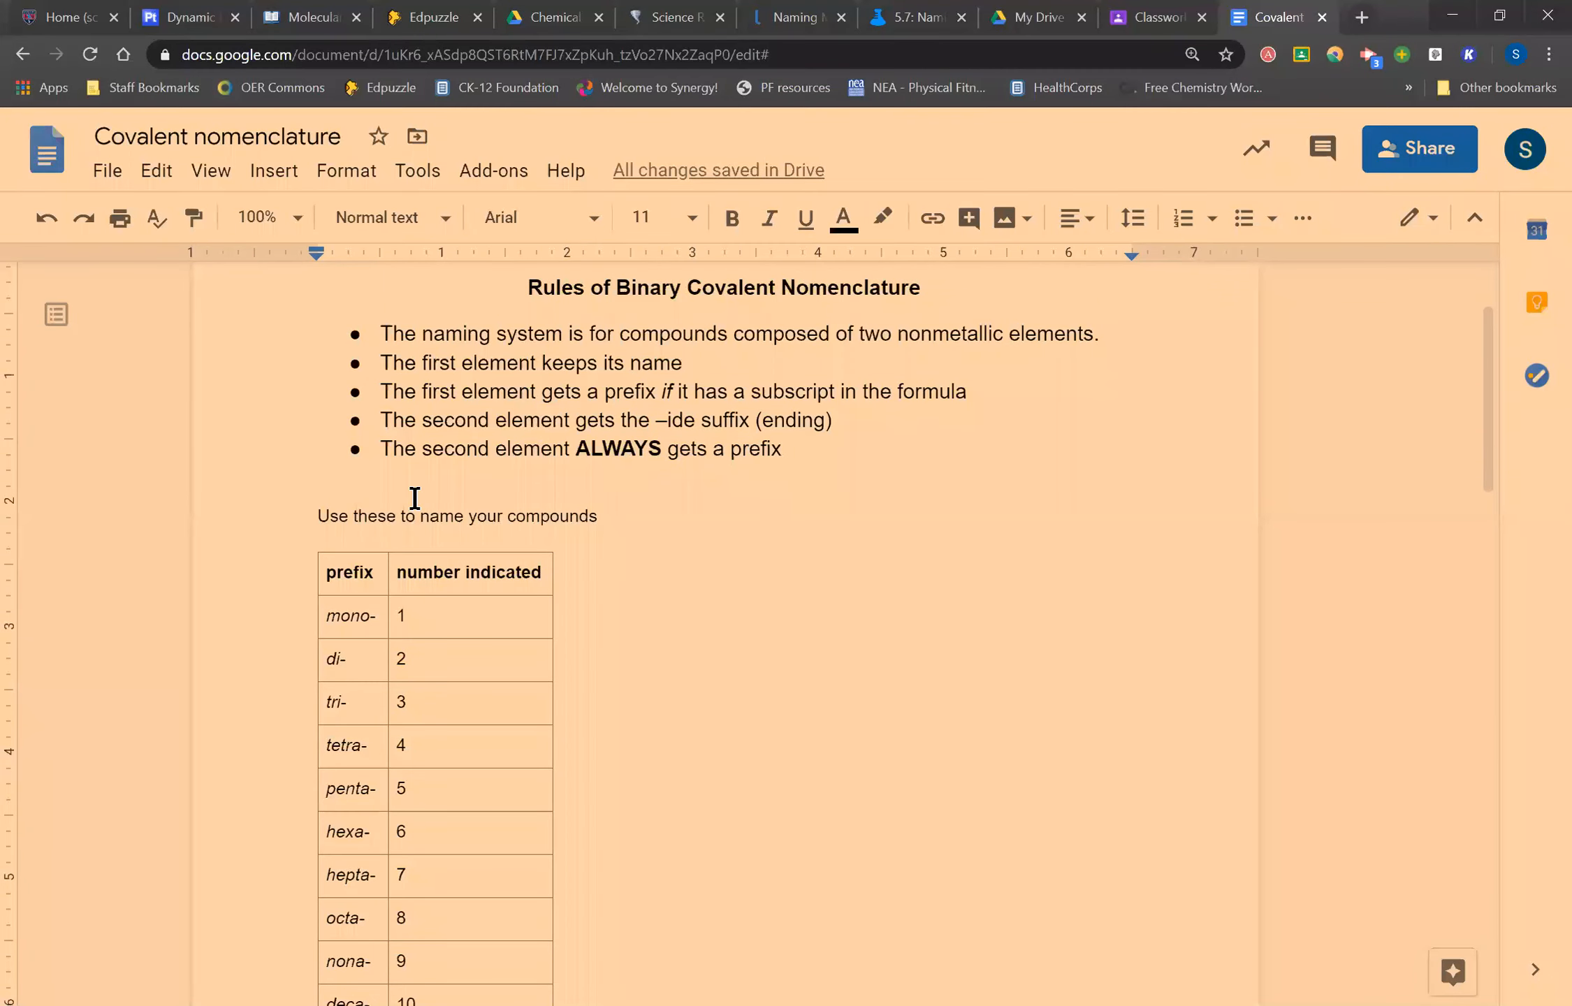
pyautogui.moveTo(479, 477)
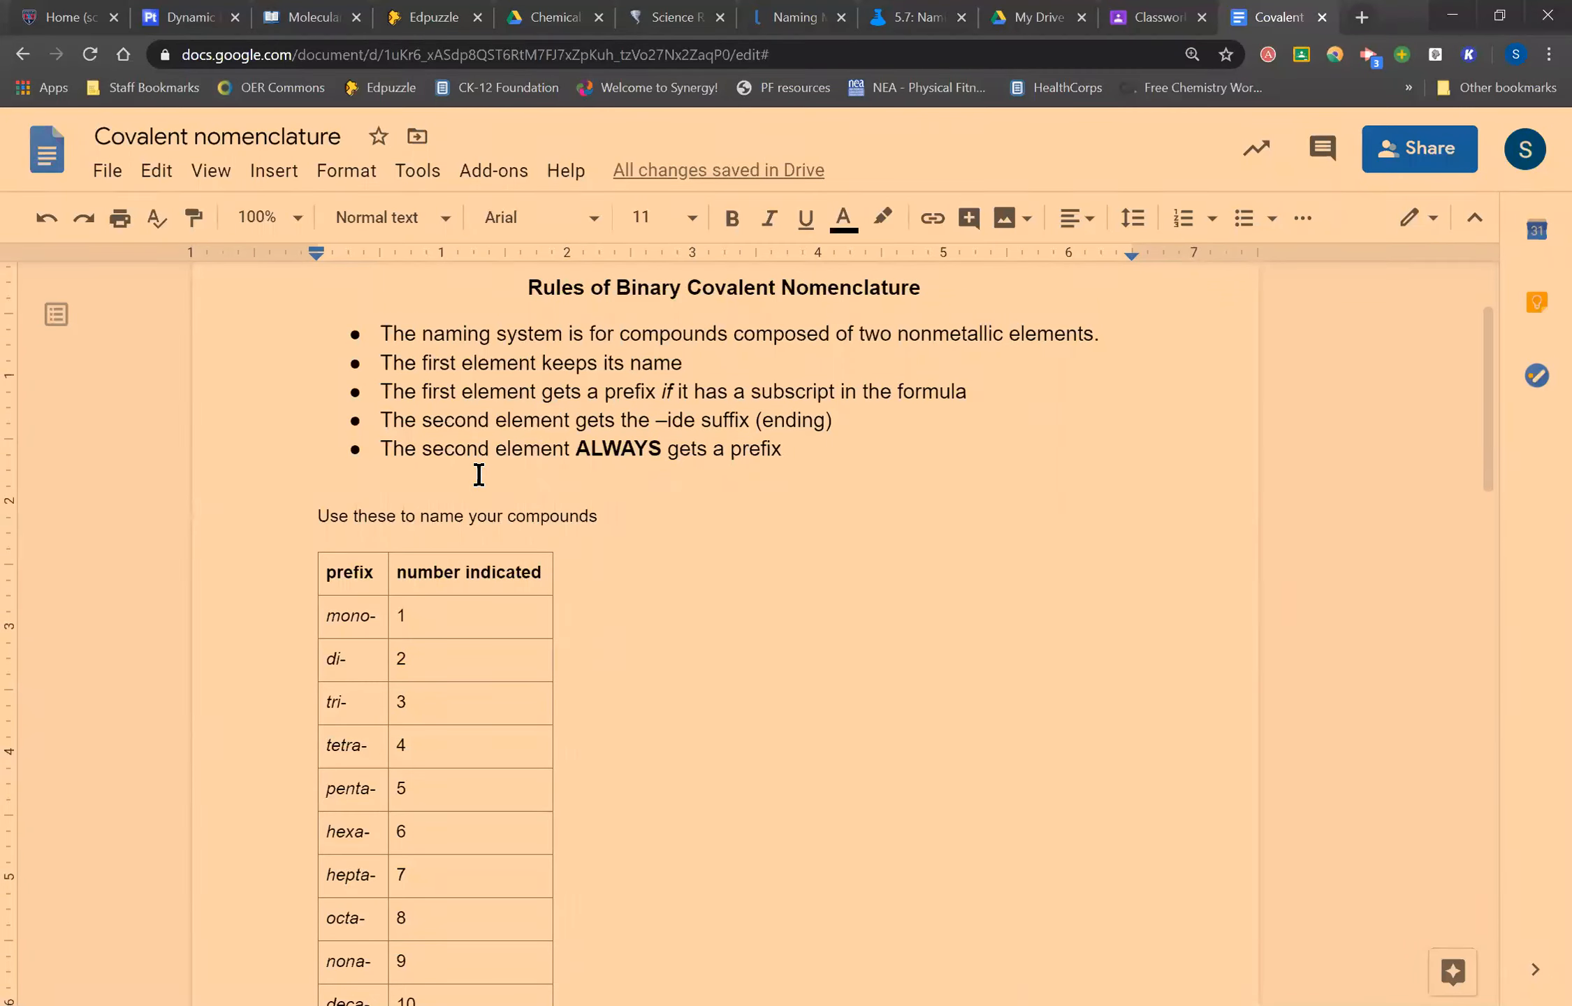
pyautogui.moveTo(655, 462)
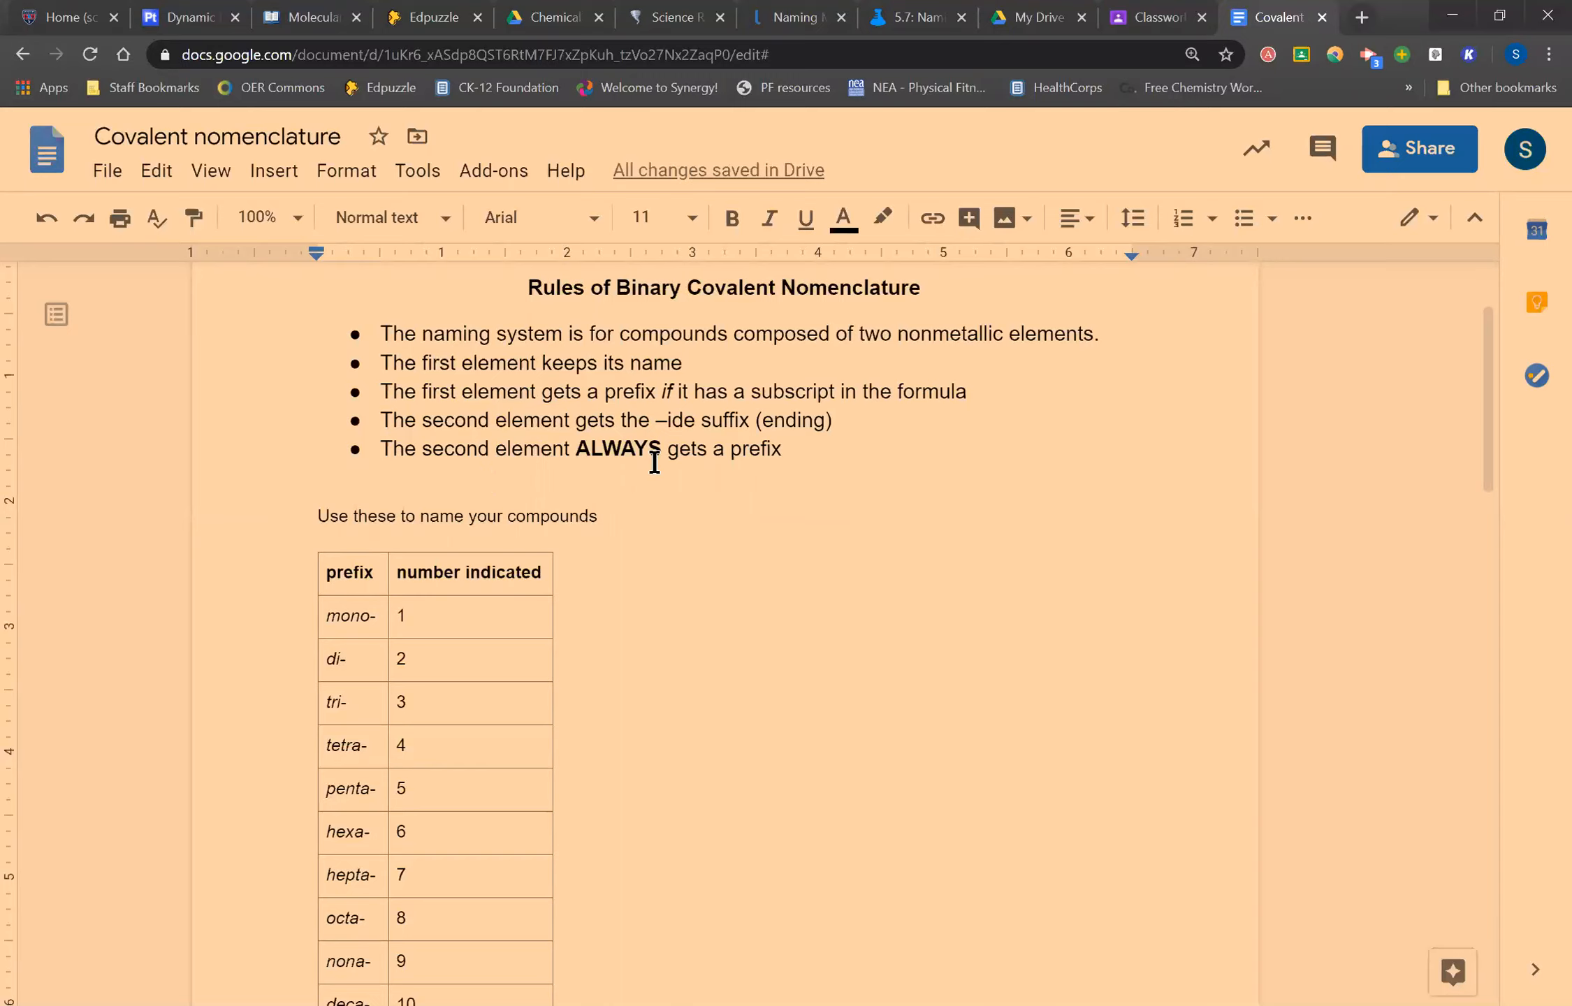
pyautogui.moveTo(709, 732)
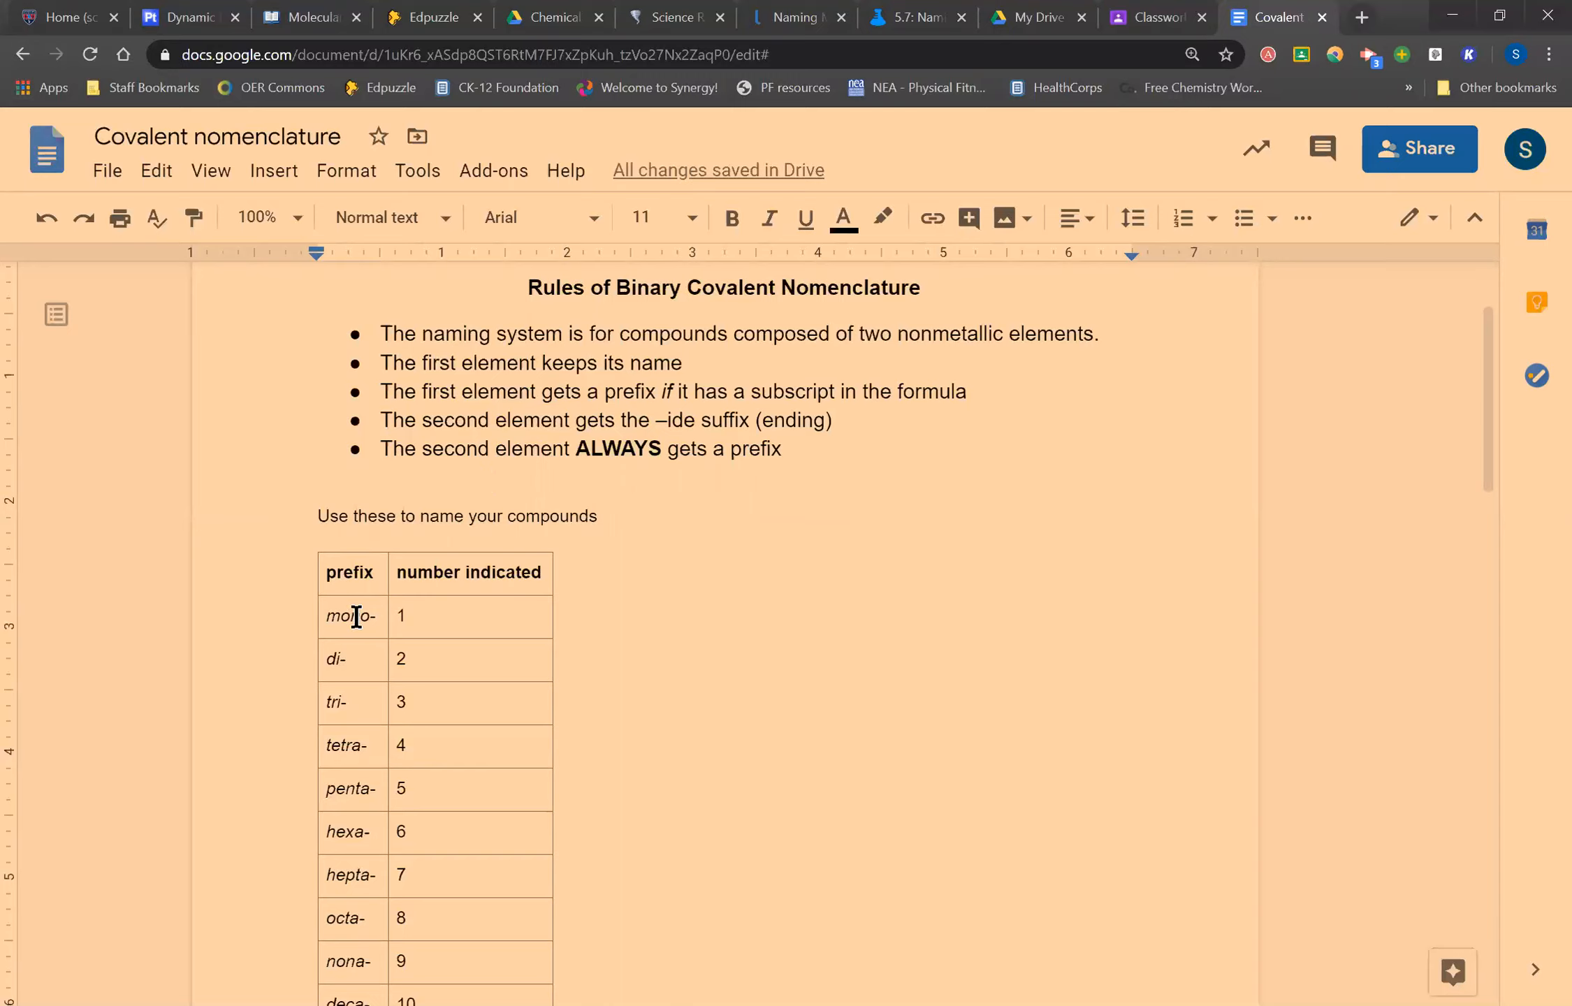
pyautogui.scroll(-3)
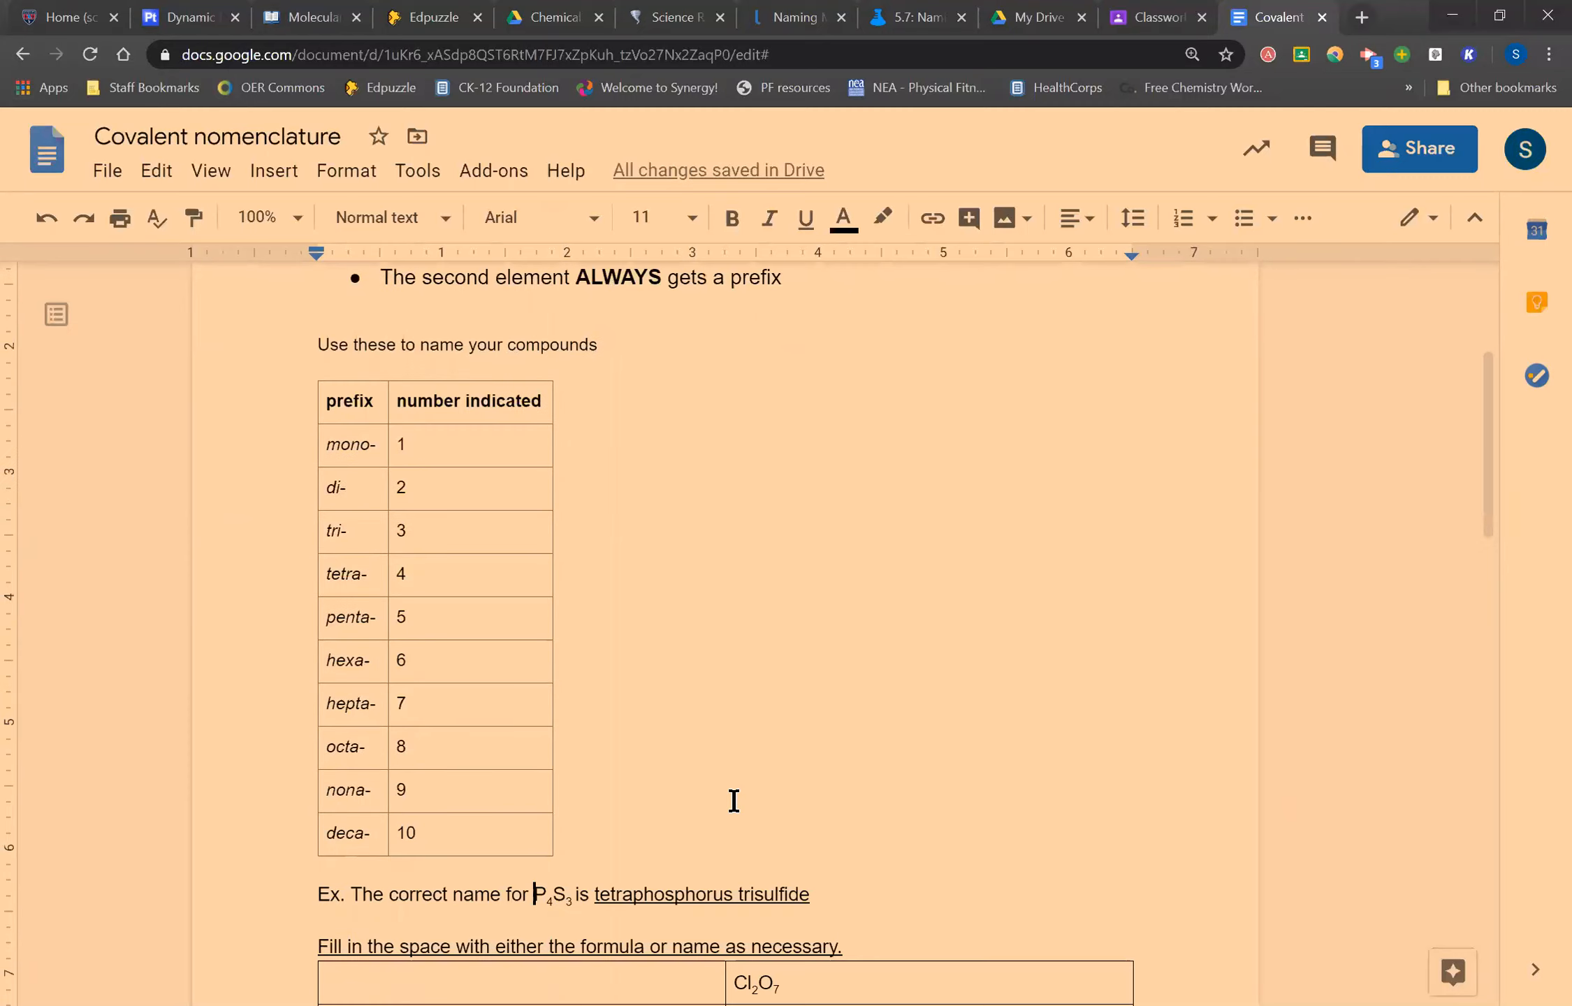
pyautogui.scroll(-3)
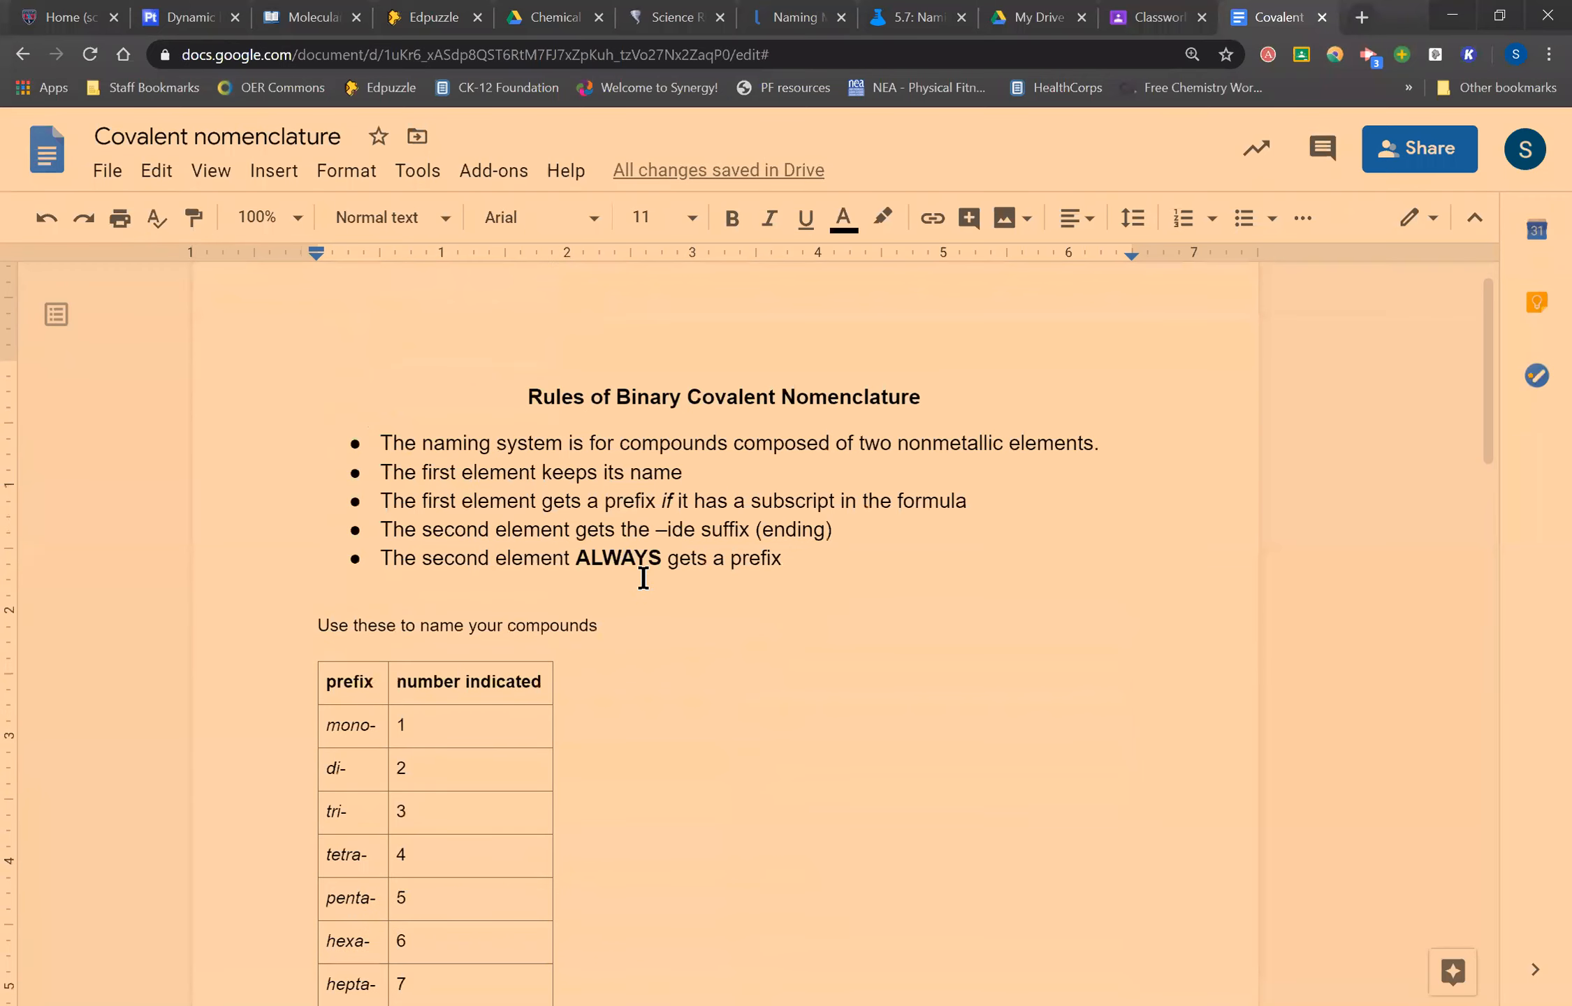
pyautogui.scroll(-3)
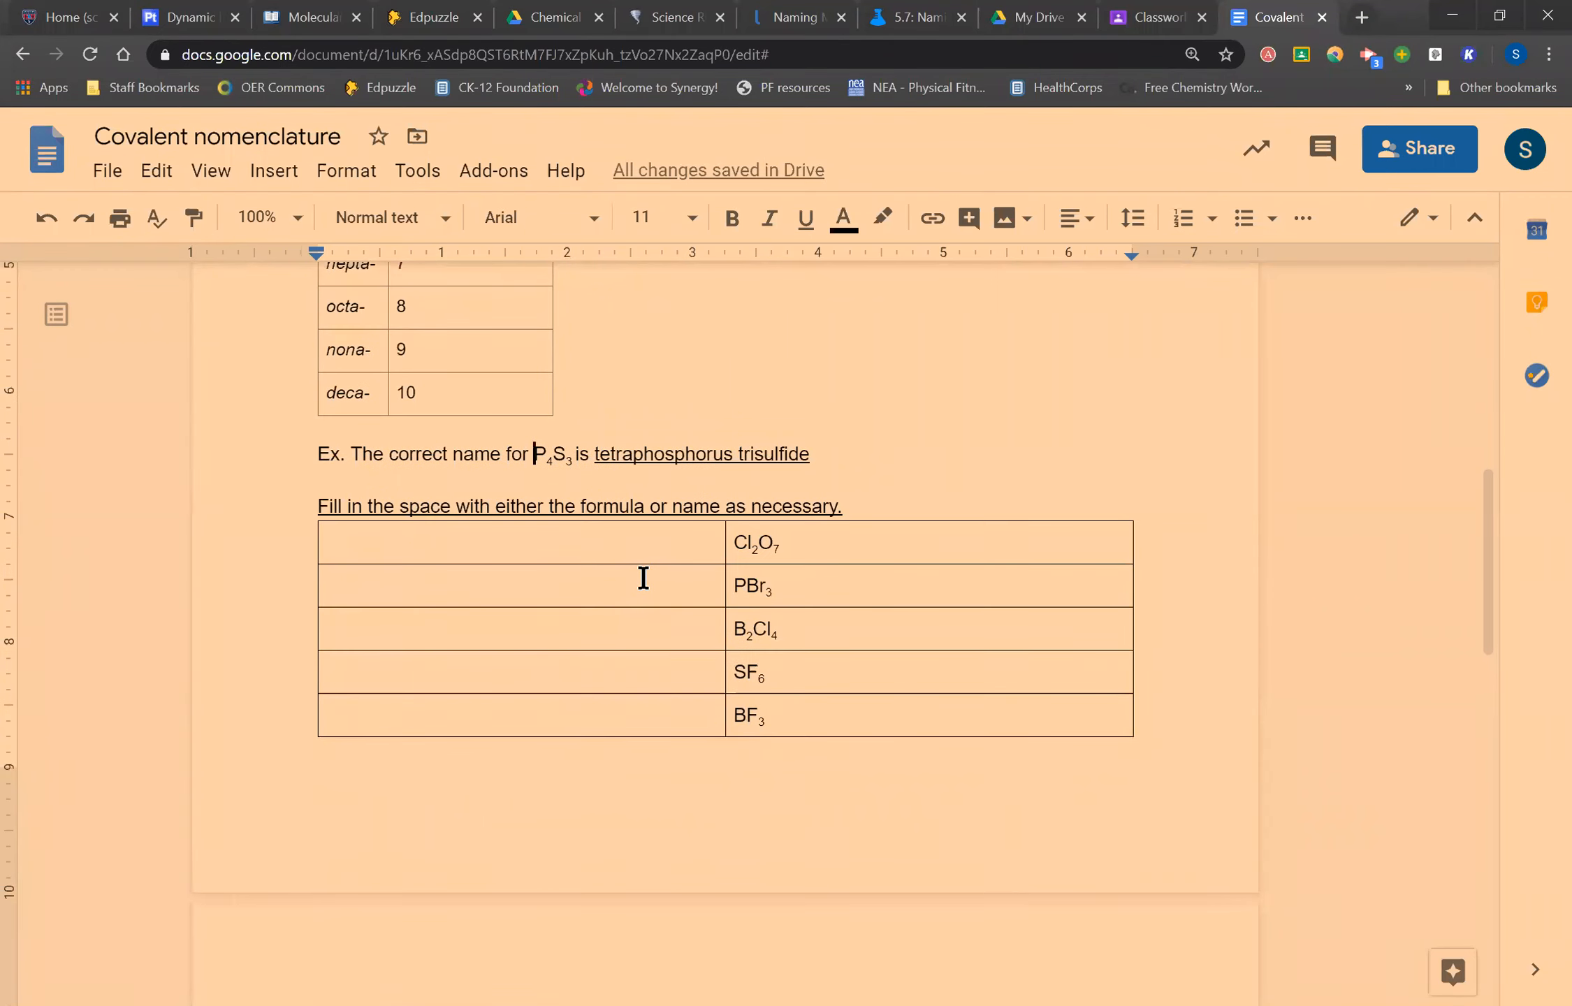
pyautogui.scroll(-3)
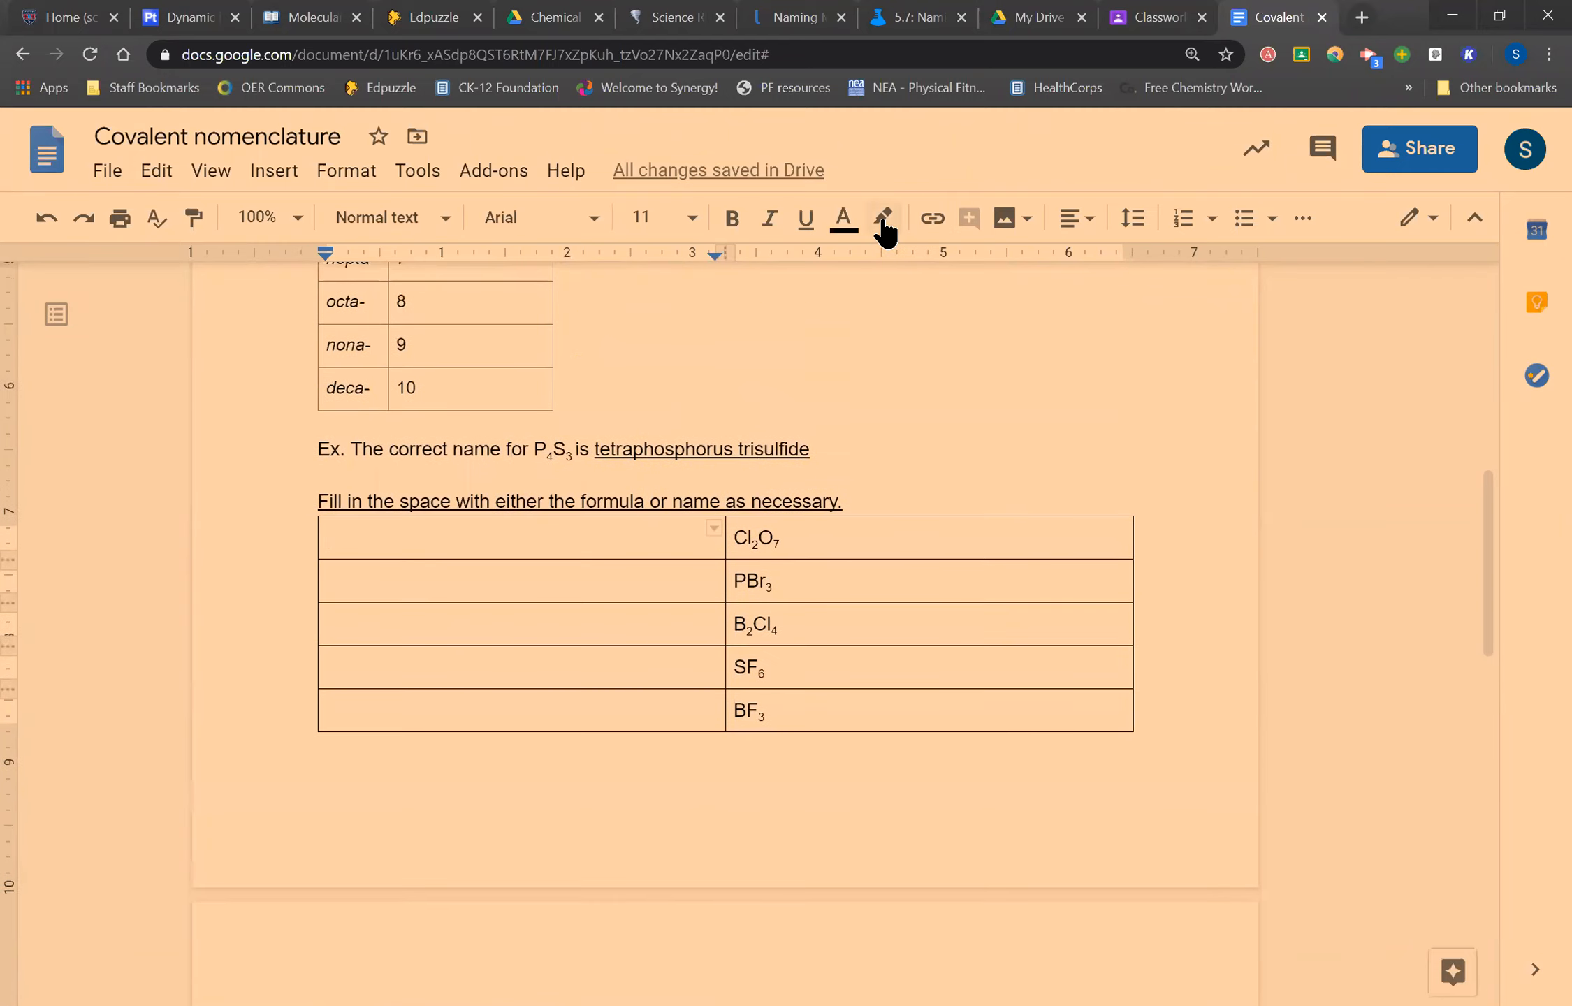
# - Apply a teal highlight, place the caret beside Cl2O7, then remove the highlight
pyautogui.click(884, 218)
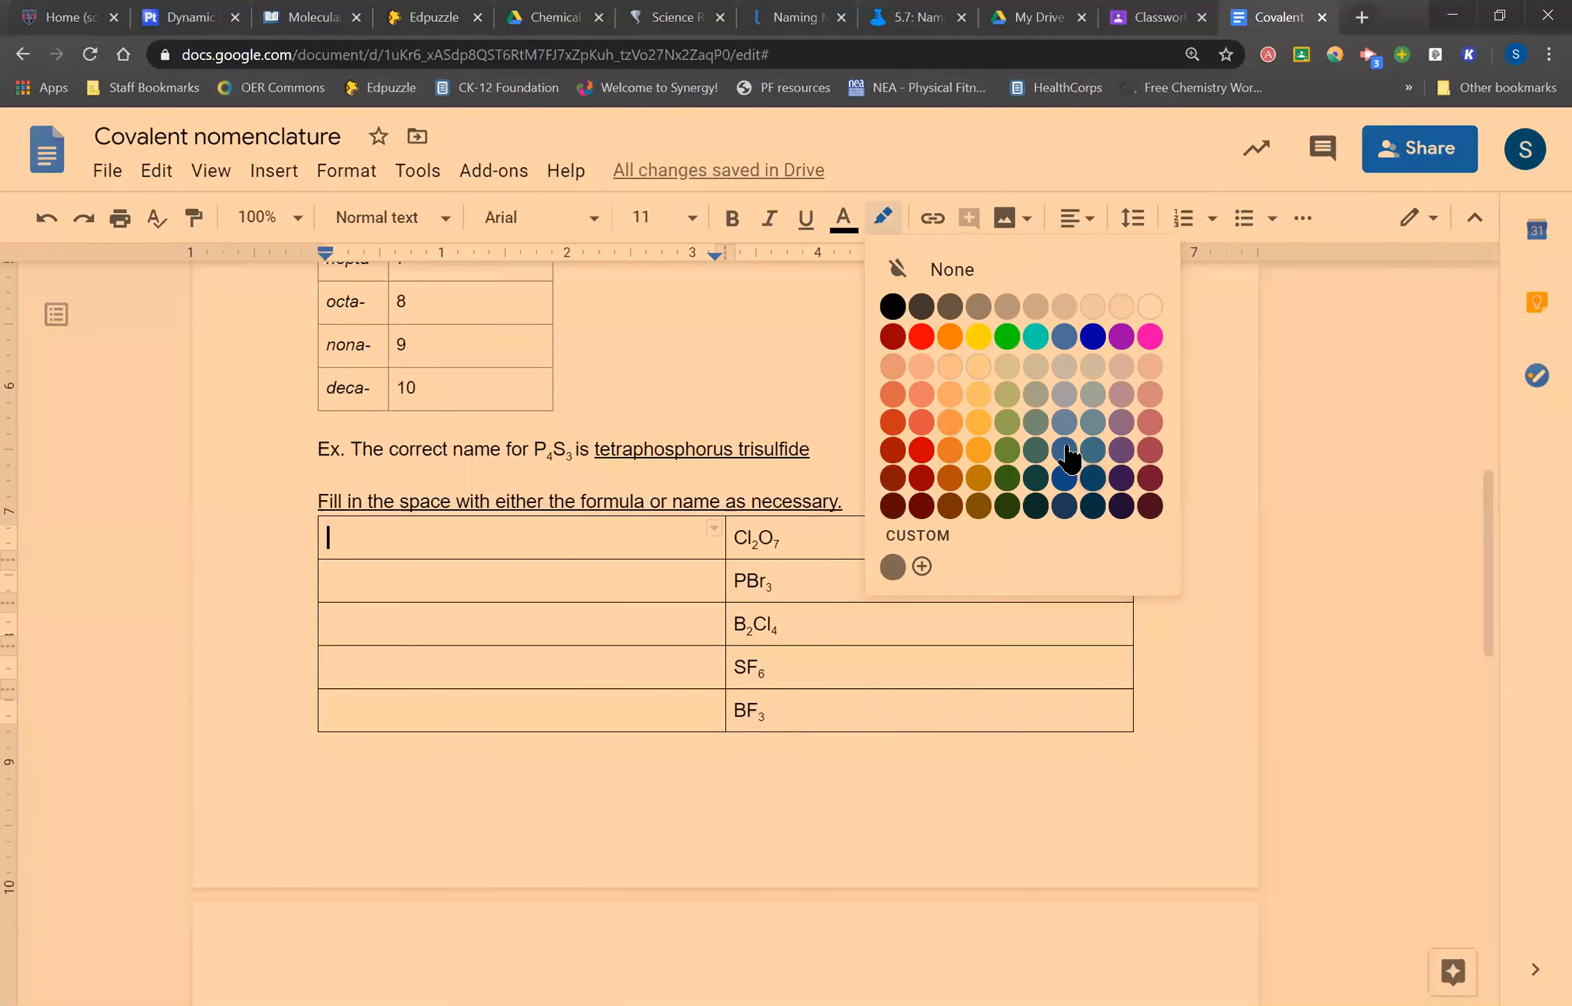
pyautogui.moveTo(1036, 342)
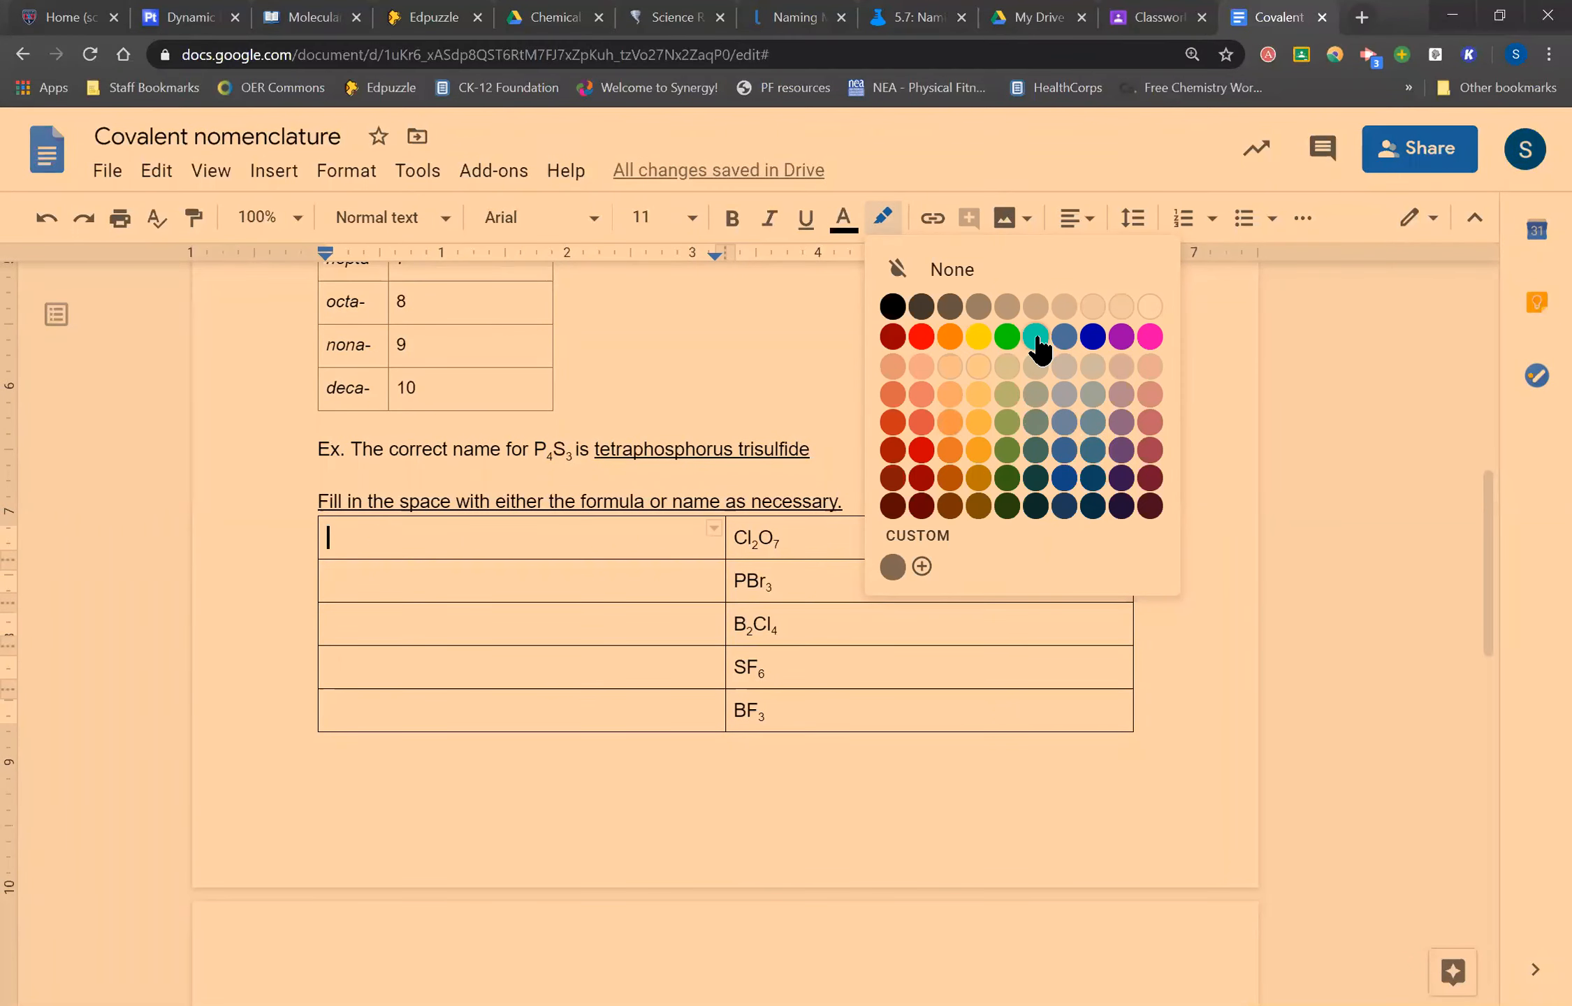
pyautogui.click(1035, 336)
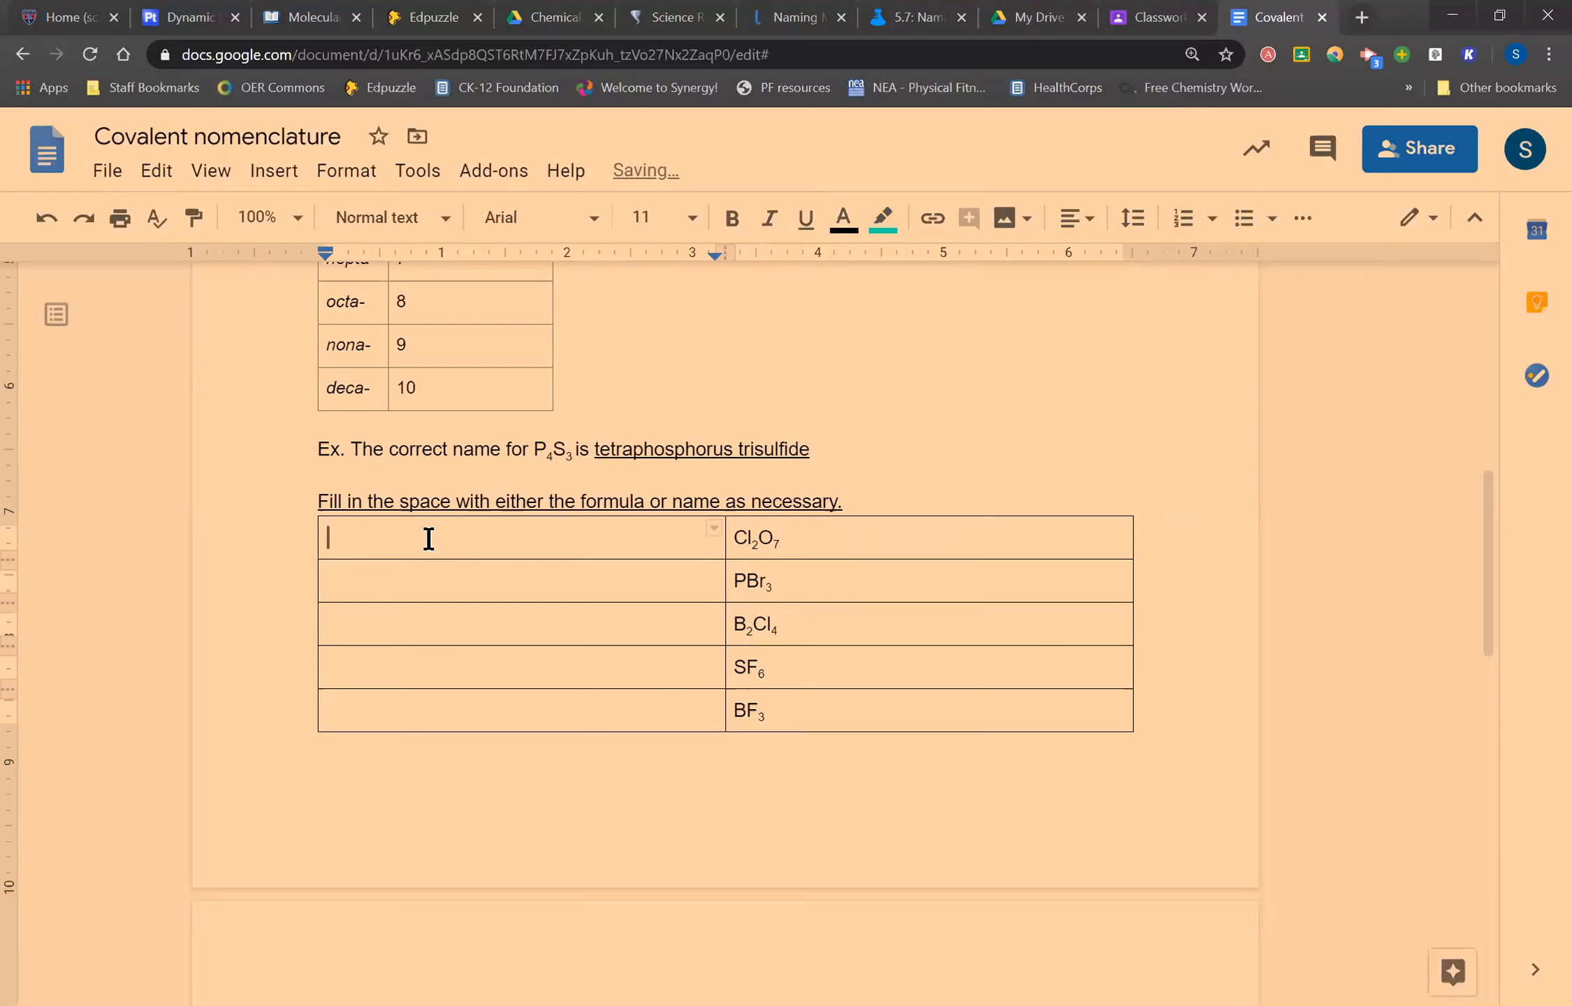
pyautogui.moveTo(401, 541)
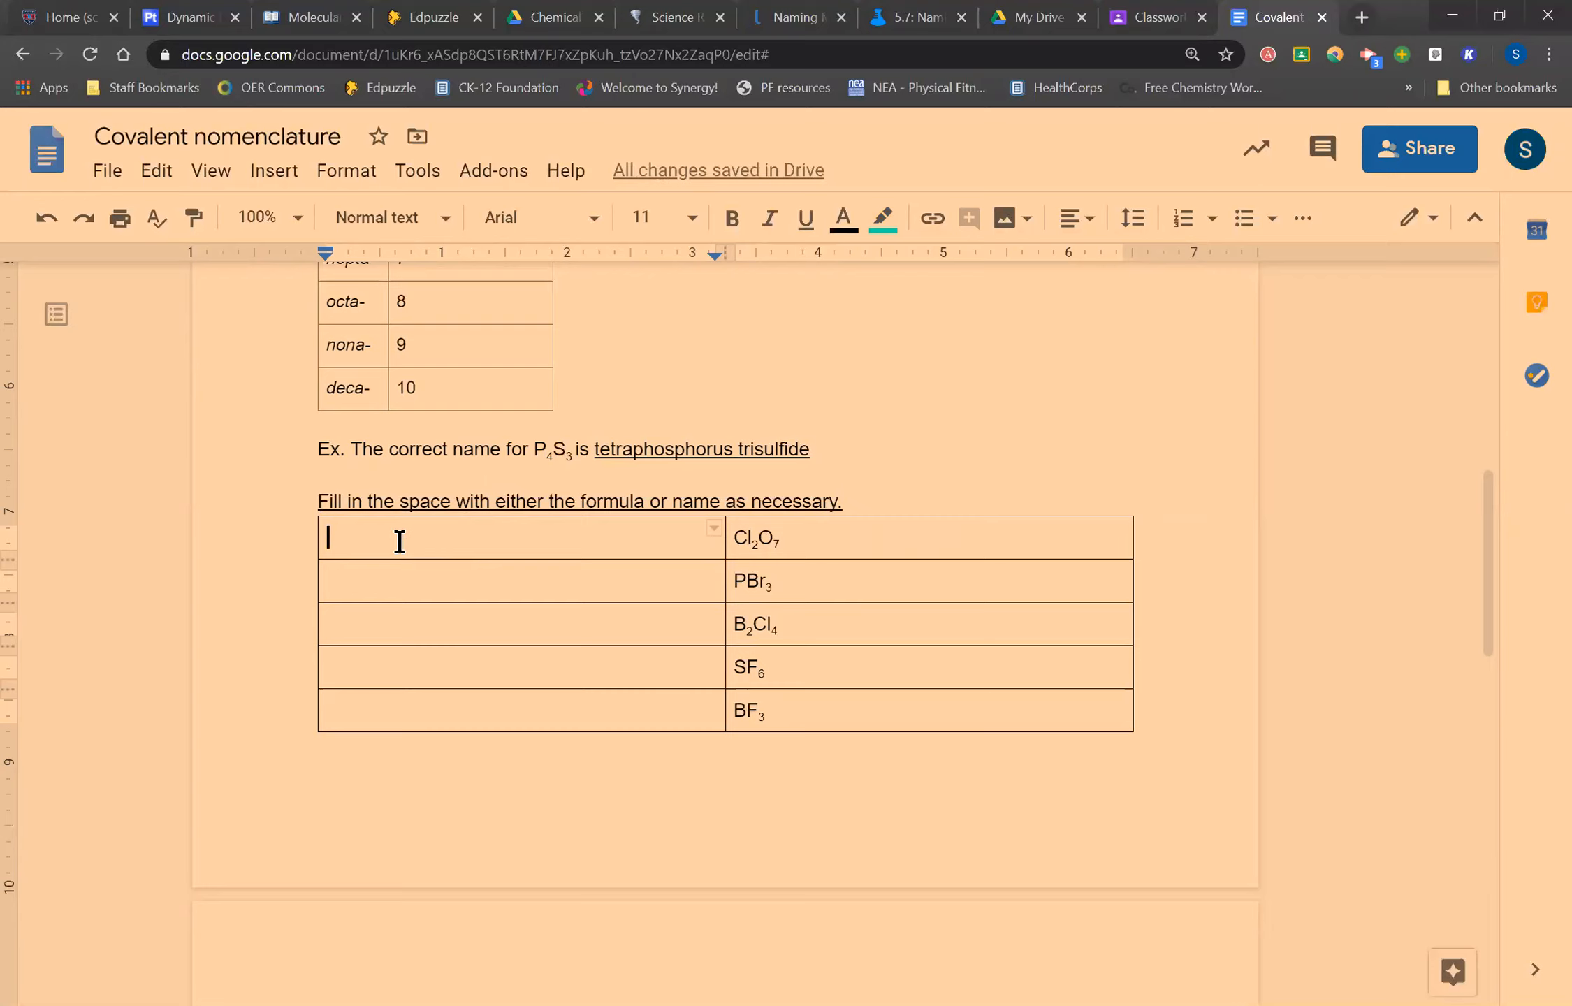
pyautogui.click(843, 218)
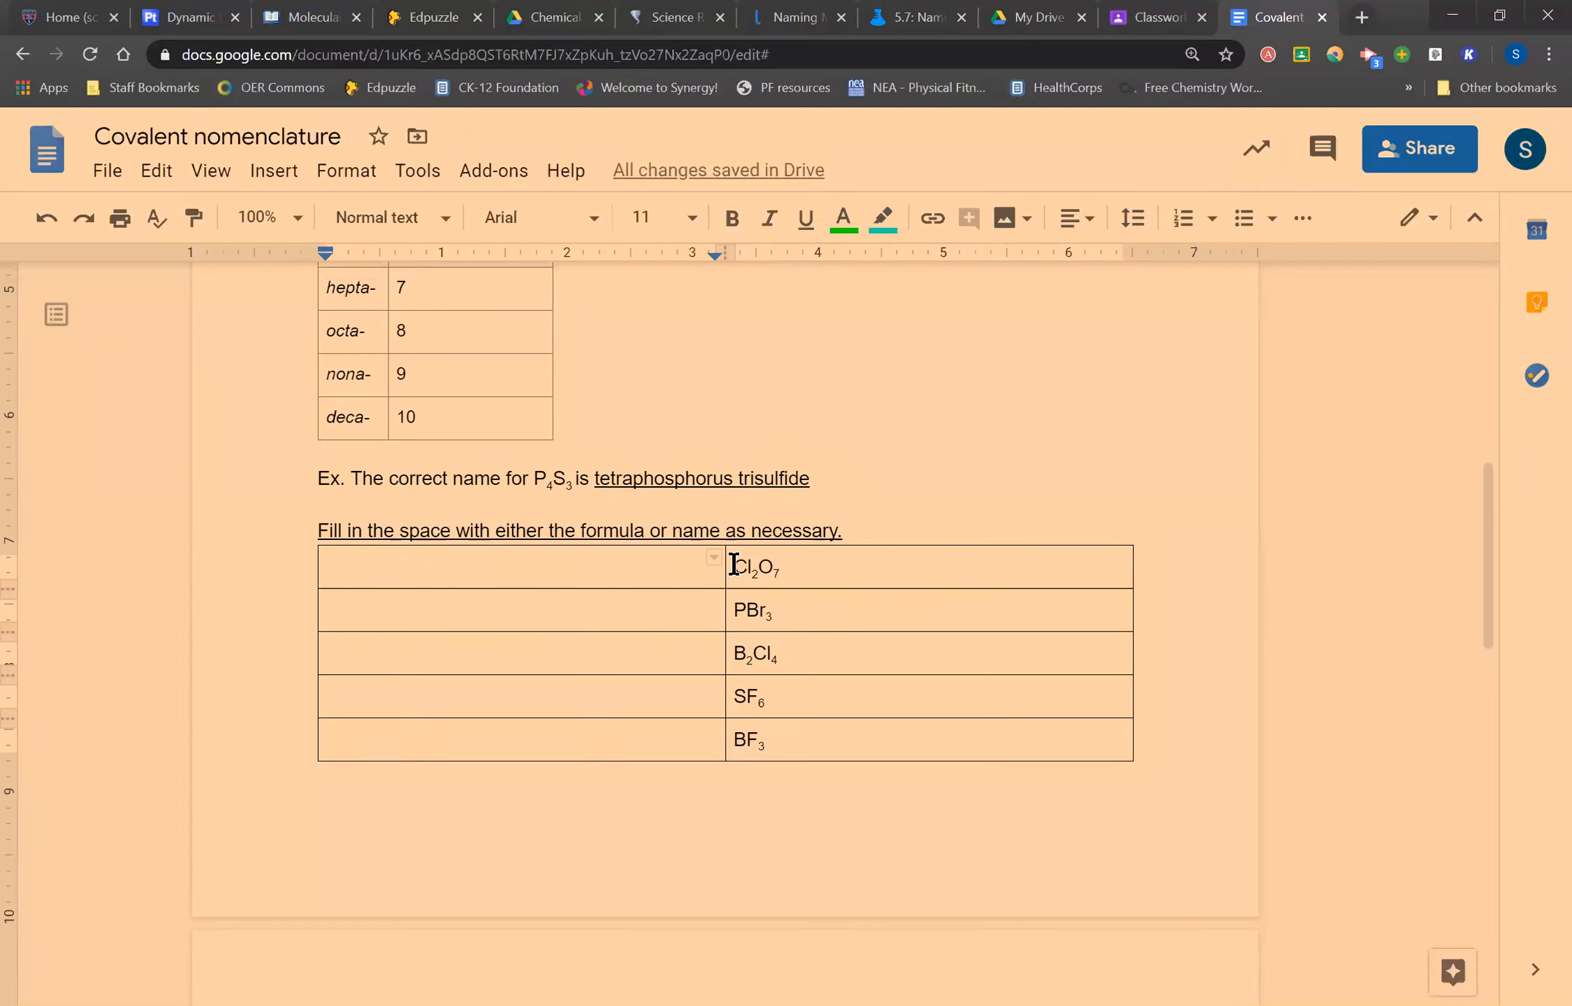
pyautogui.moveTo(751, 478)
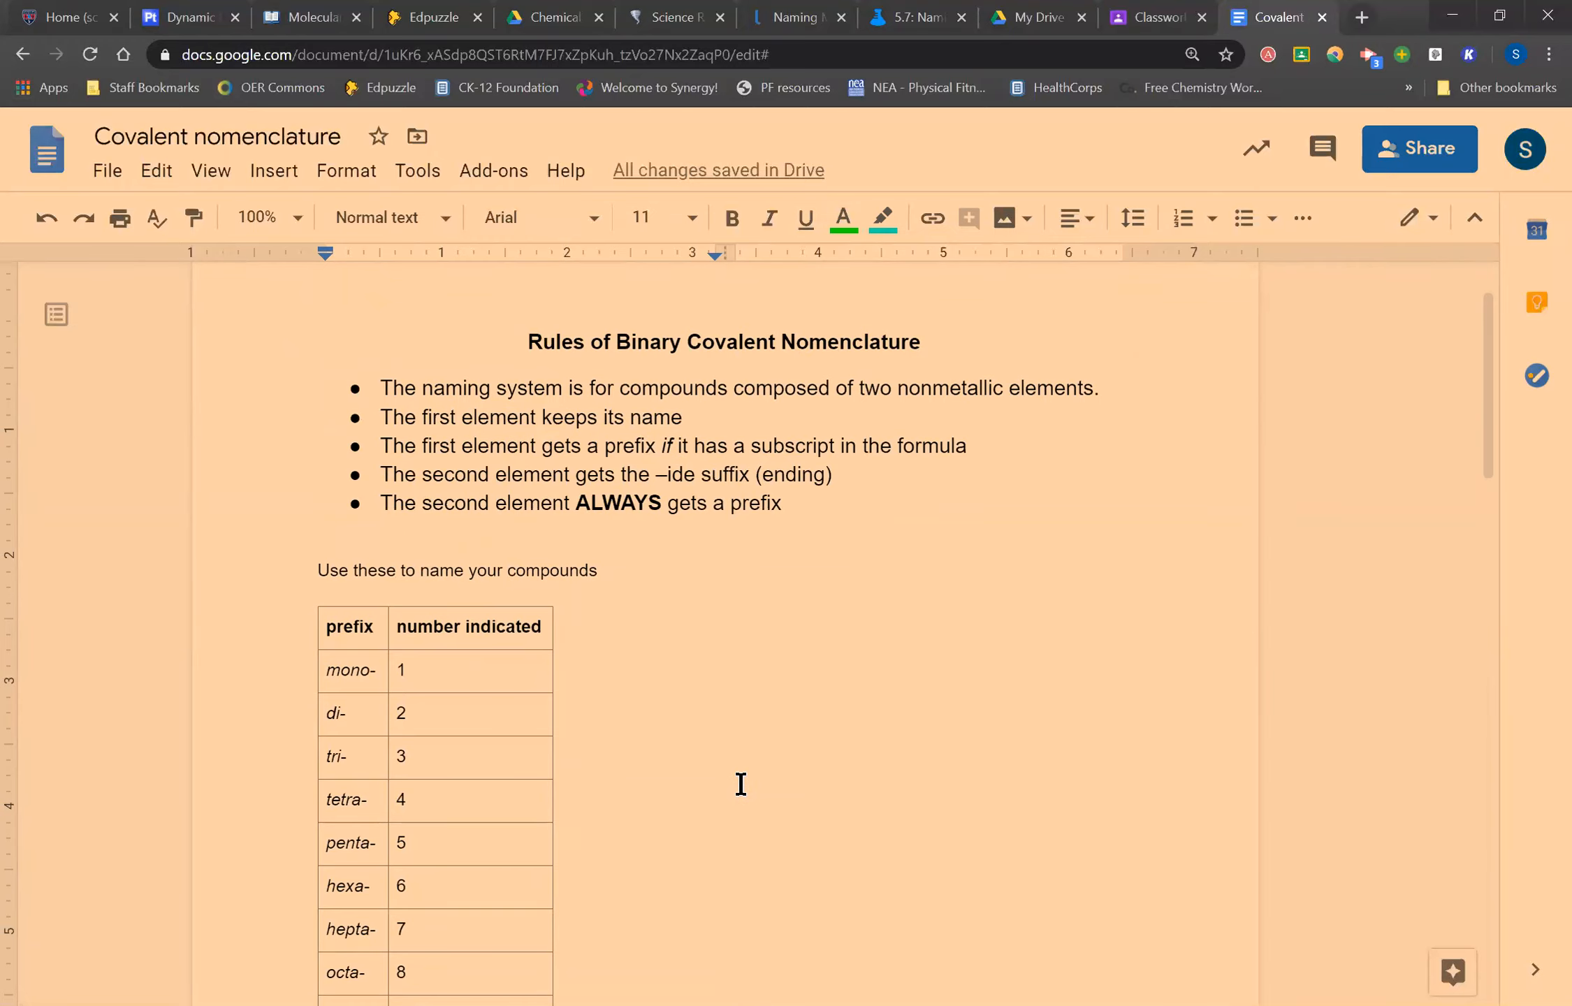
pyautogui.scroll(-3)
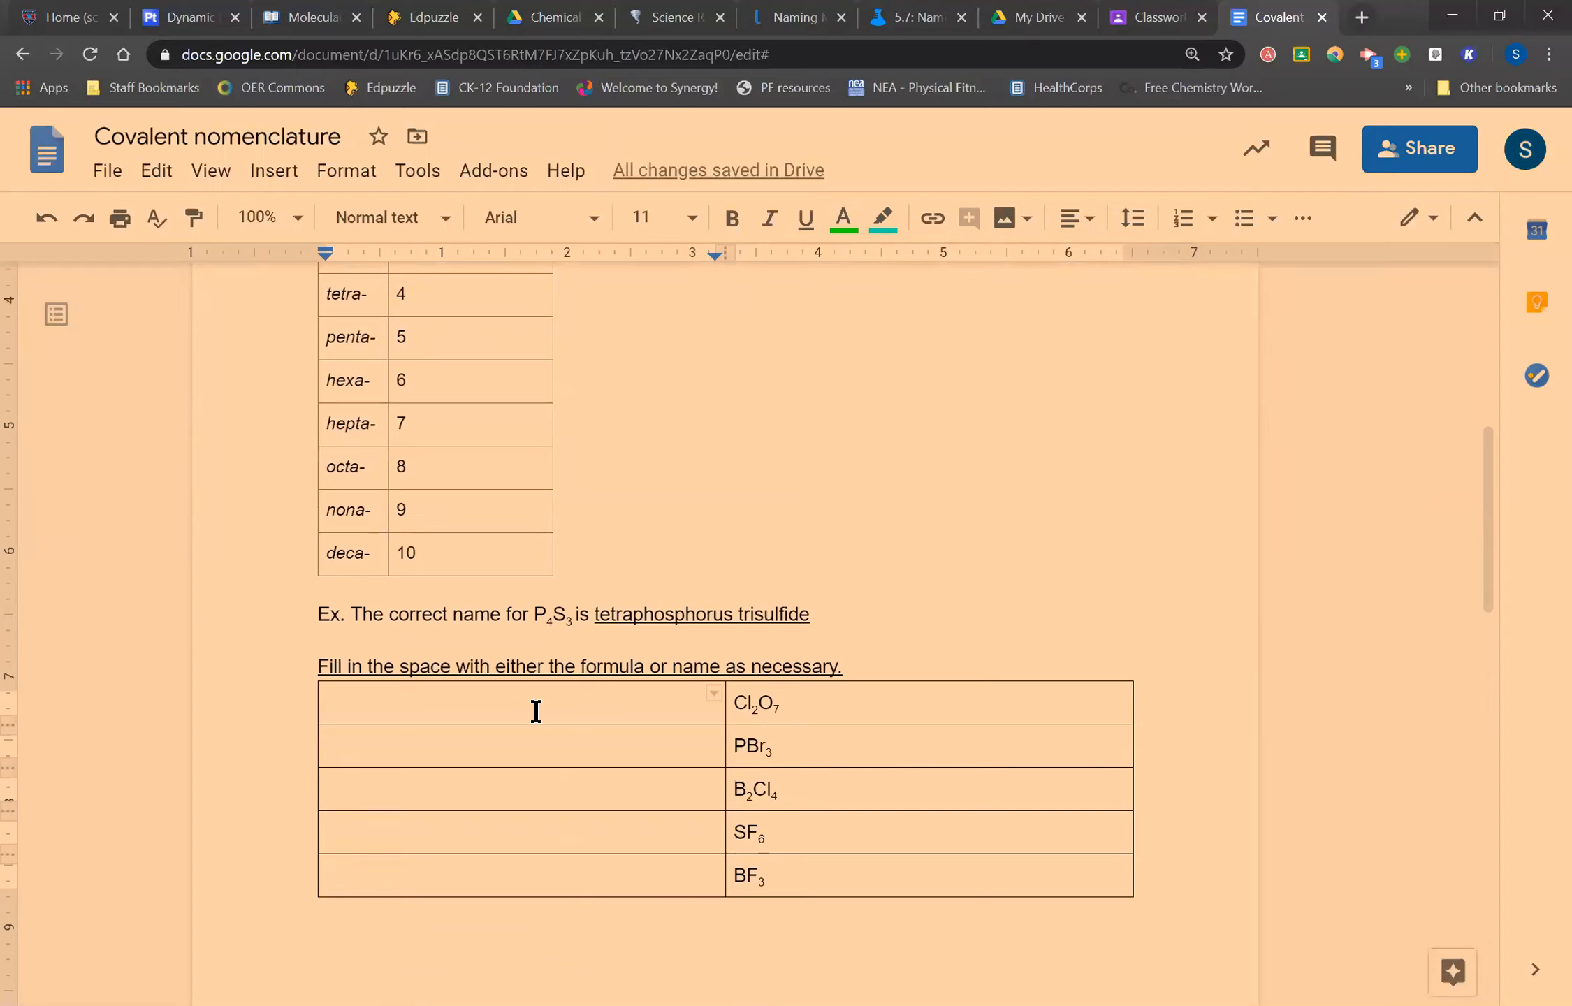
pyautogui.click(359, 704)
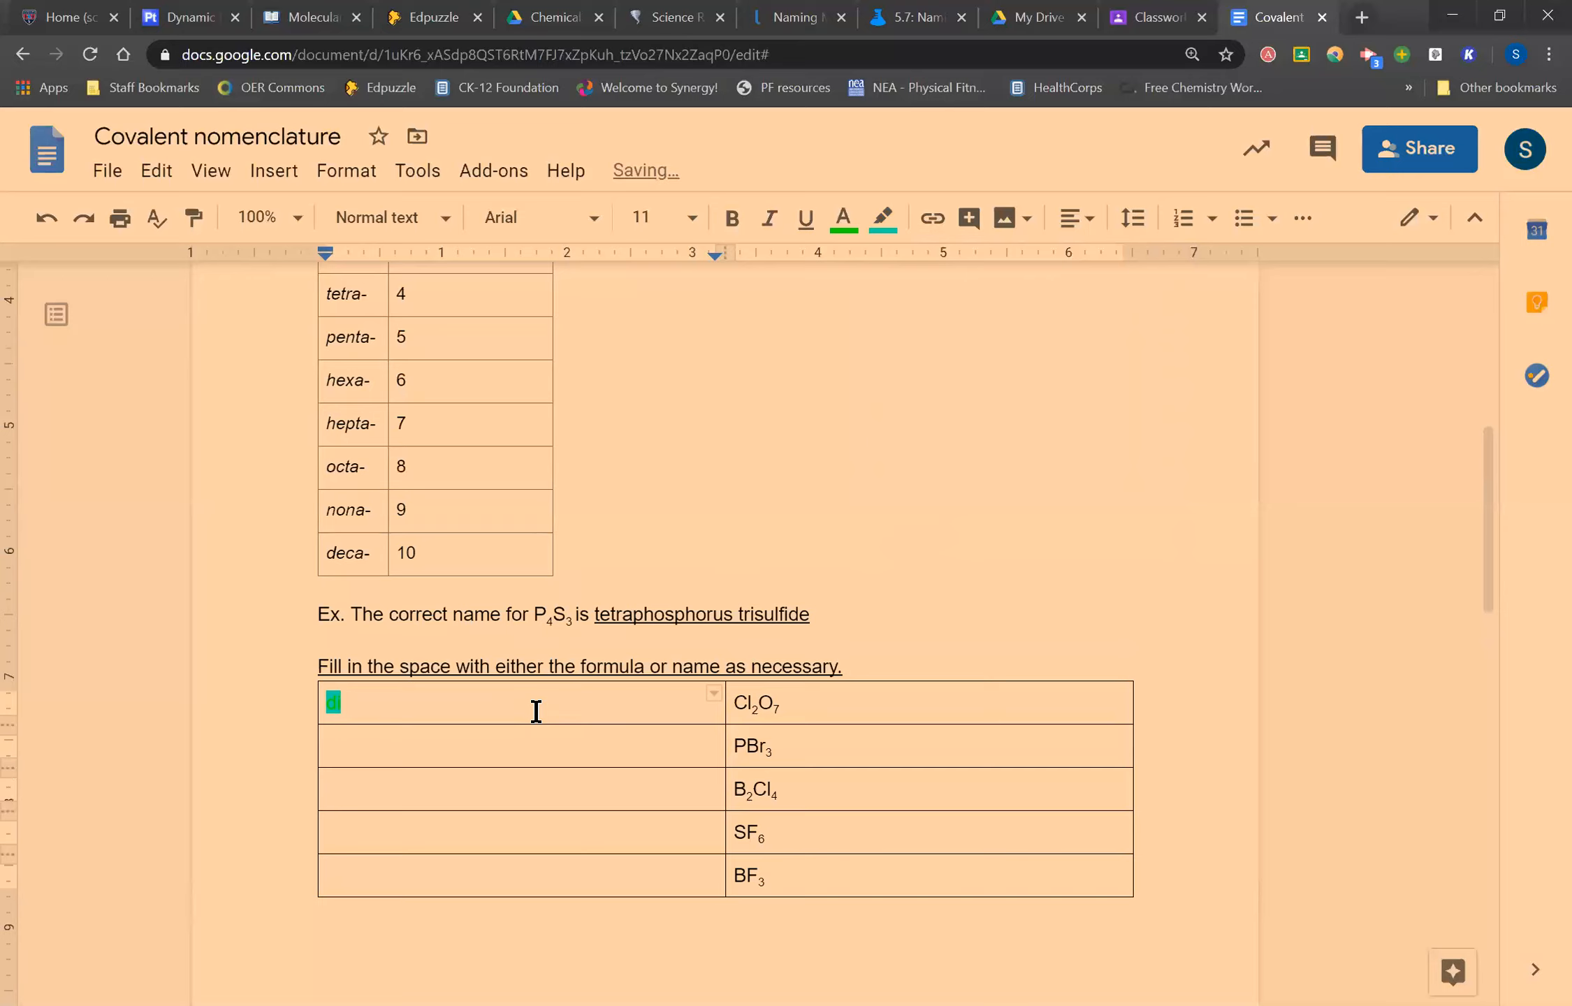
pyautogui.click(882, 218)
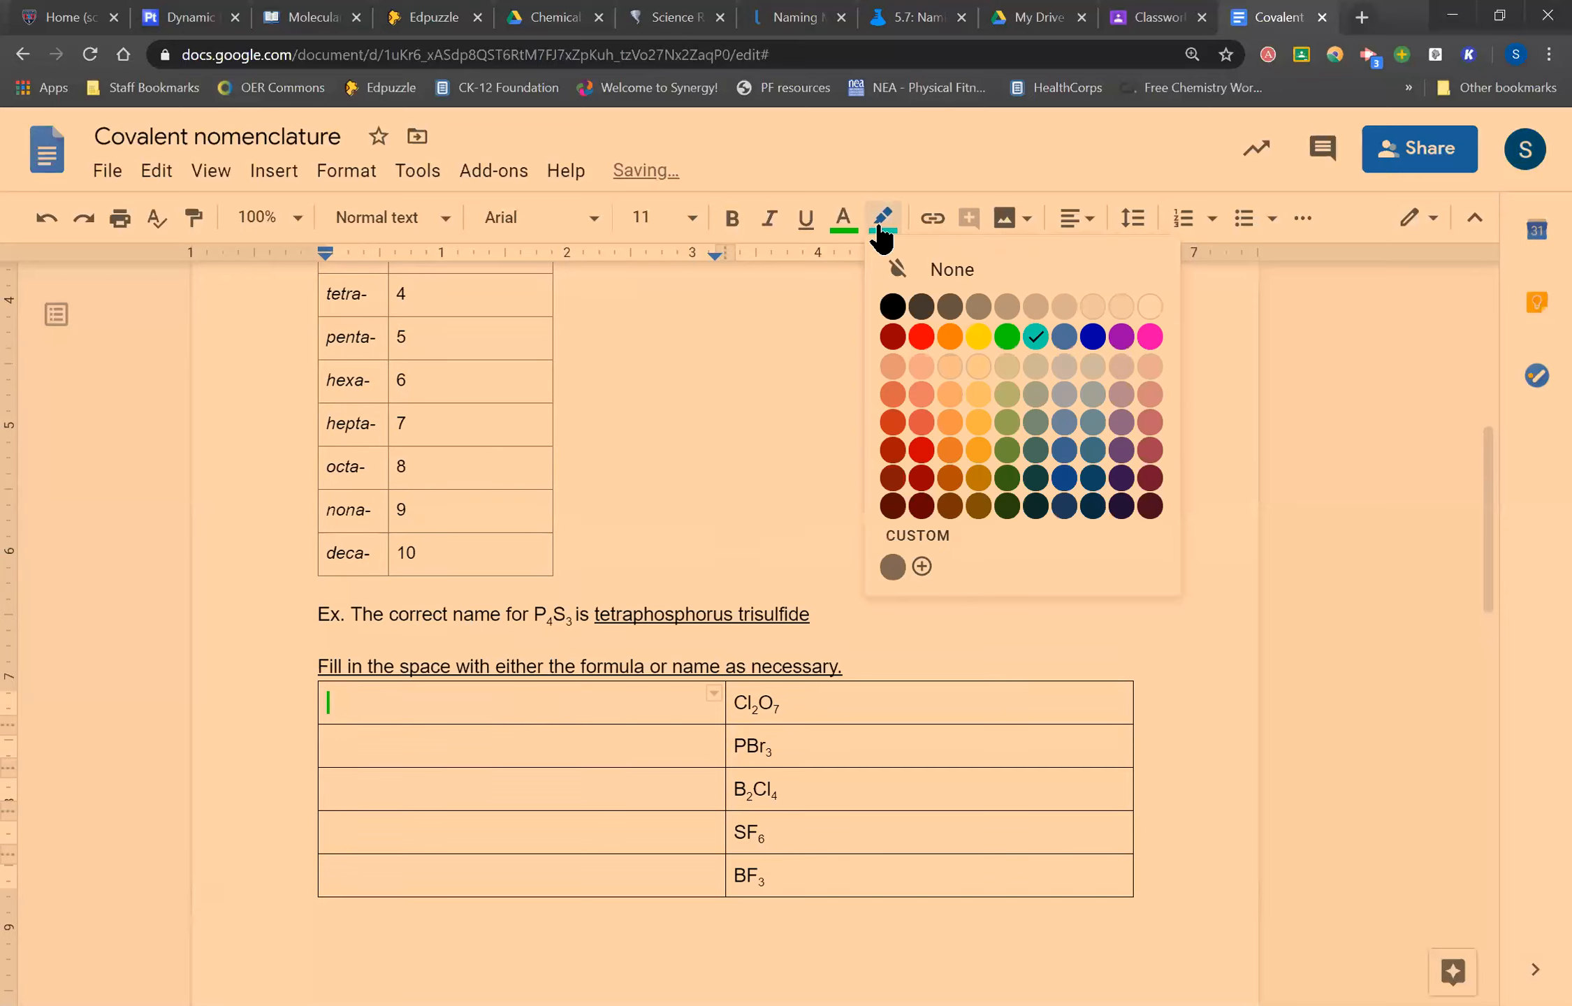
pyautogui.moveTo(966, 277)
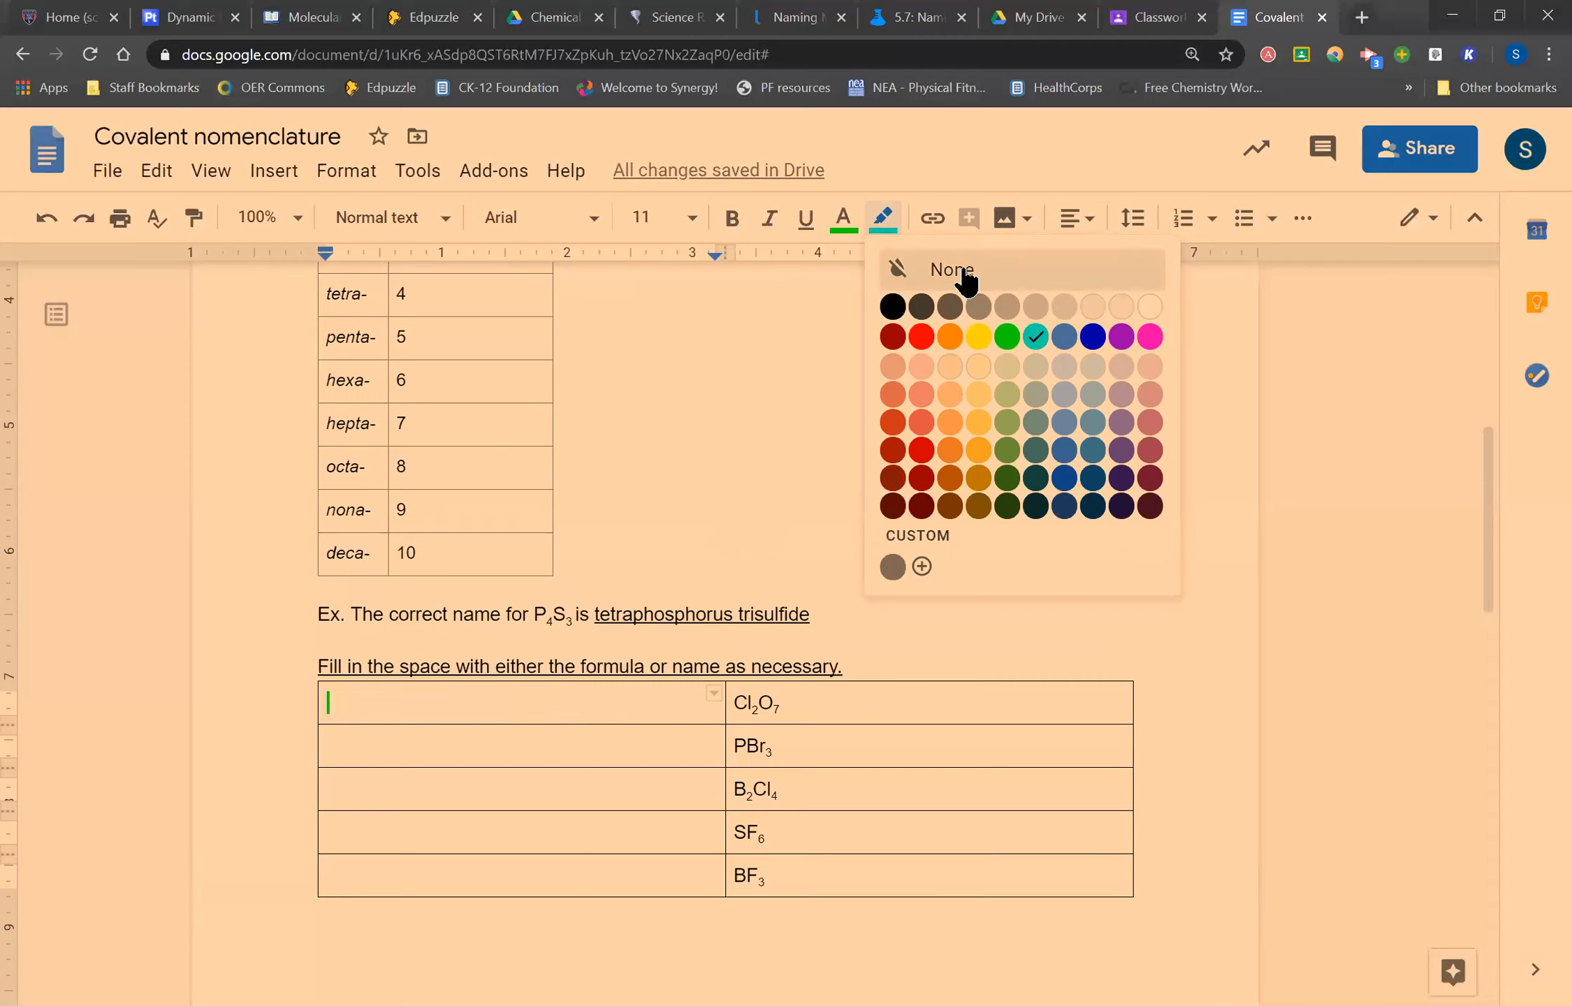
pyautogui.click(952, 270)
pyautogui.write('Di')
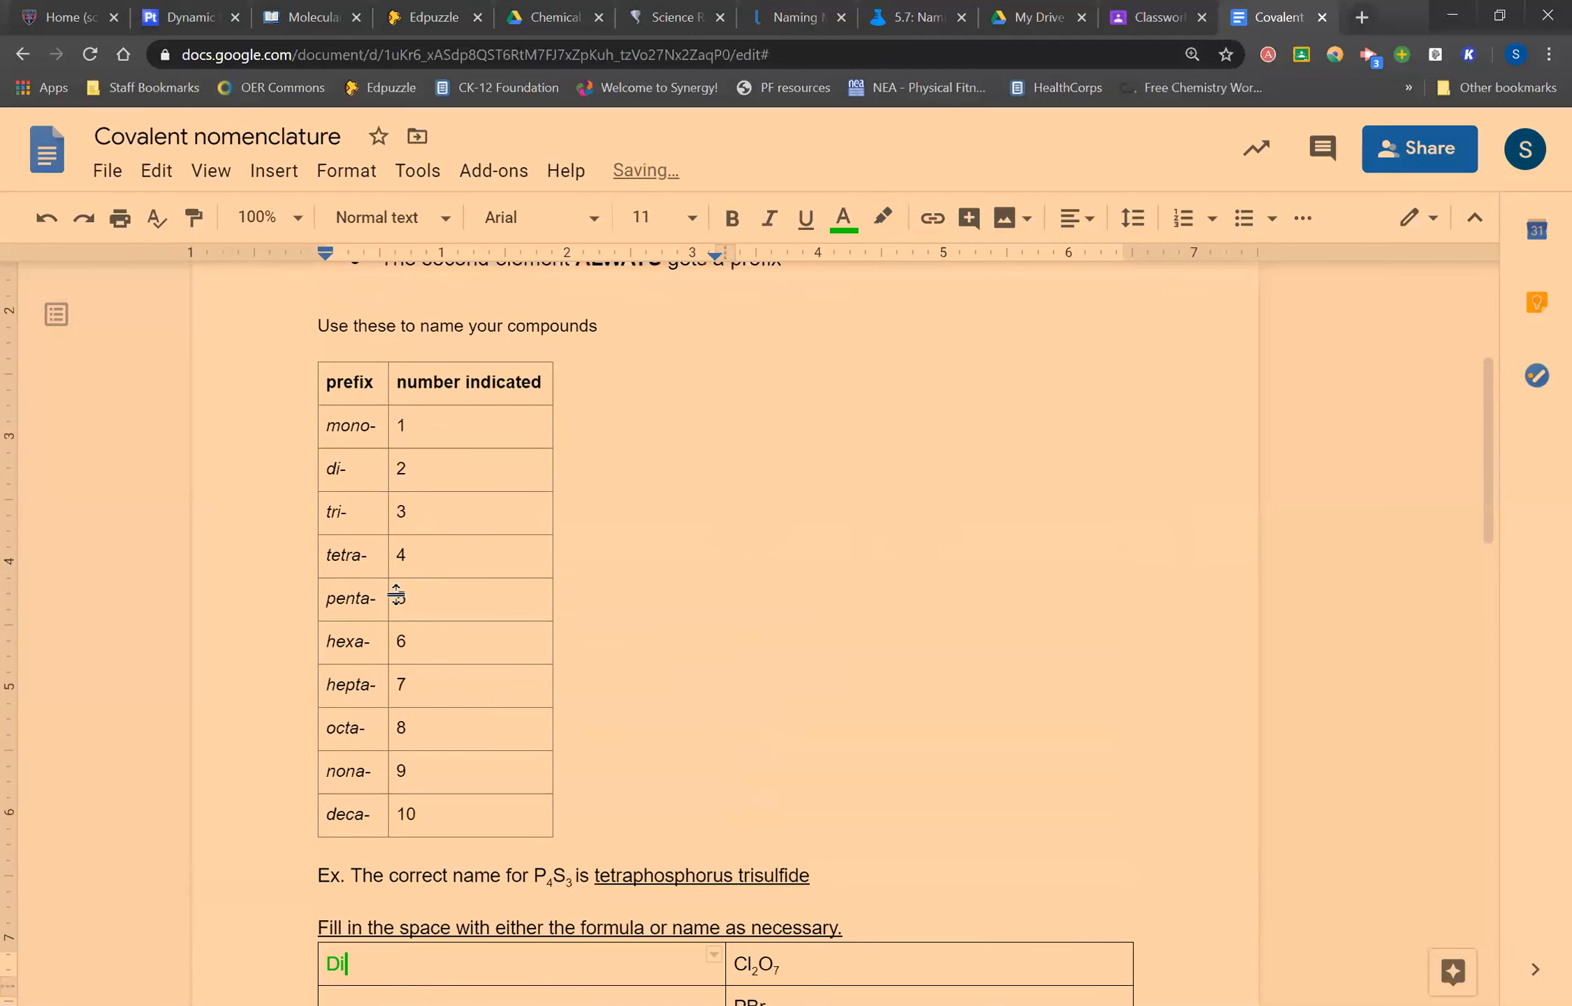
# - Type the rest of 'Dichlorine heptaoxide' after 'Di' beside Cl2O7
pyautogui.scroll(-3)
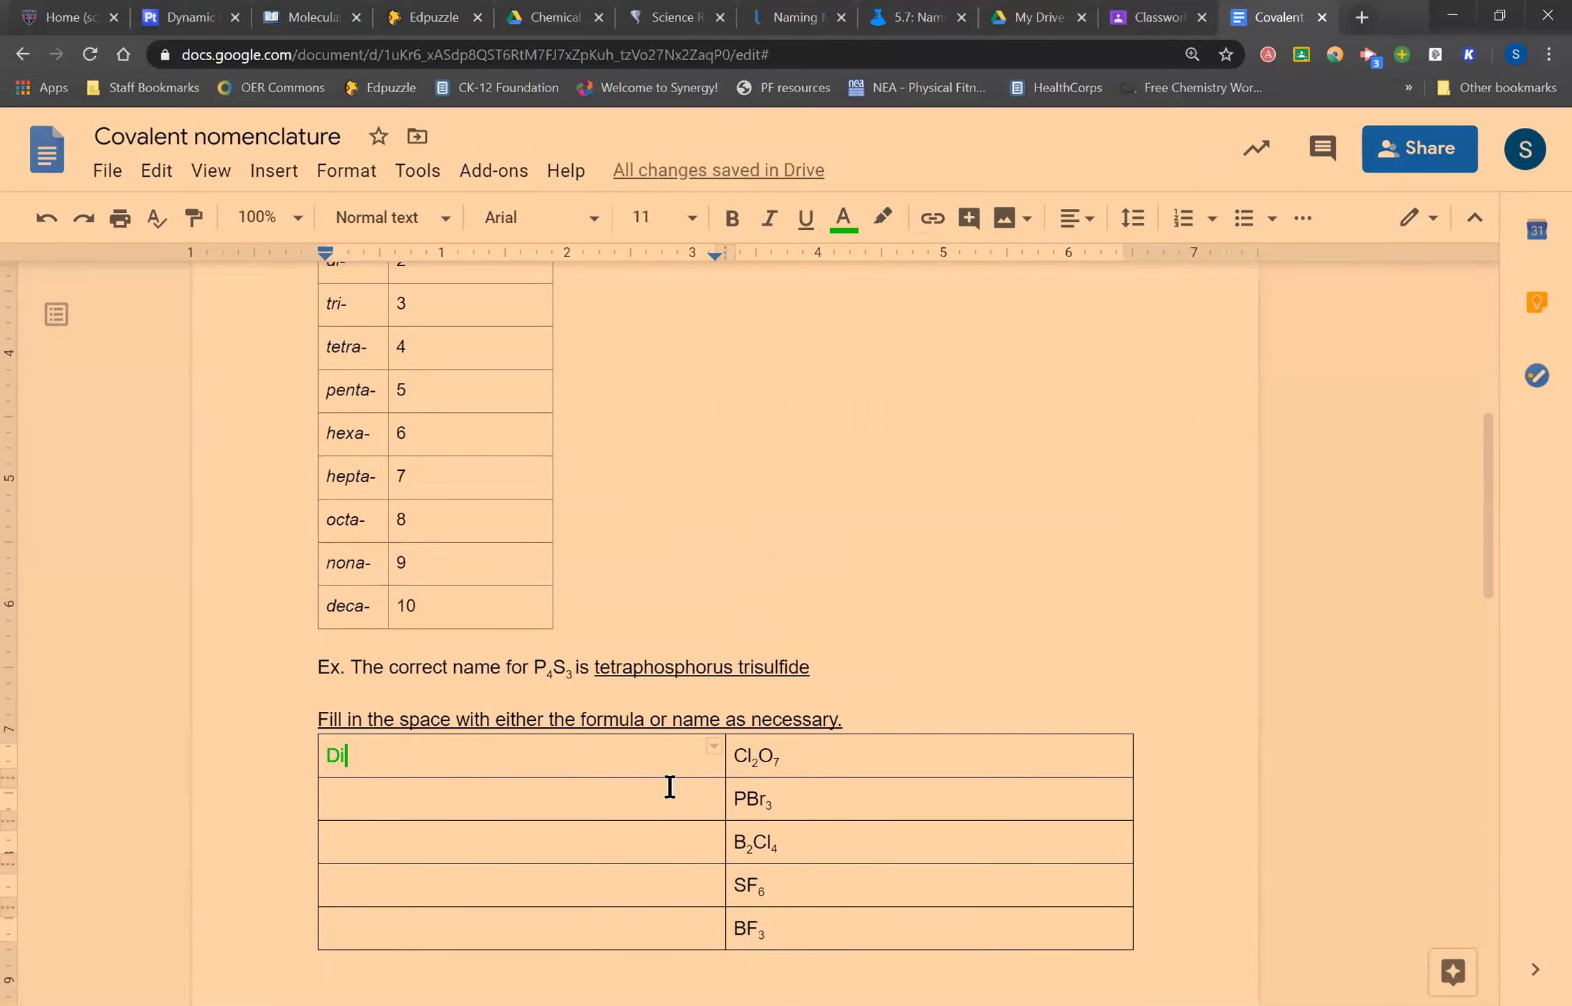
pyautogui.write('chlorine')
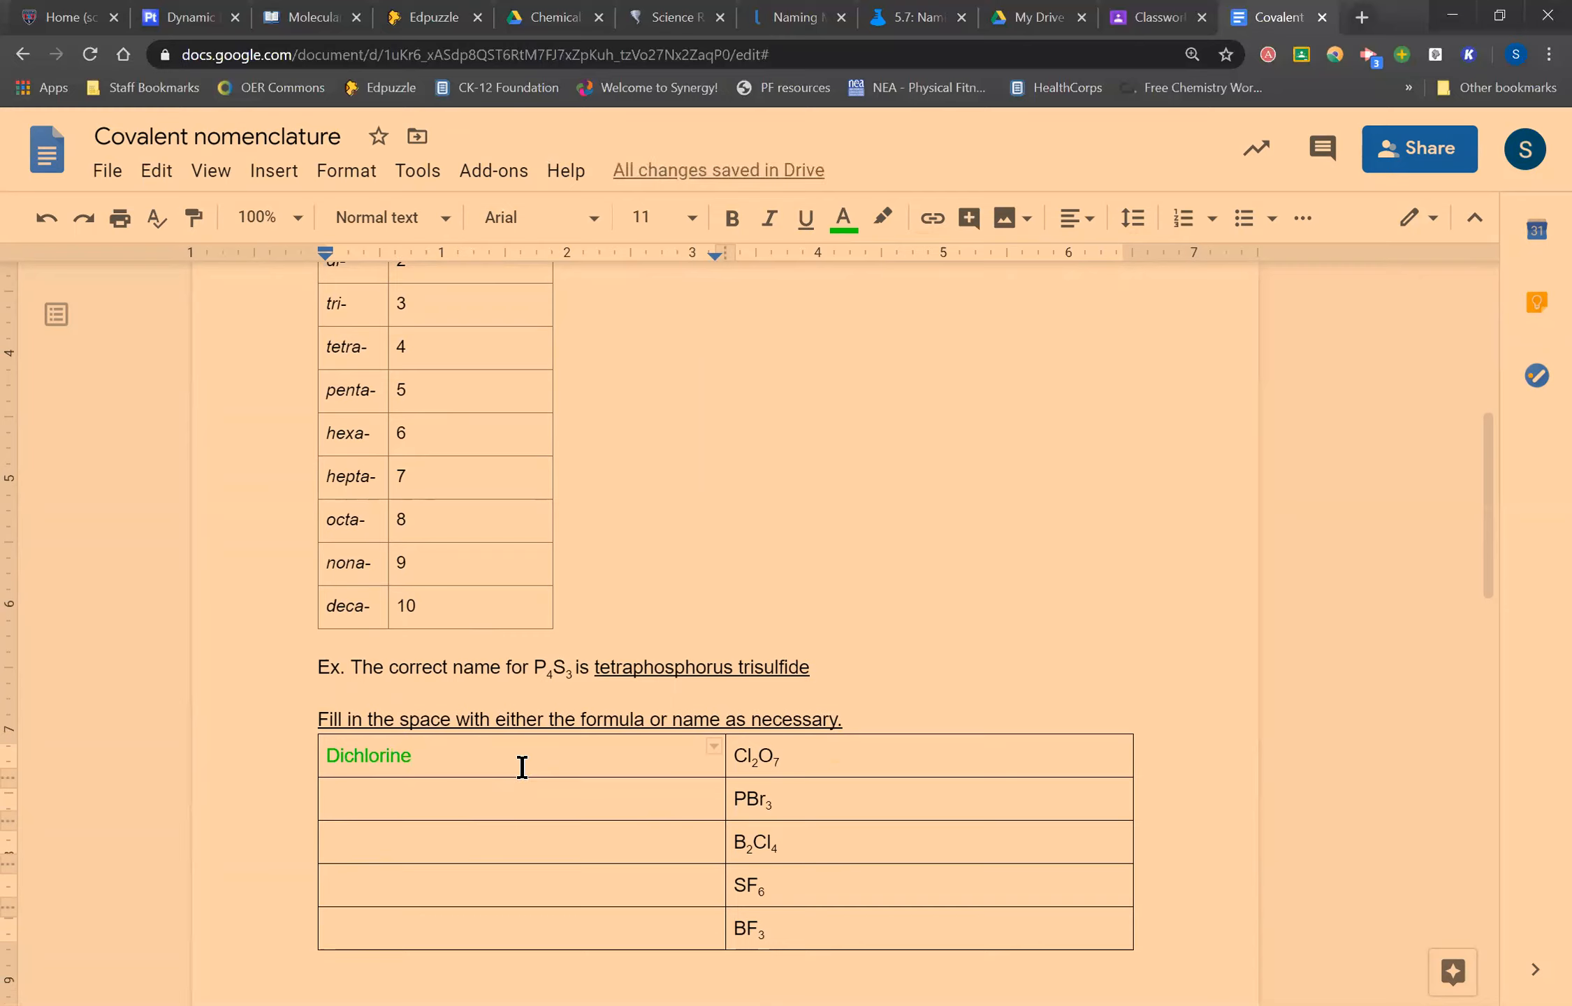
pyautogui.write('hept')
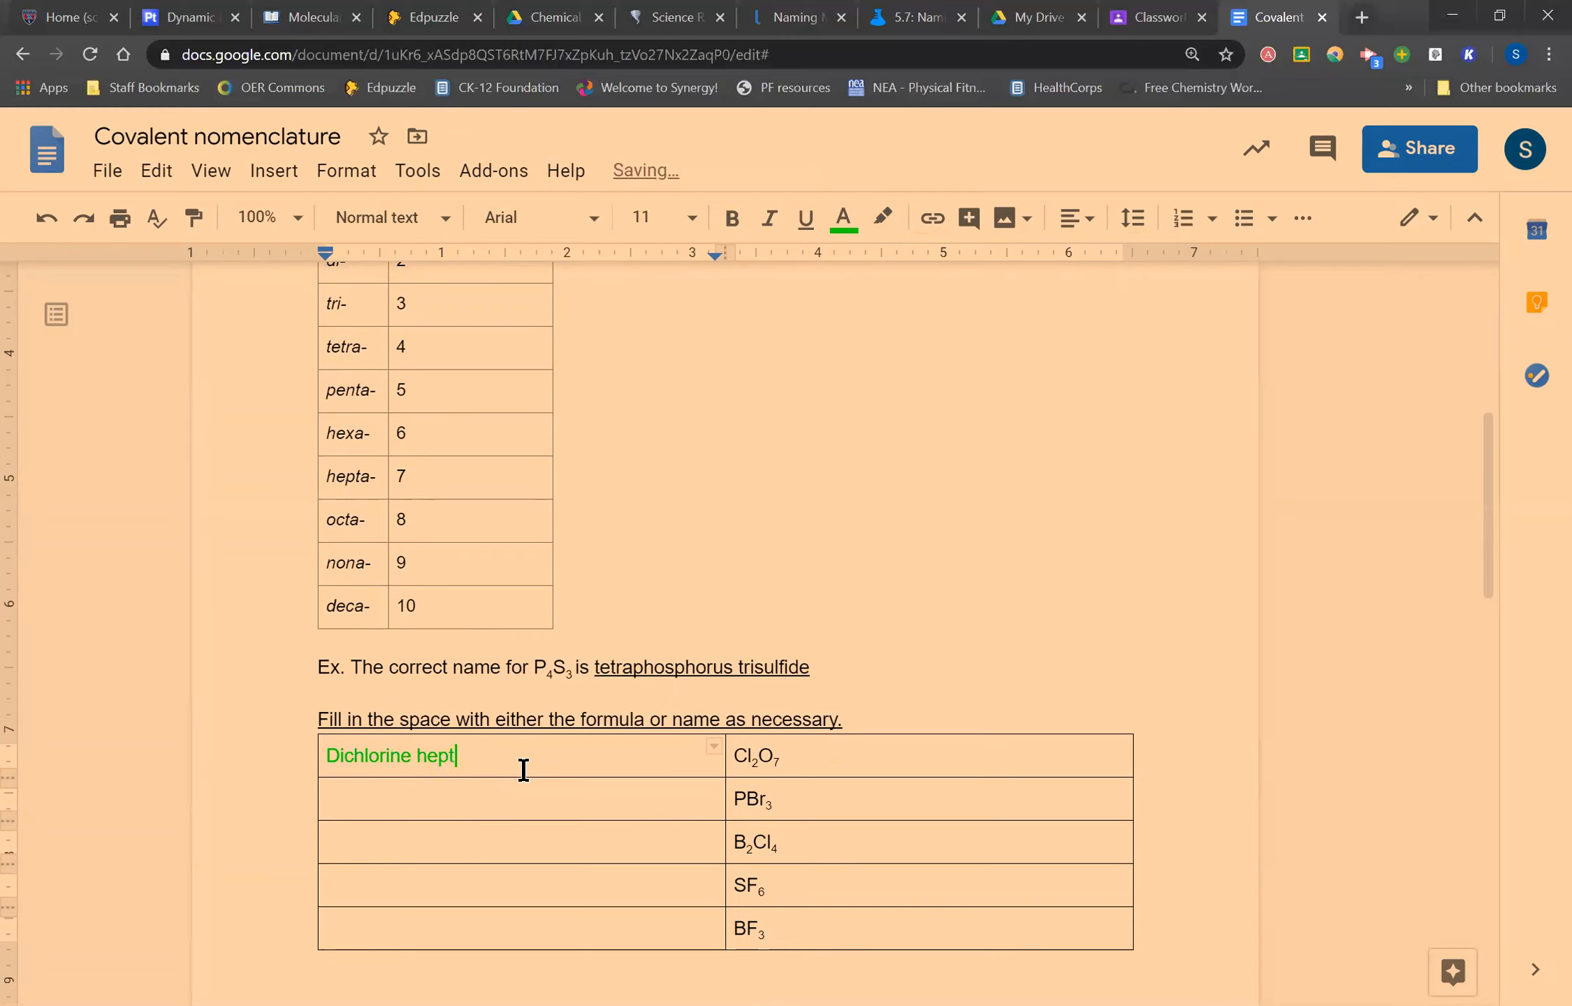
pyautogui.write('a')
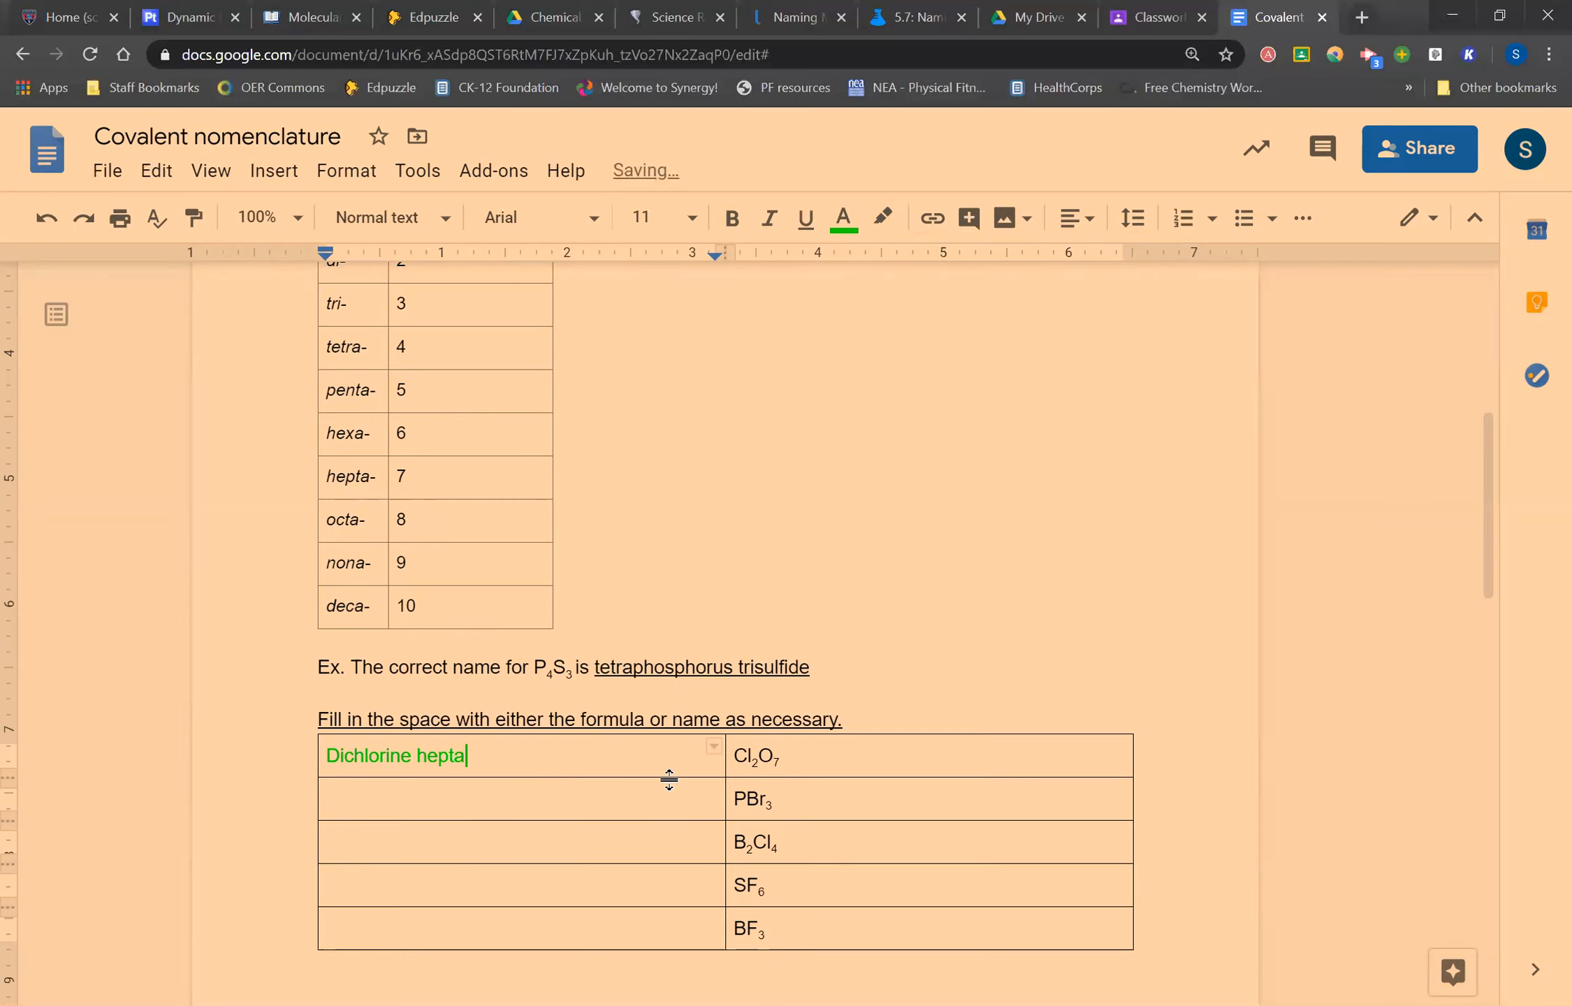
pyautogui.write('ox')
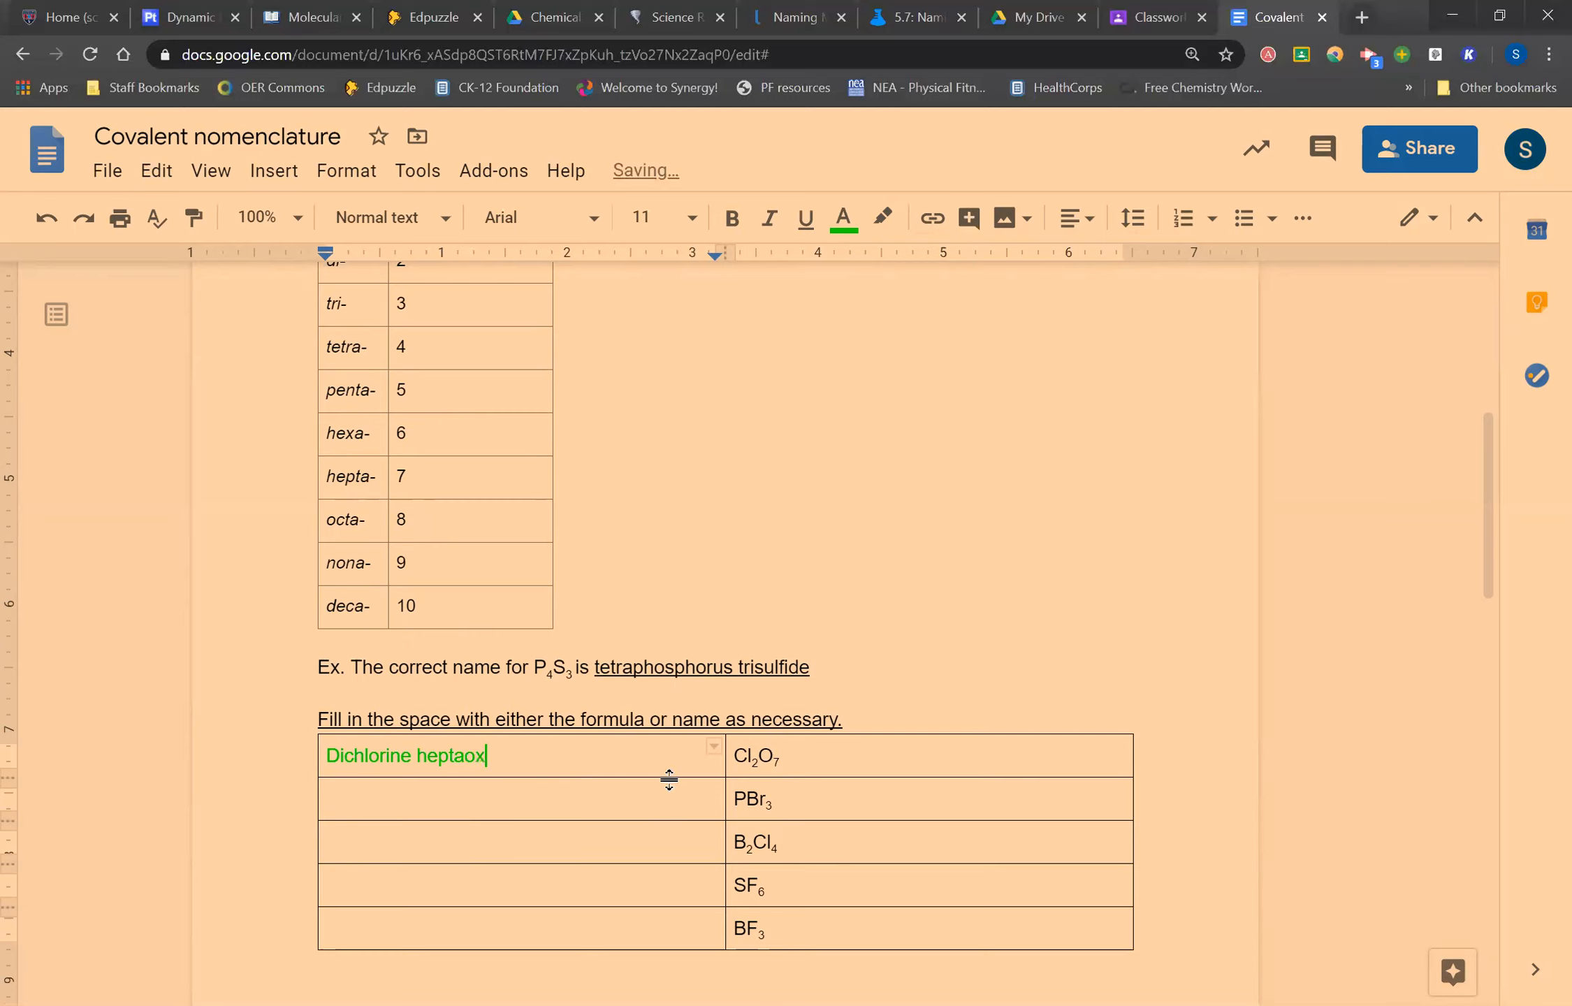
pyautogui.write('id')
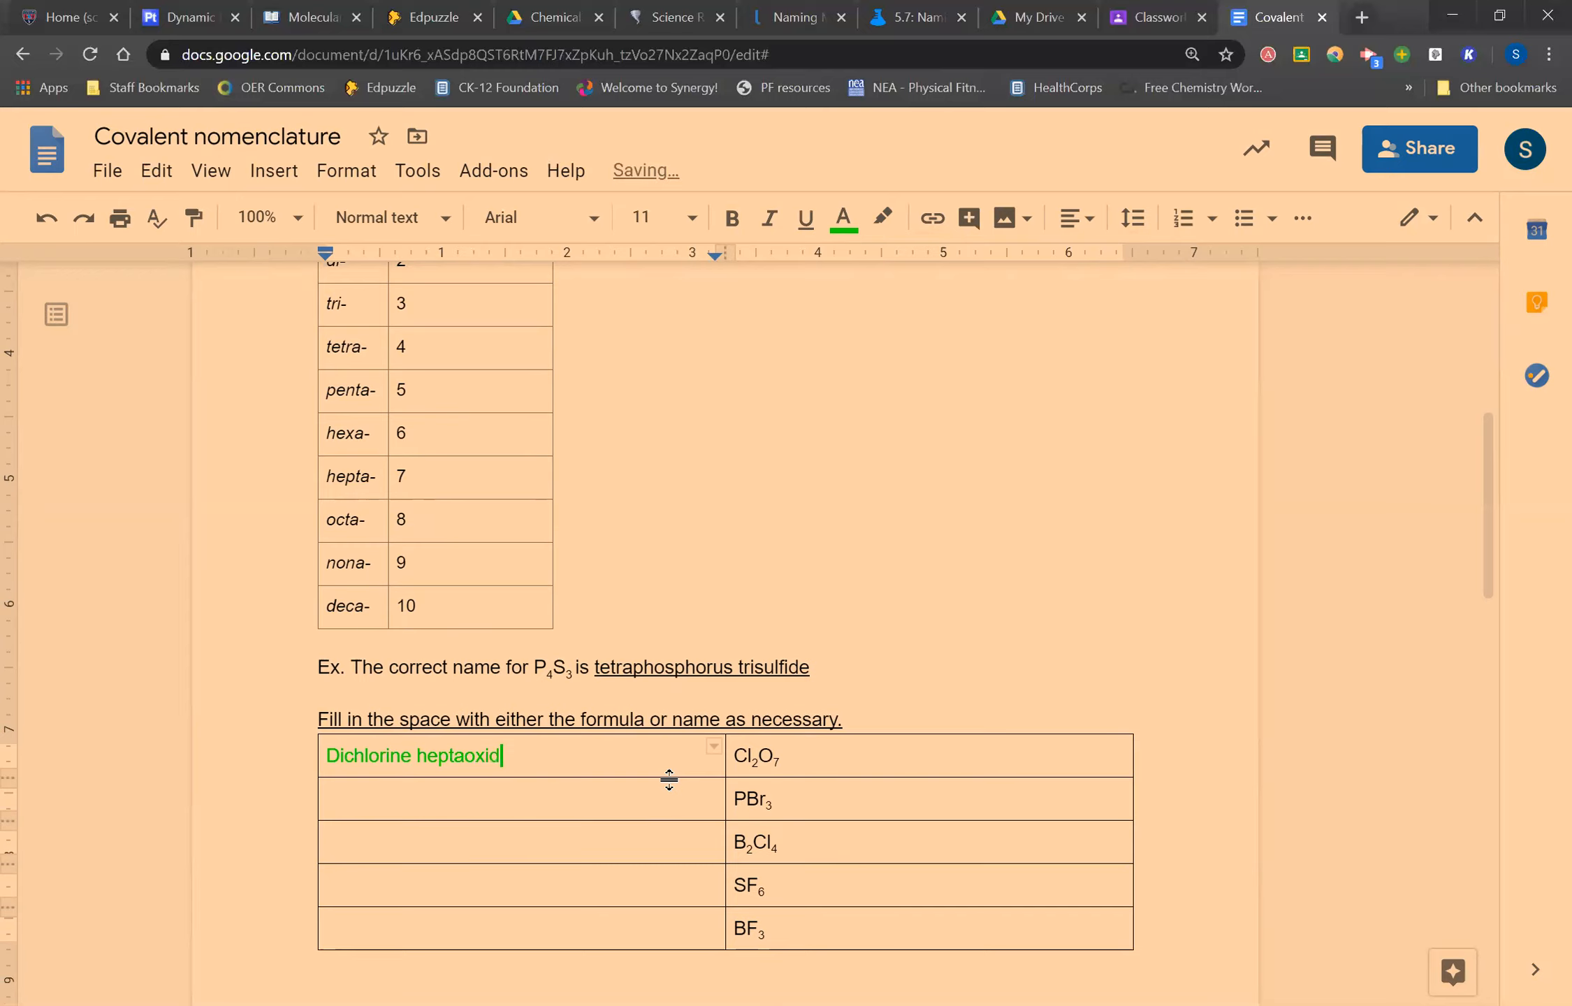
pyautogui.write('e')
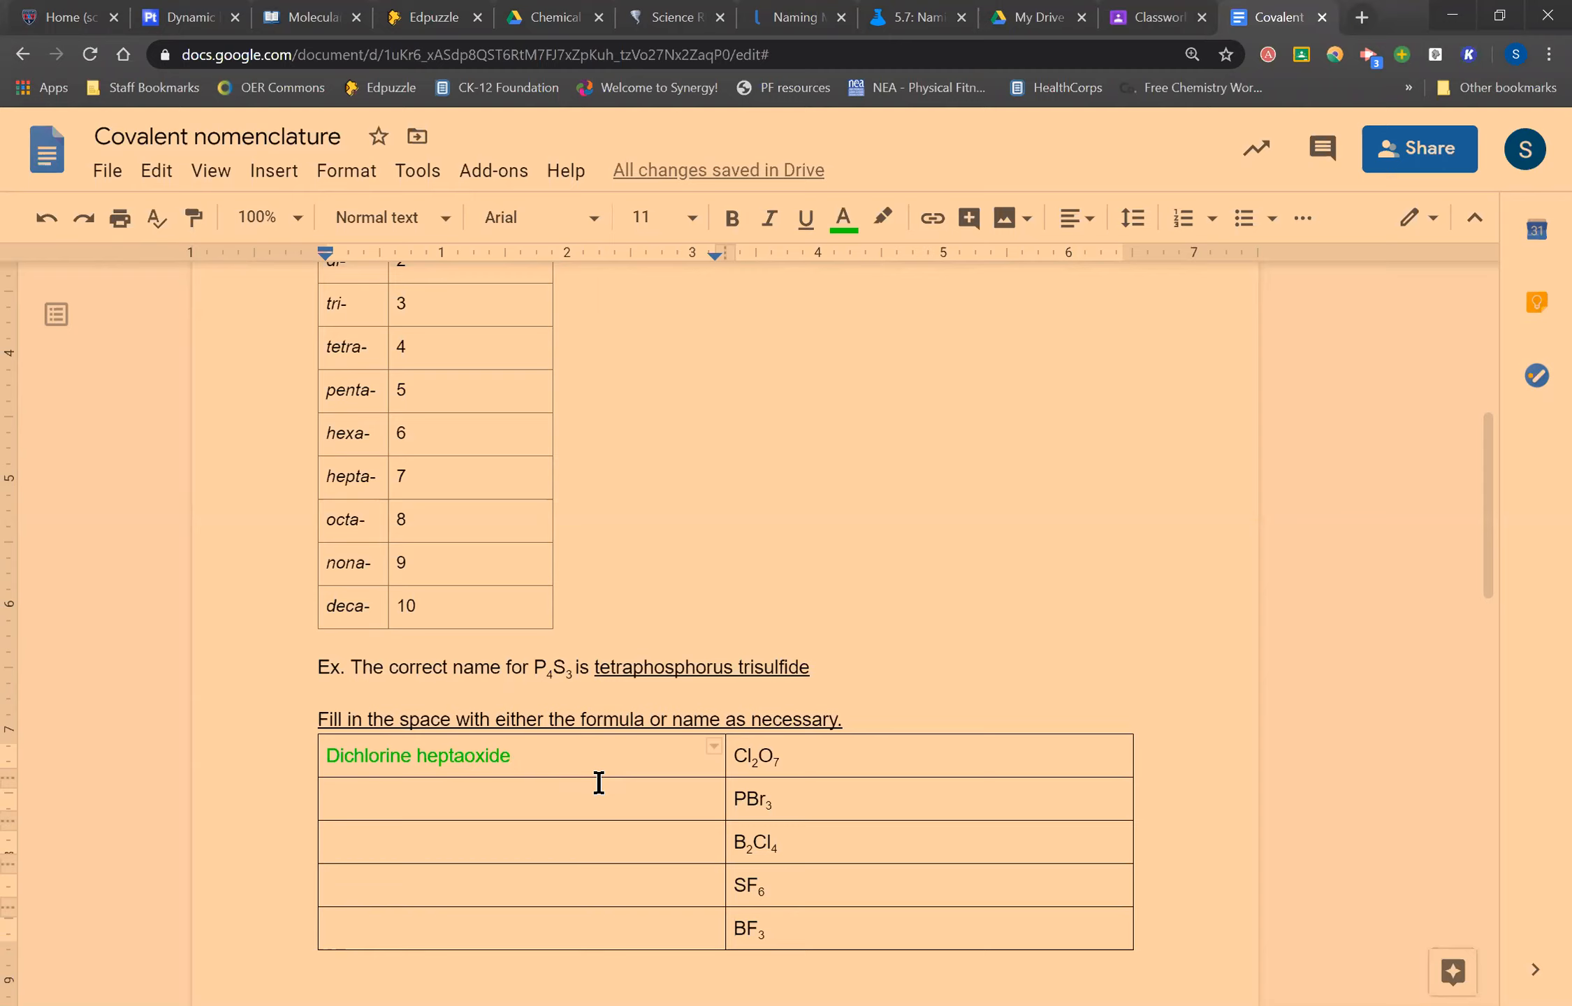
pyautogui.moveTo(615, 849)
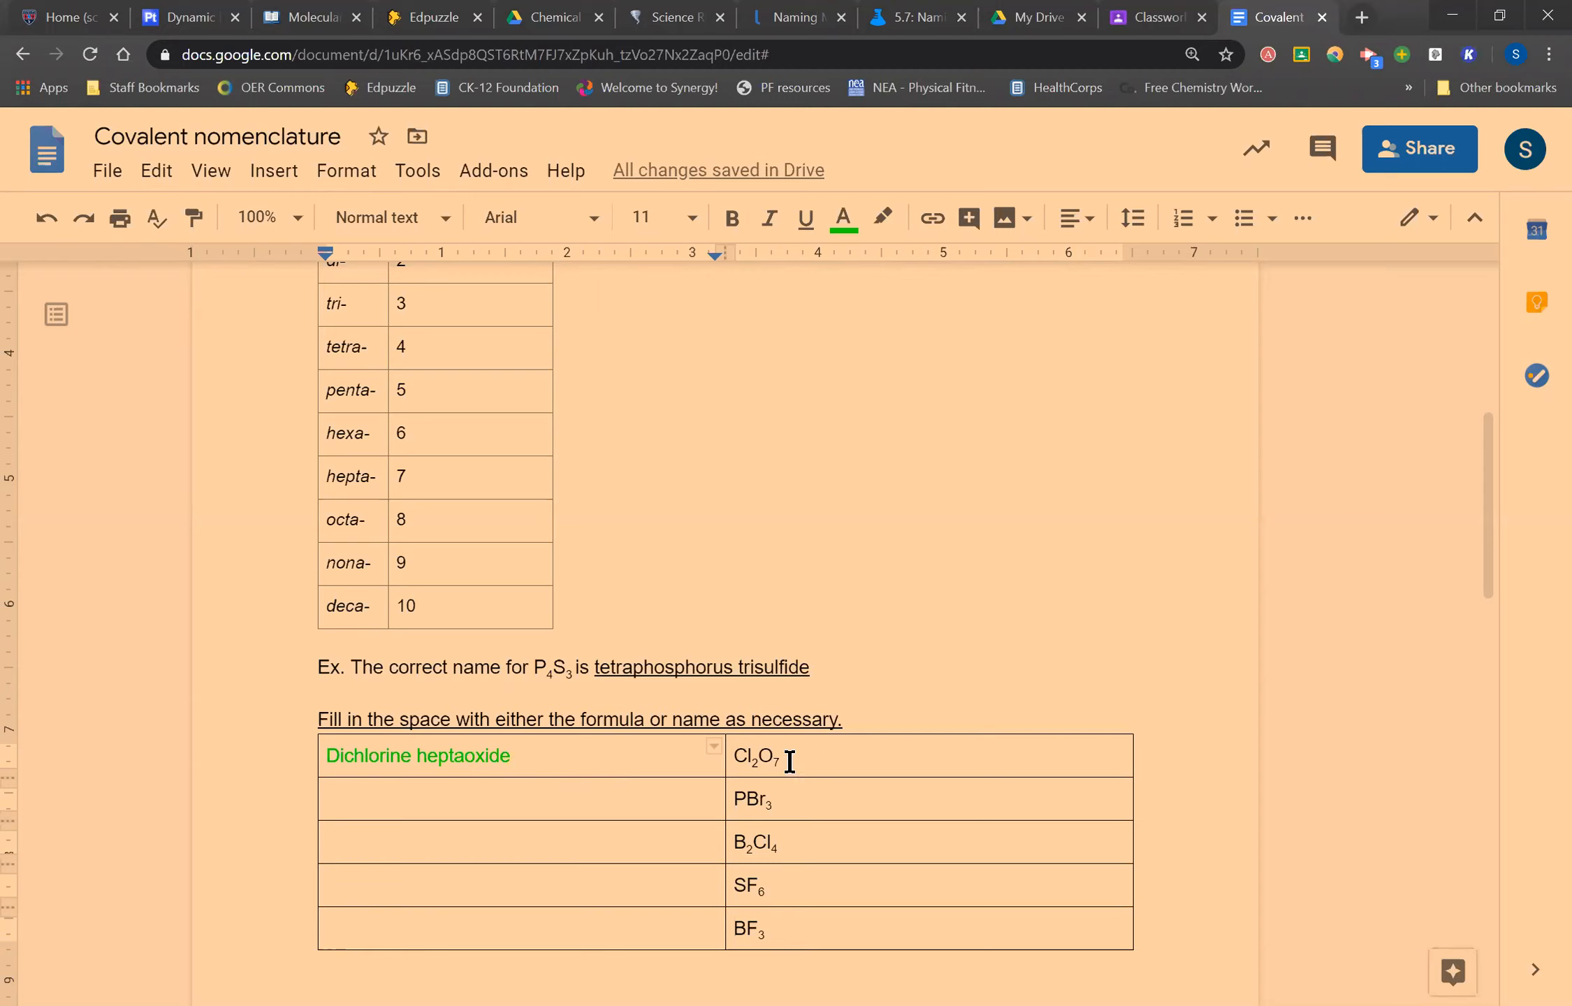
# - Enter the formula 'CO2' beside Carbon dioxide on page 2 and select it
pyautogui.scroll(-3)
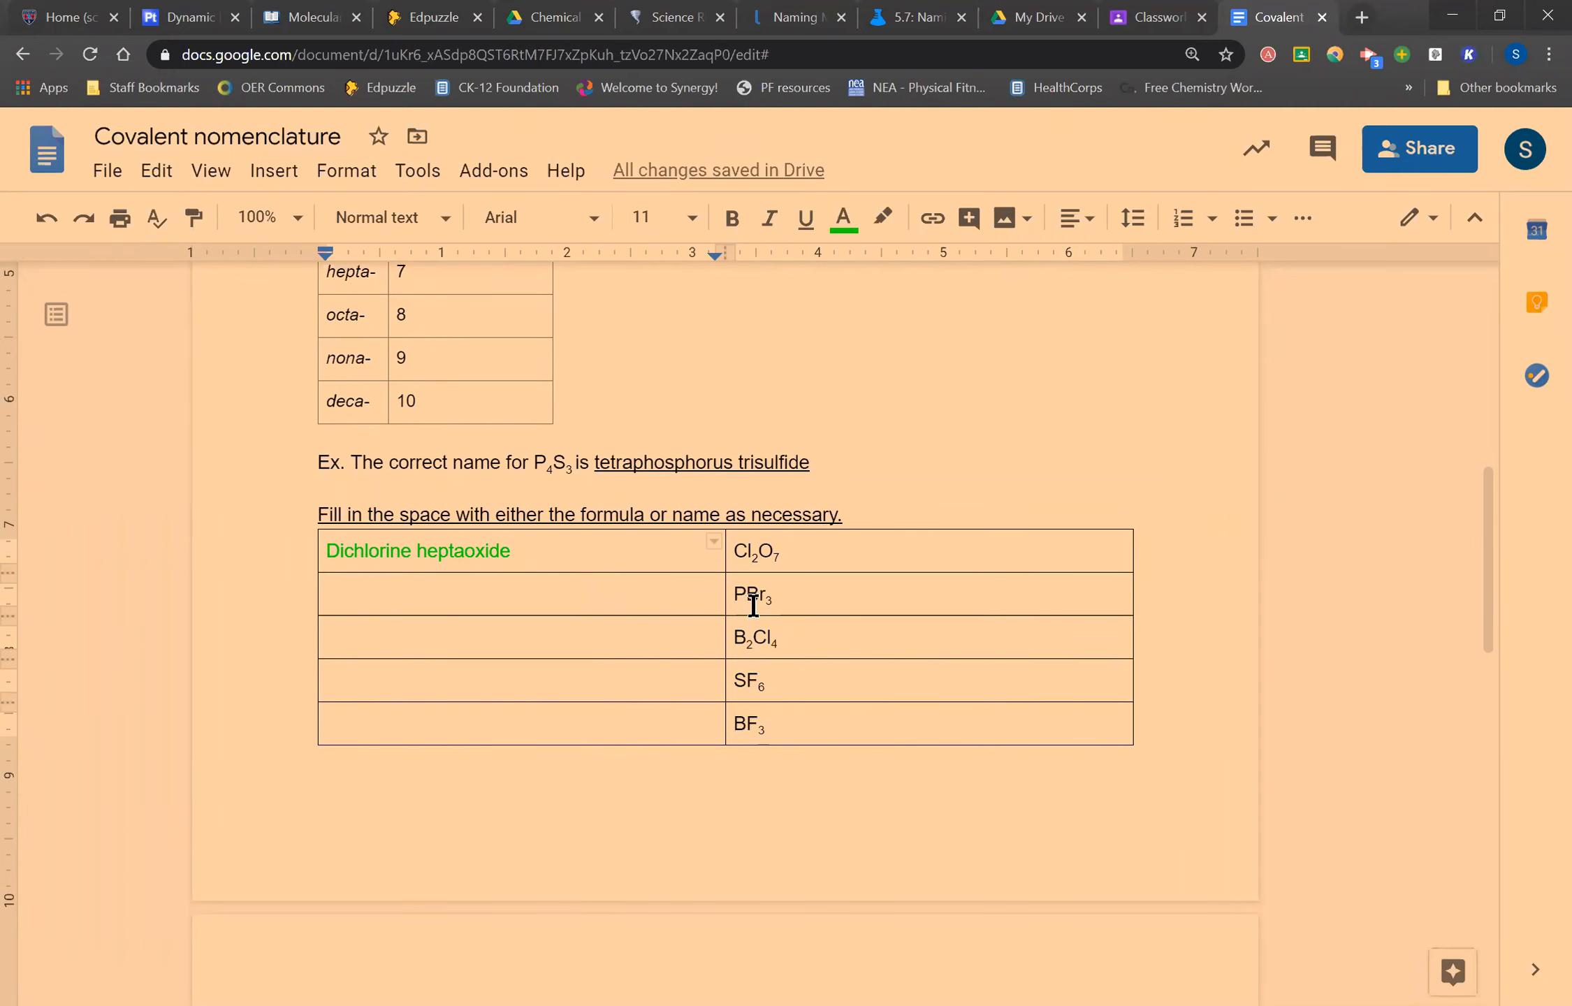
pyautogui.scroll(-3)
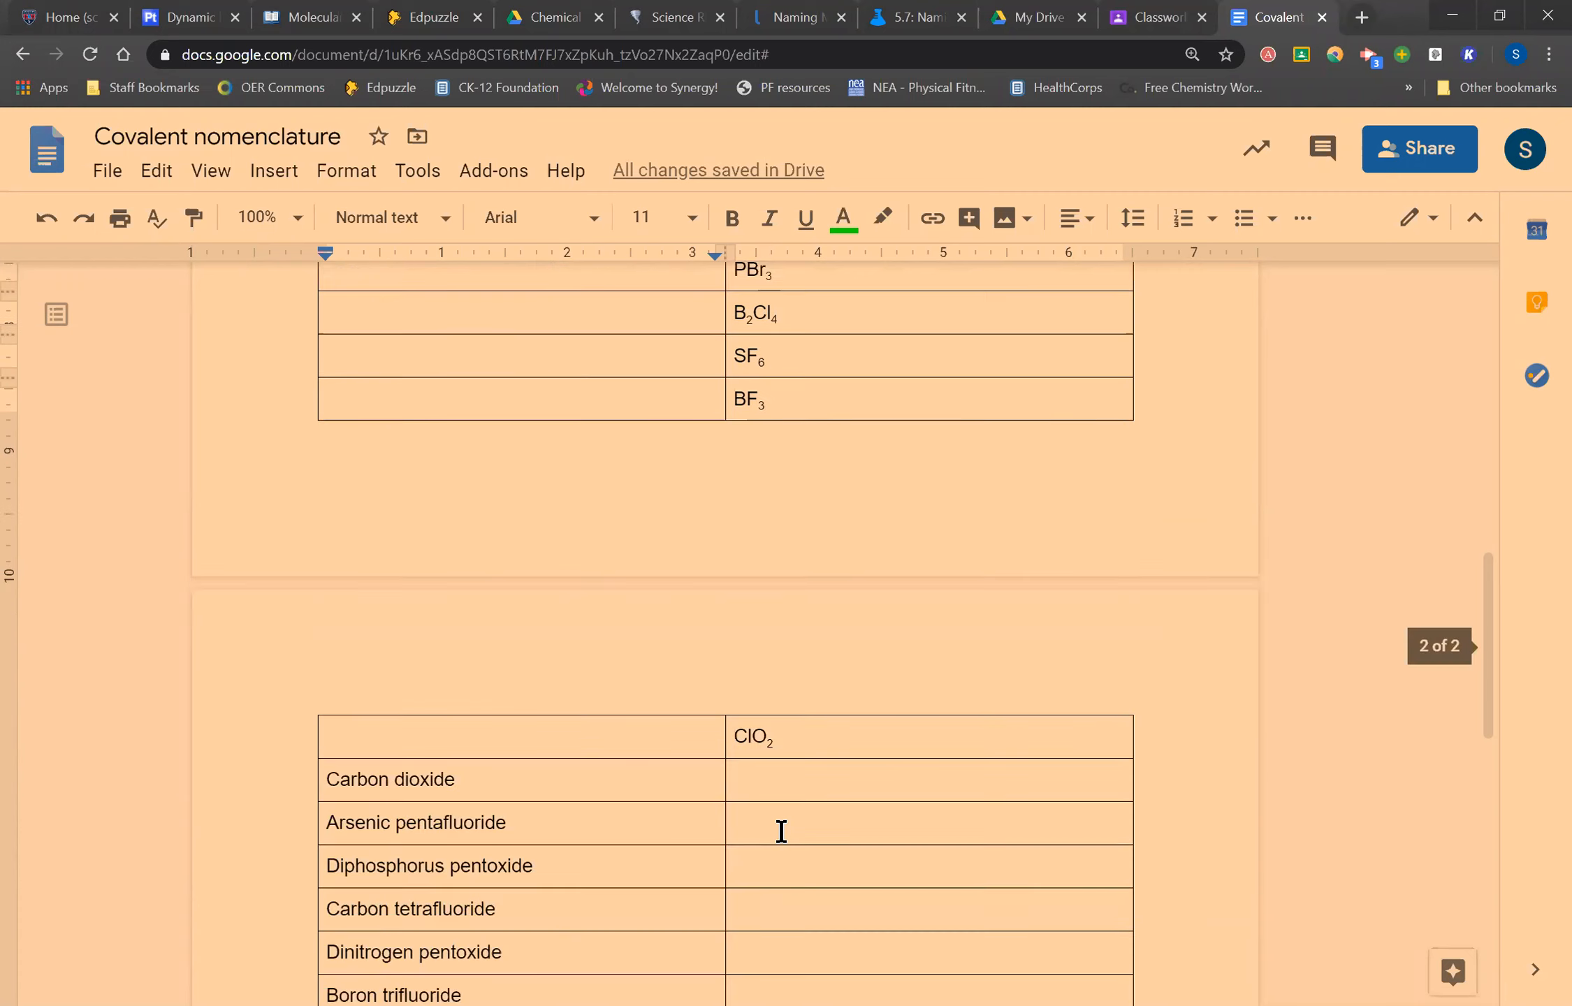
pyautogui.scroll(-3)
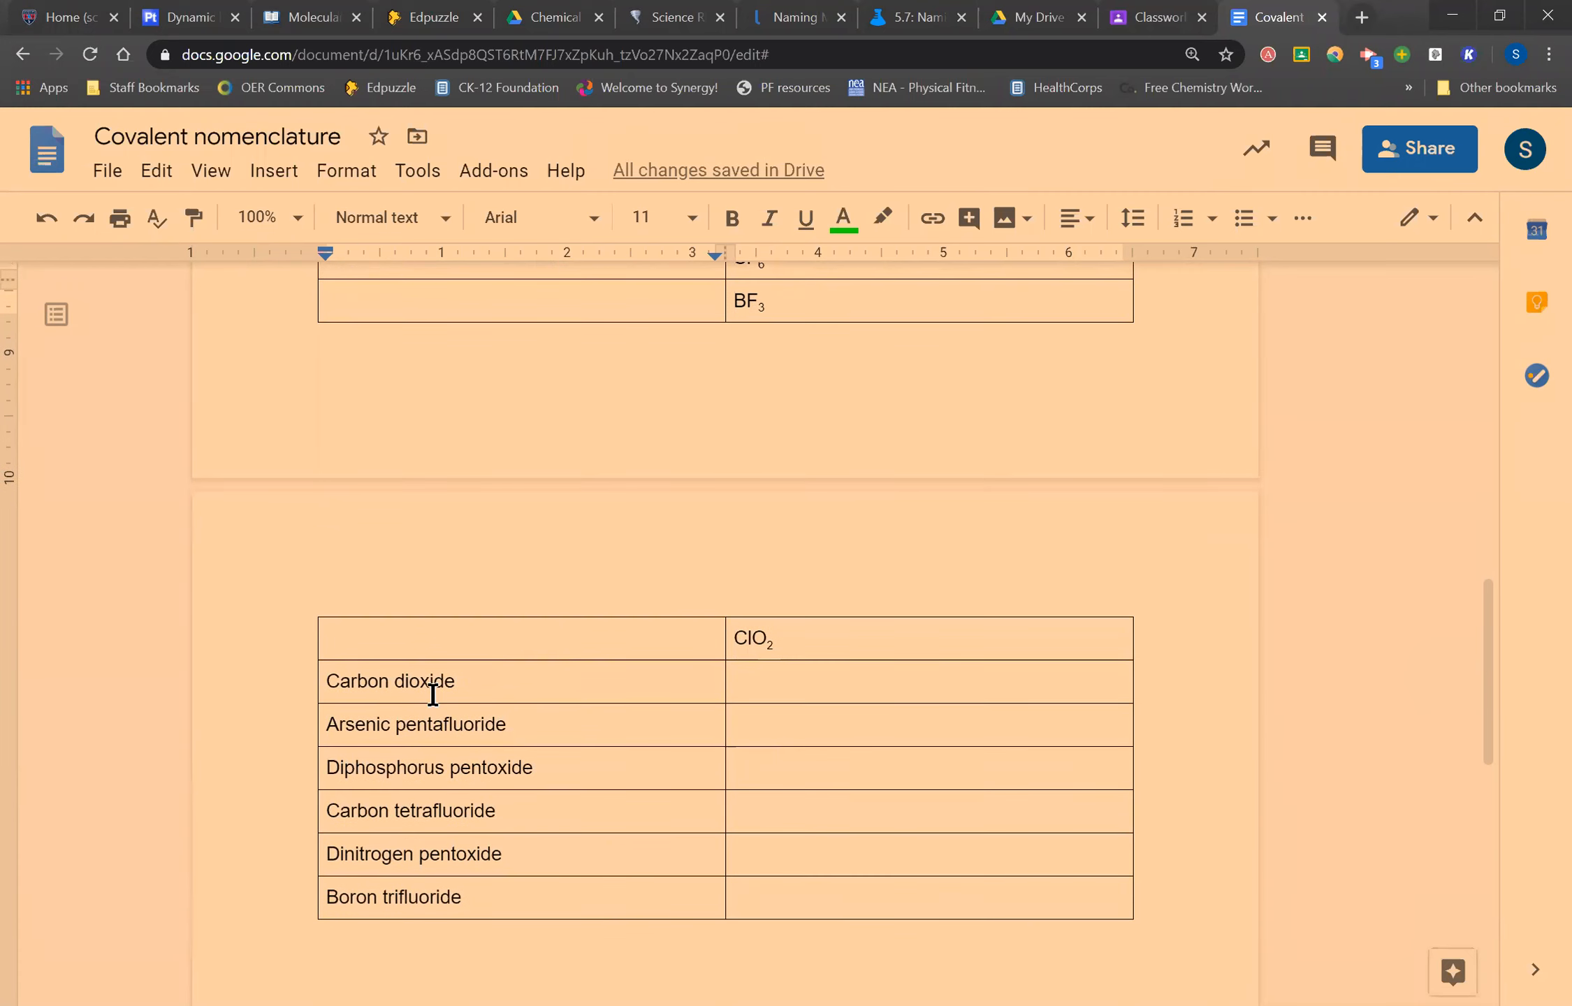
pyautogui.click(766, 681)
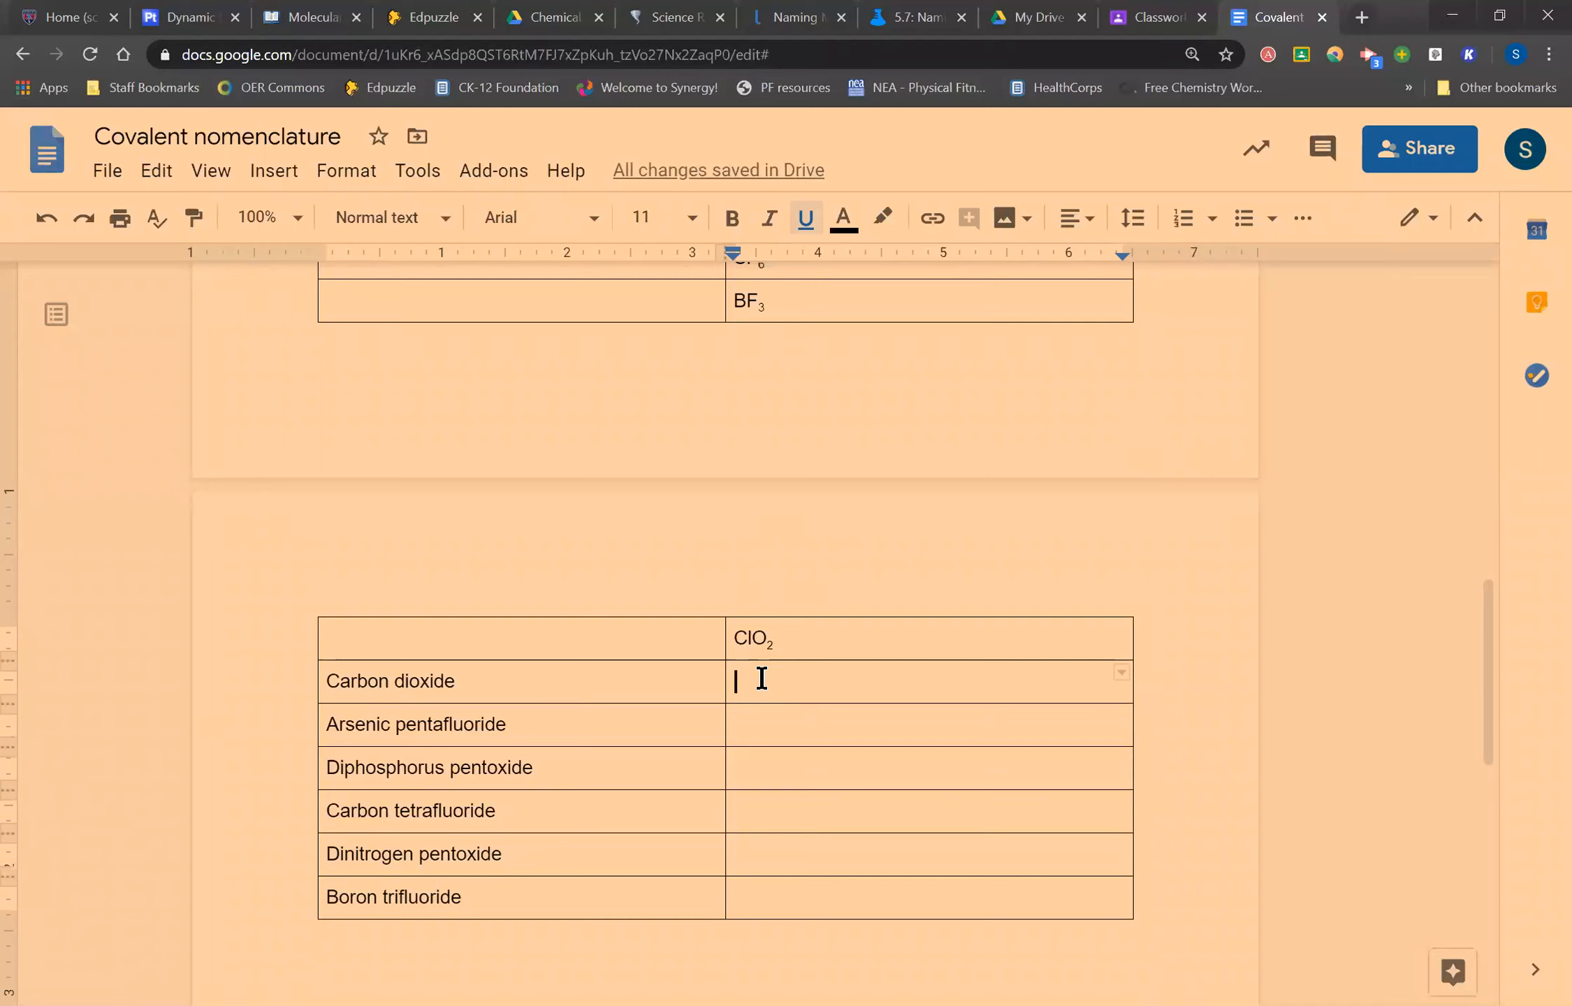
pyautogui.write('C')
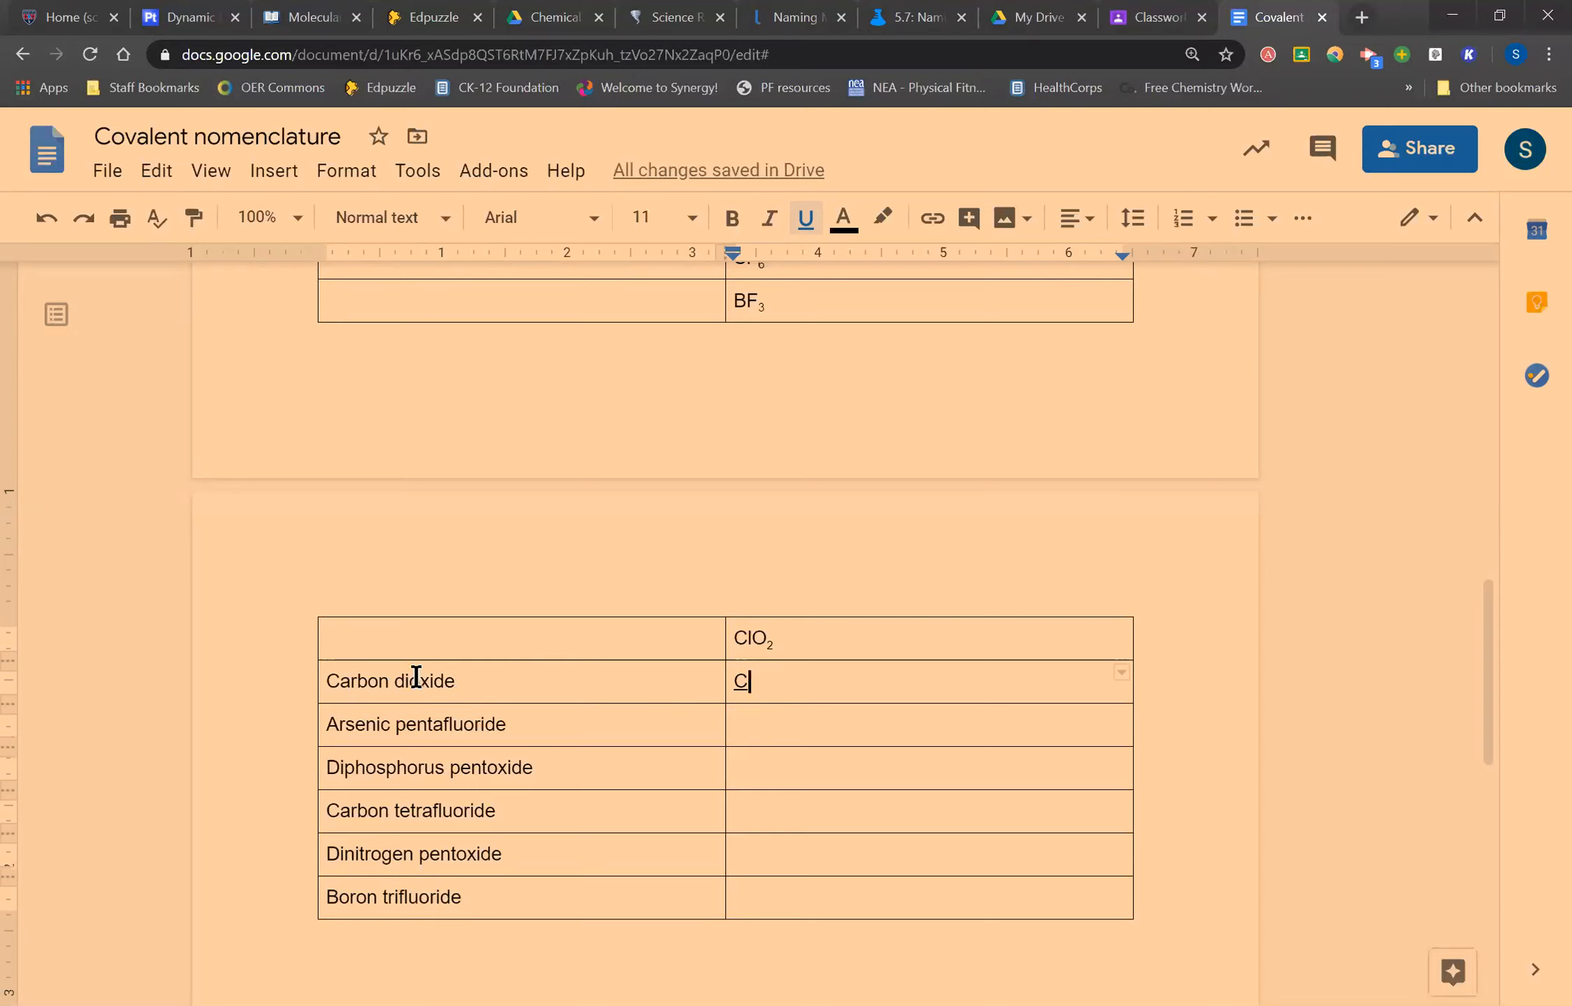
pyautogui.moveTo(518, 735)
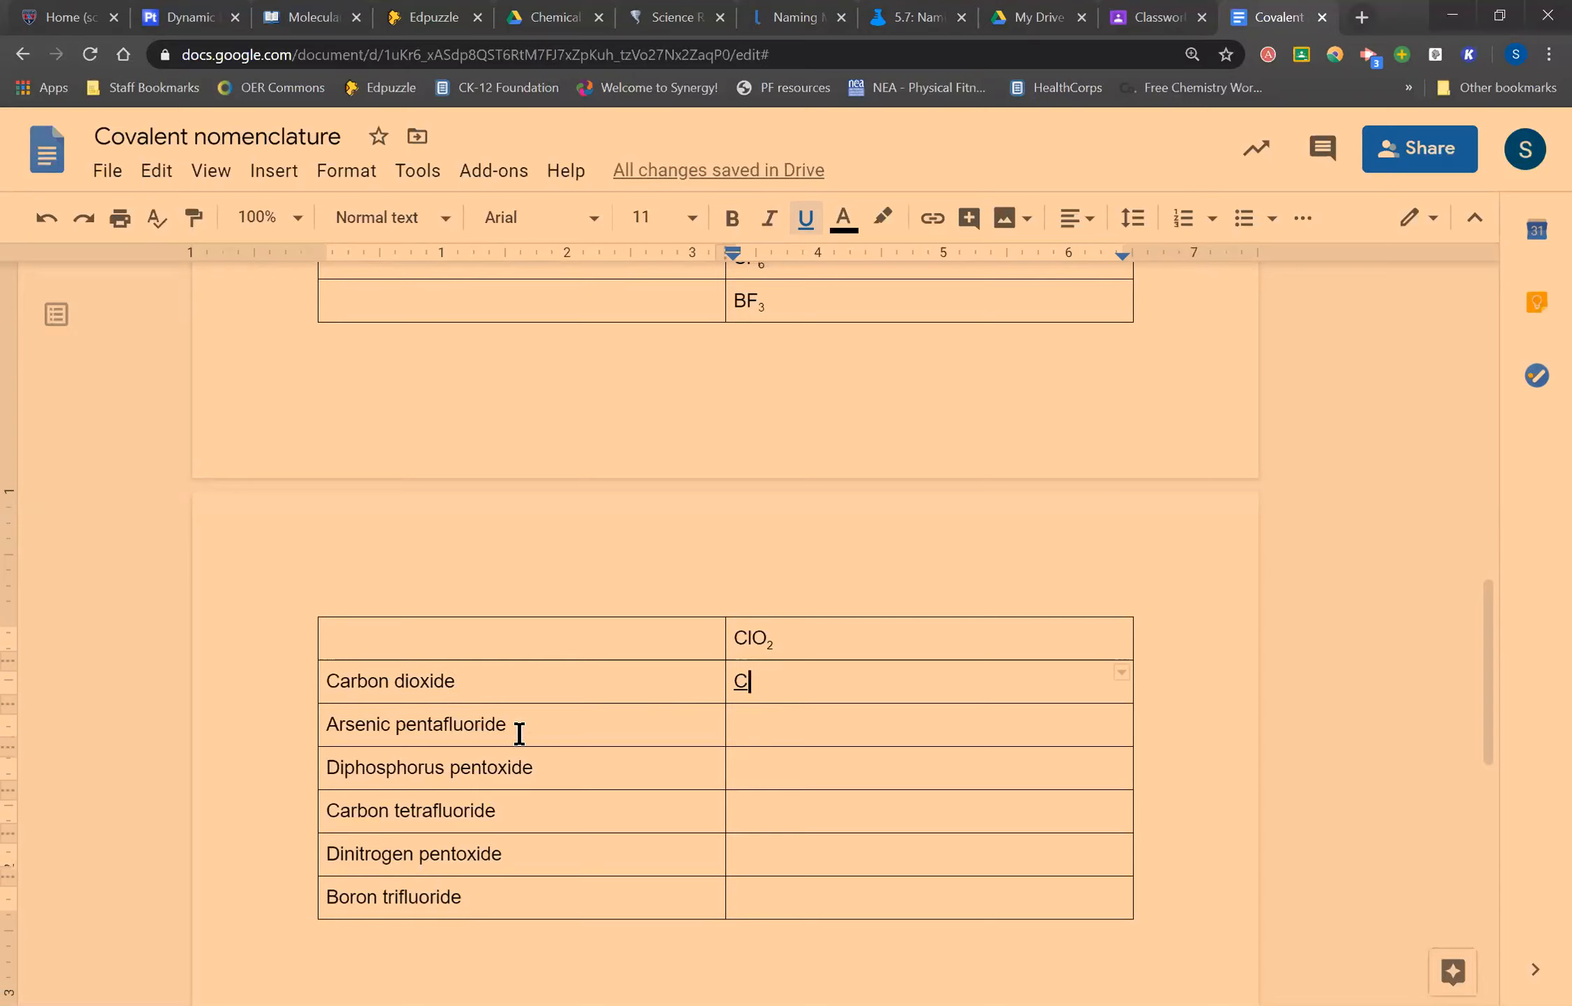
pyautogui.write('O2')
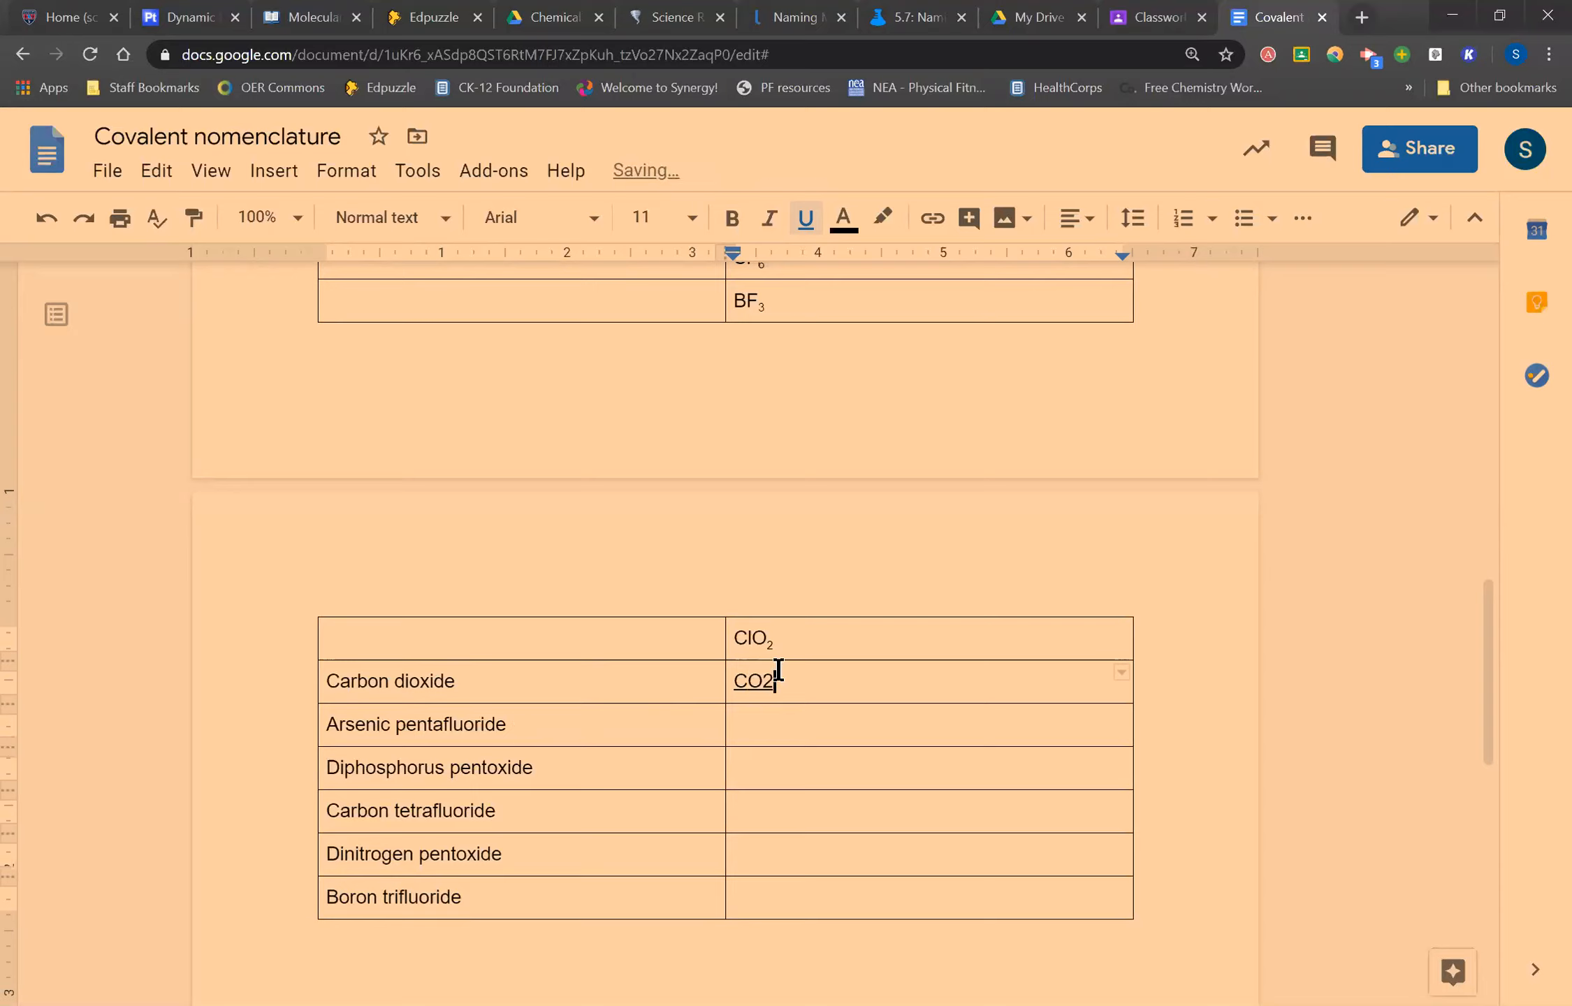
pyautogui.doubleClick(754, 682)
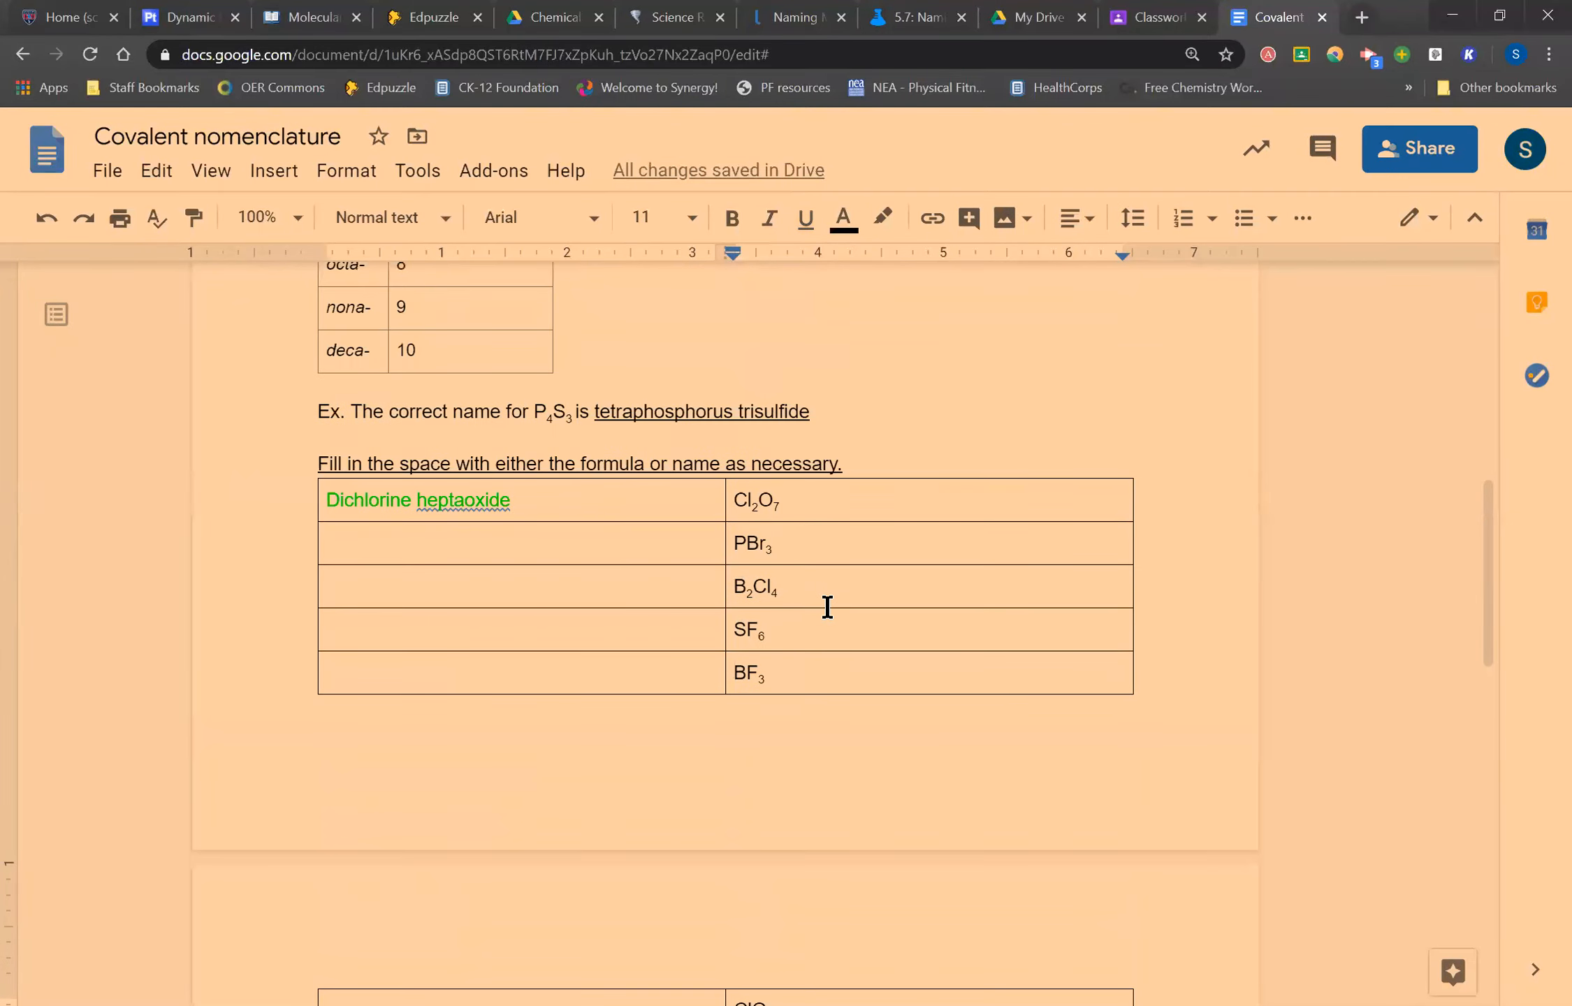
pyautogui.scroll(-3)
pyautogui.write('CO2')
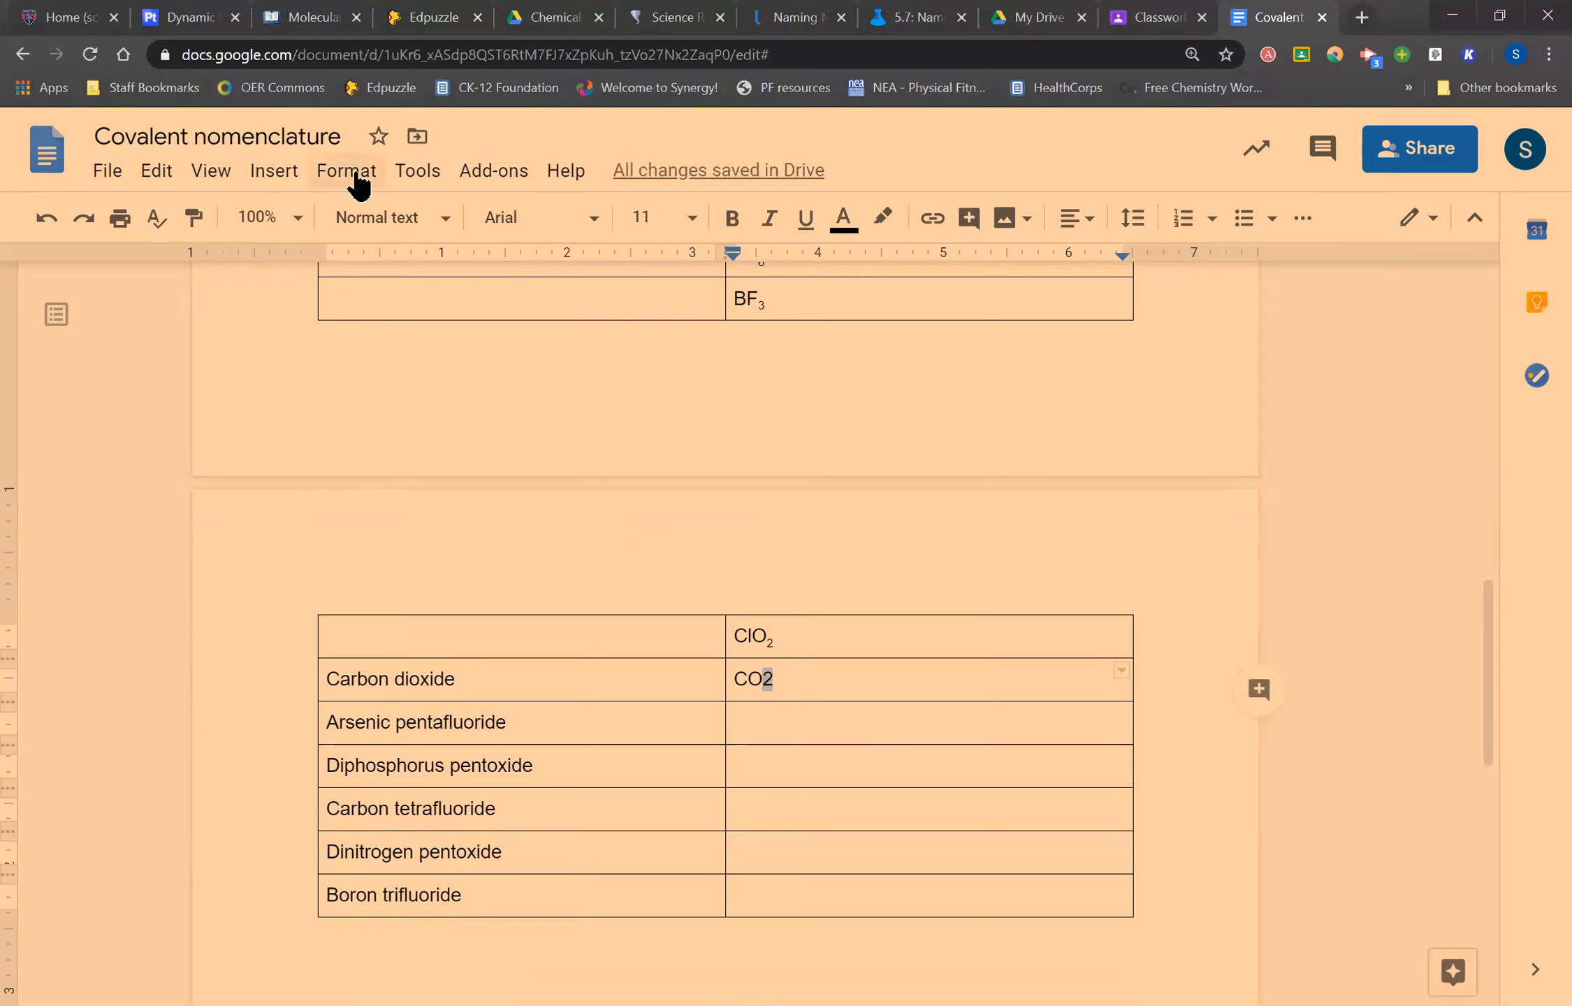
# - Subscript the 2 in CO2 via Format > Text > Subscript, then click away
pyautogui.click(346, 171)
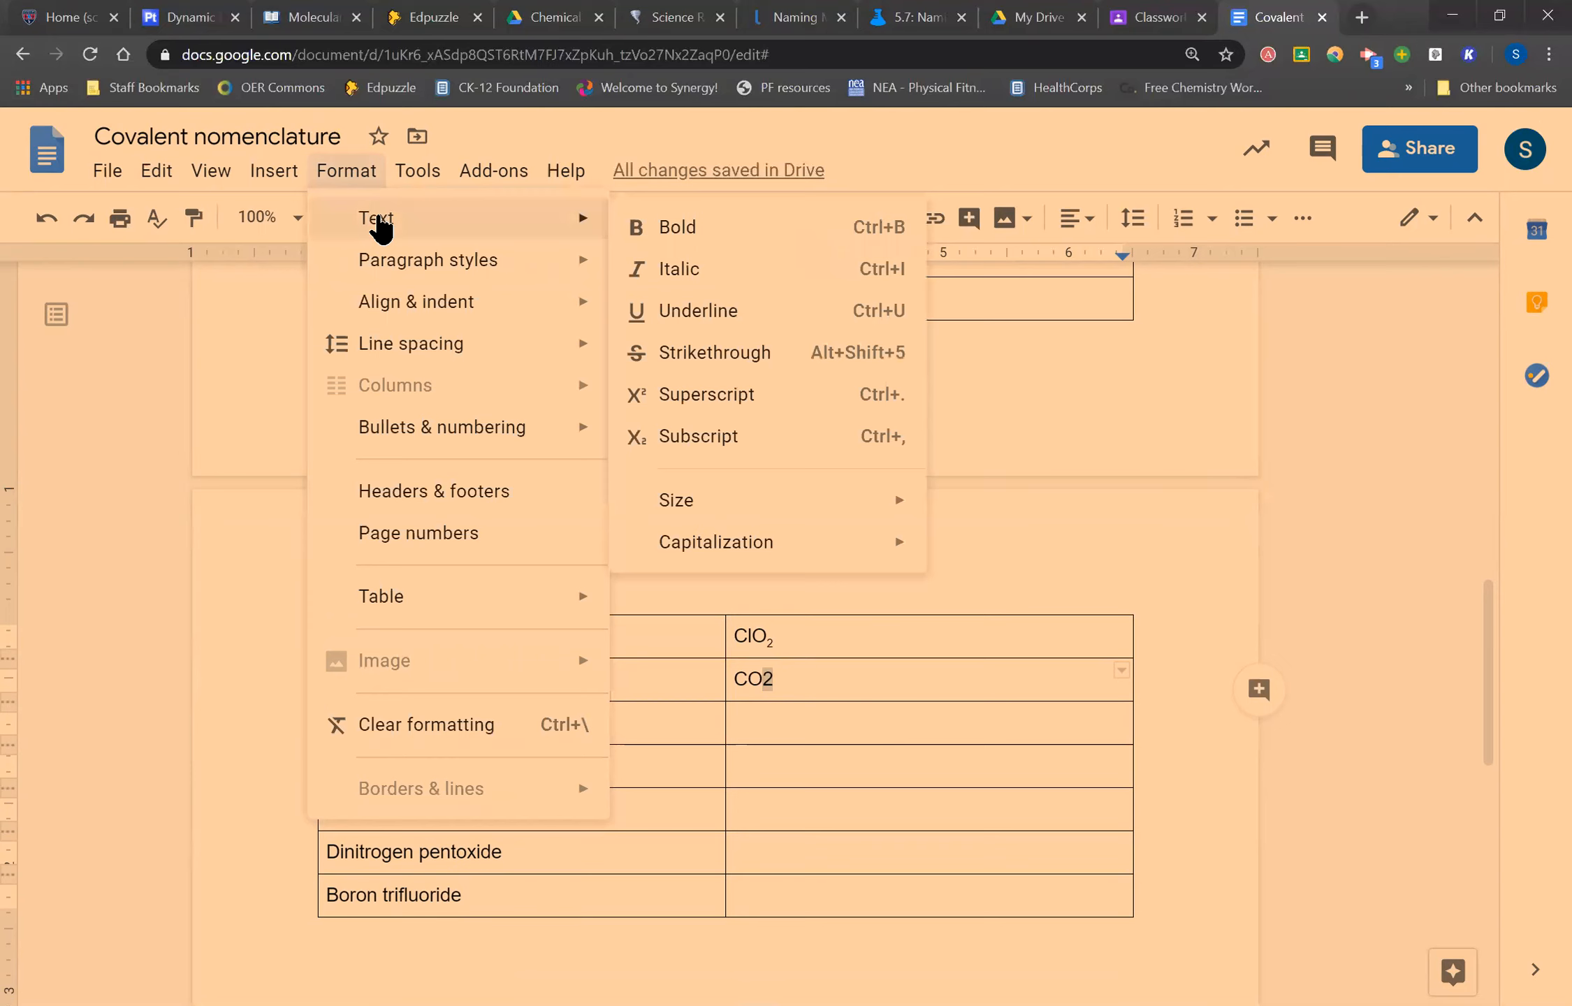
pyautogui.moveTo(484, 234)
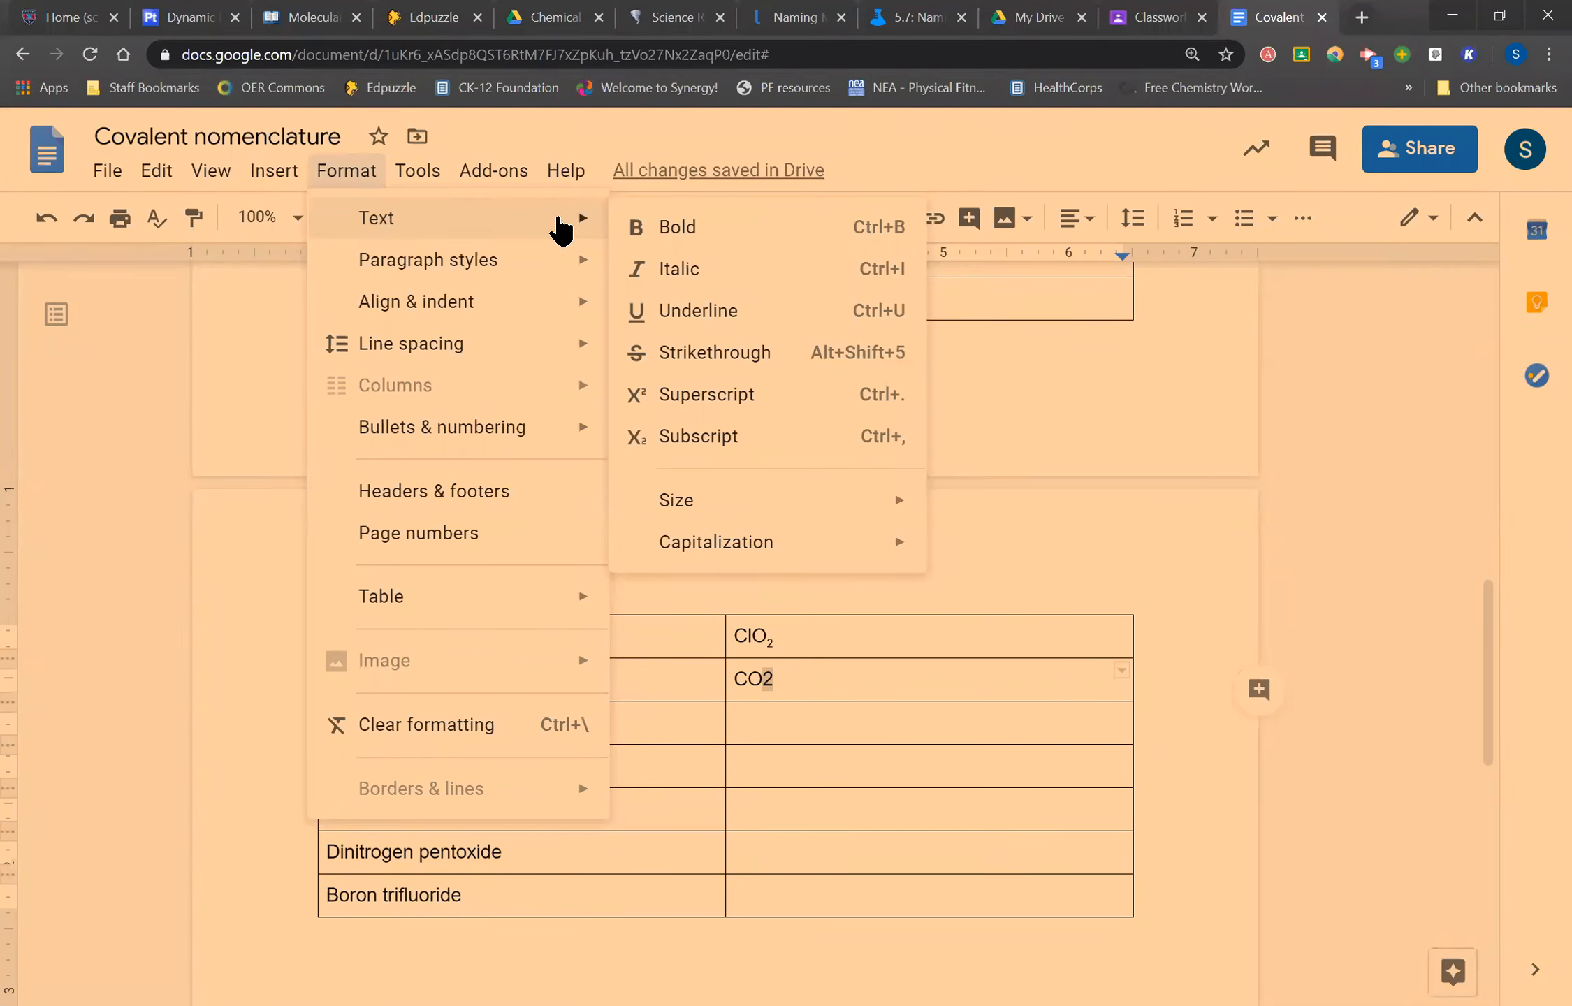
pyautogui.moveTo(687, 291)
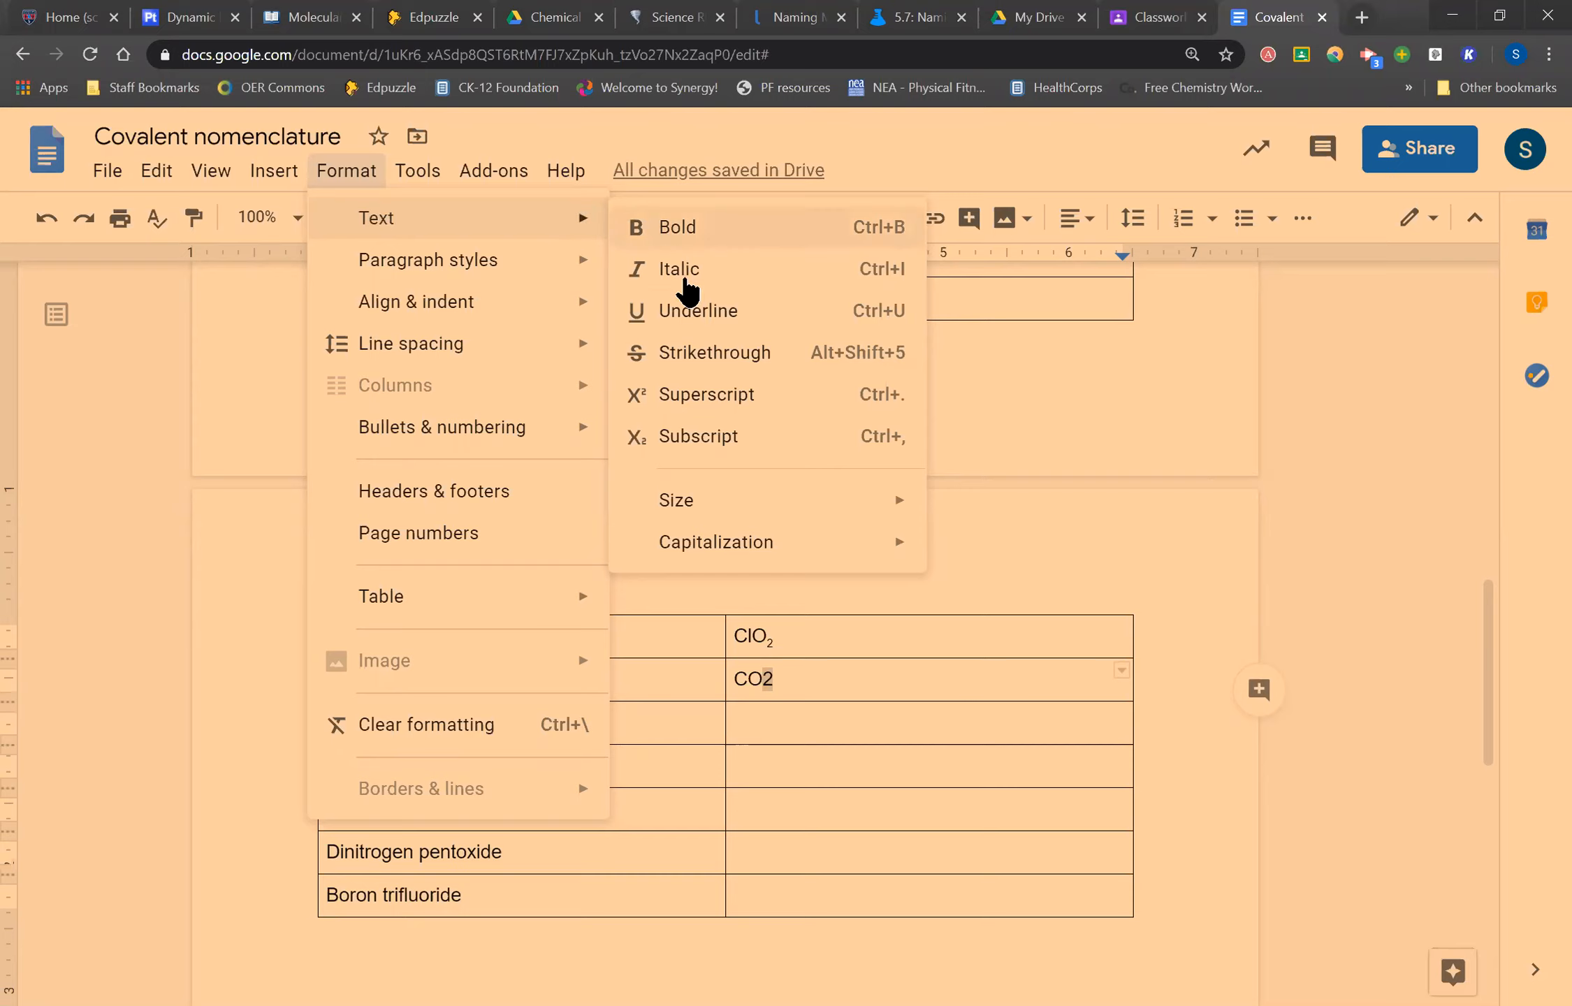
pyautogui.moveTo(637, 454)
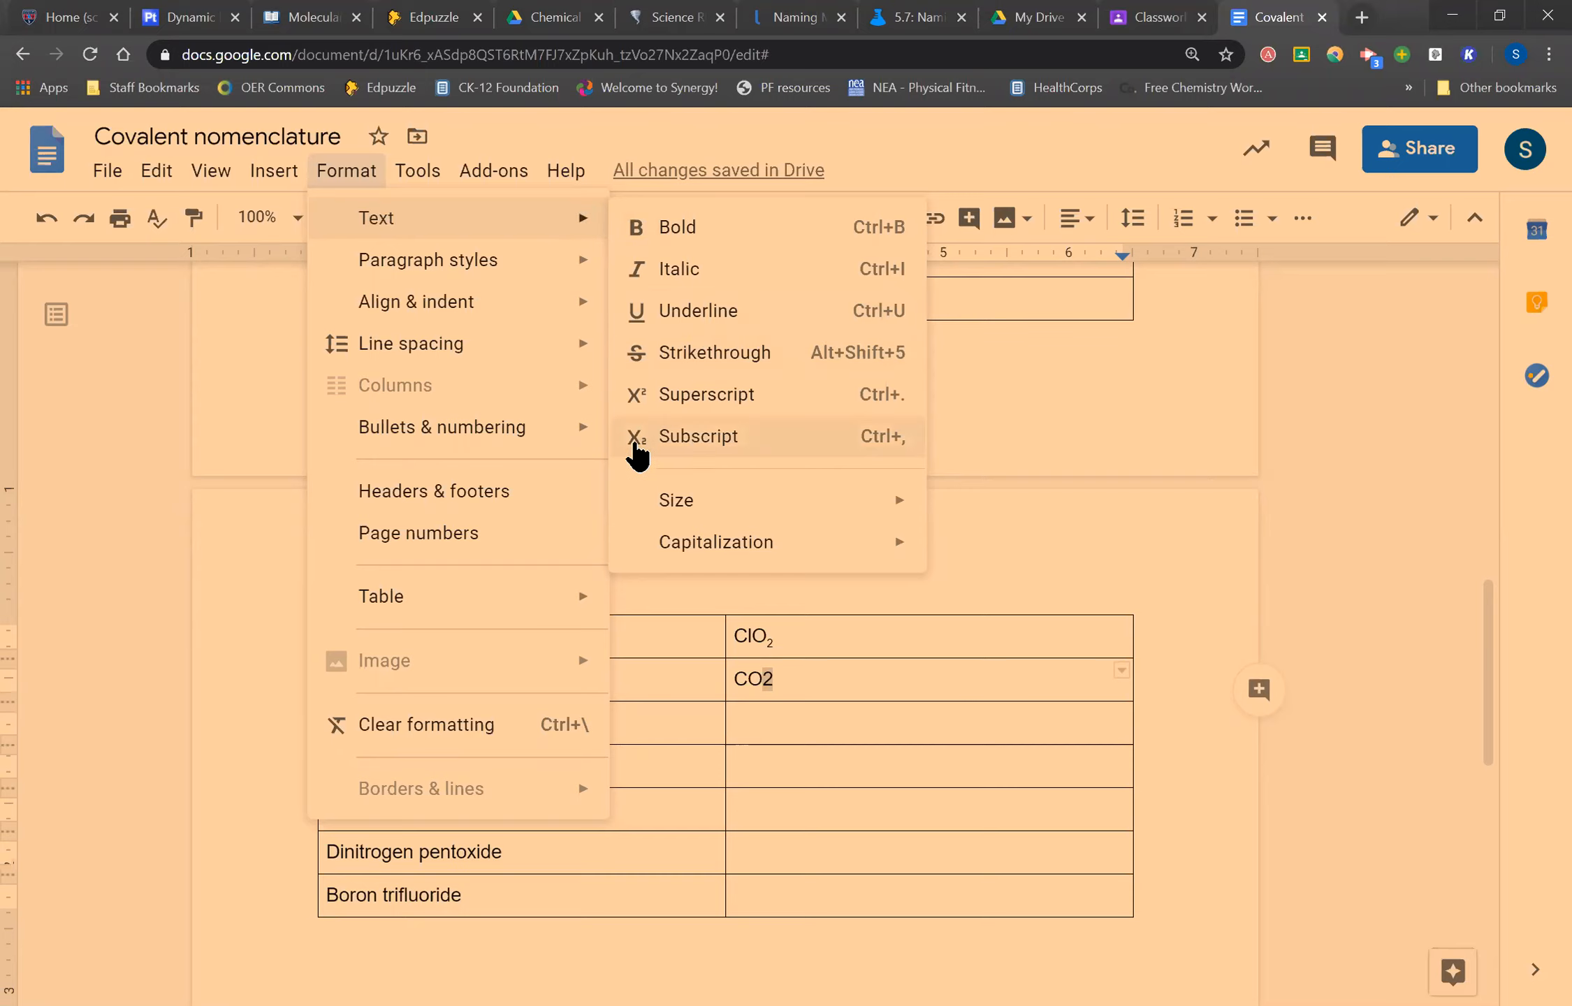
pyautogui.click(698, 436)
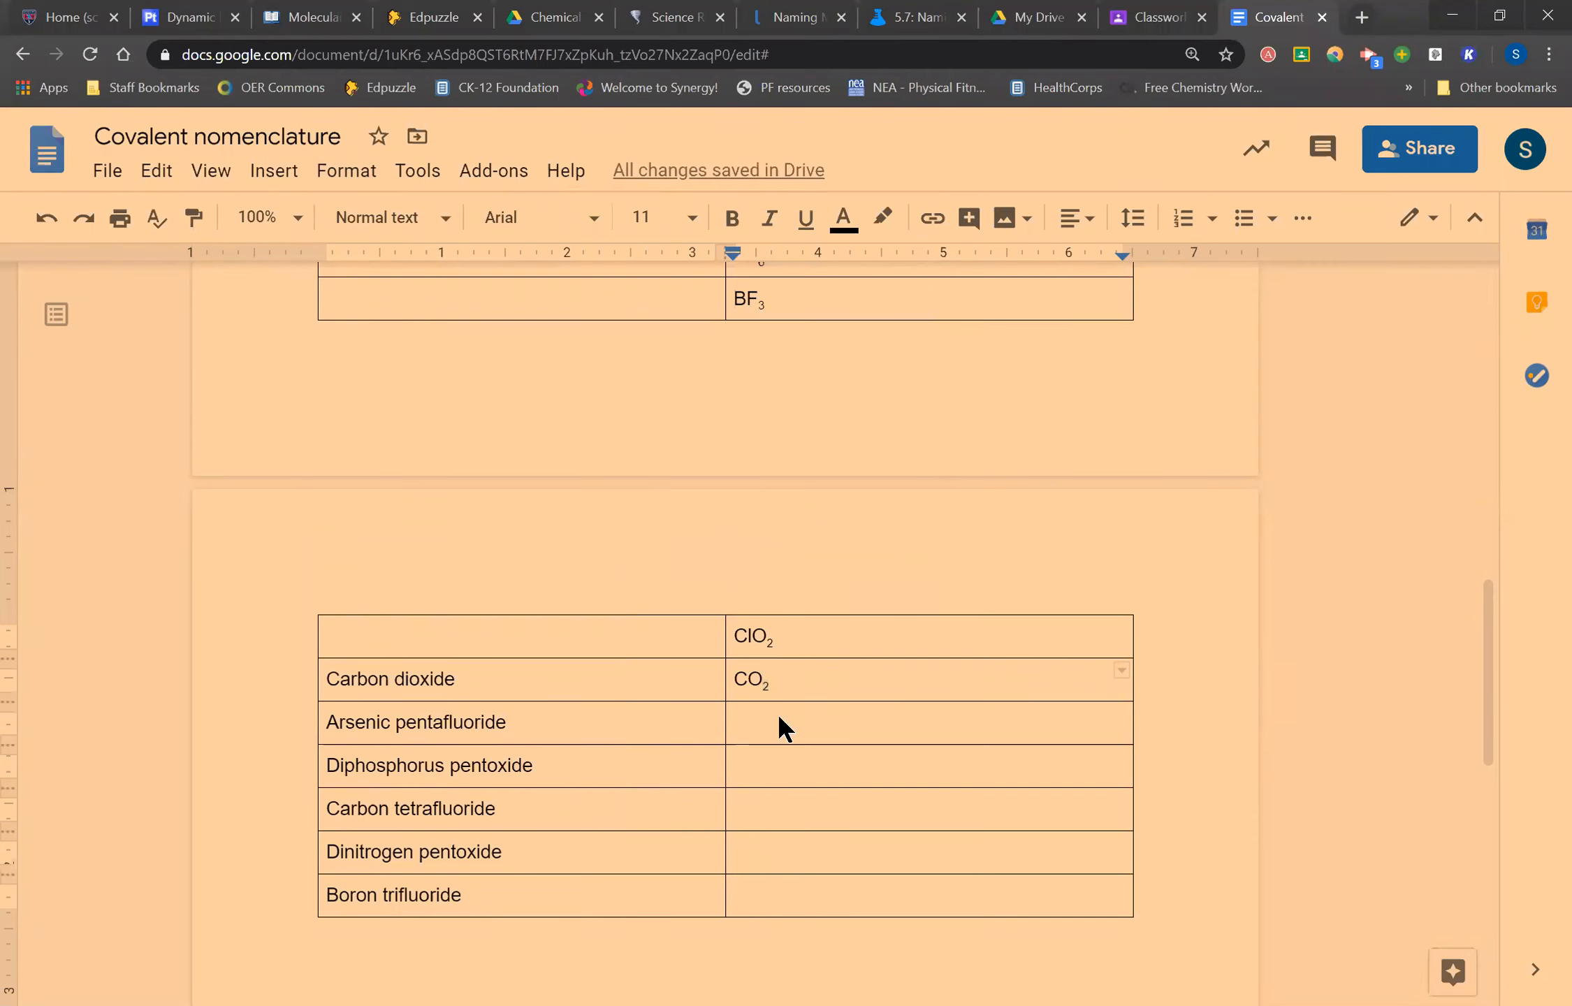
pyautogui.click(886, 723)
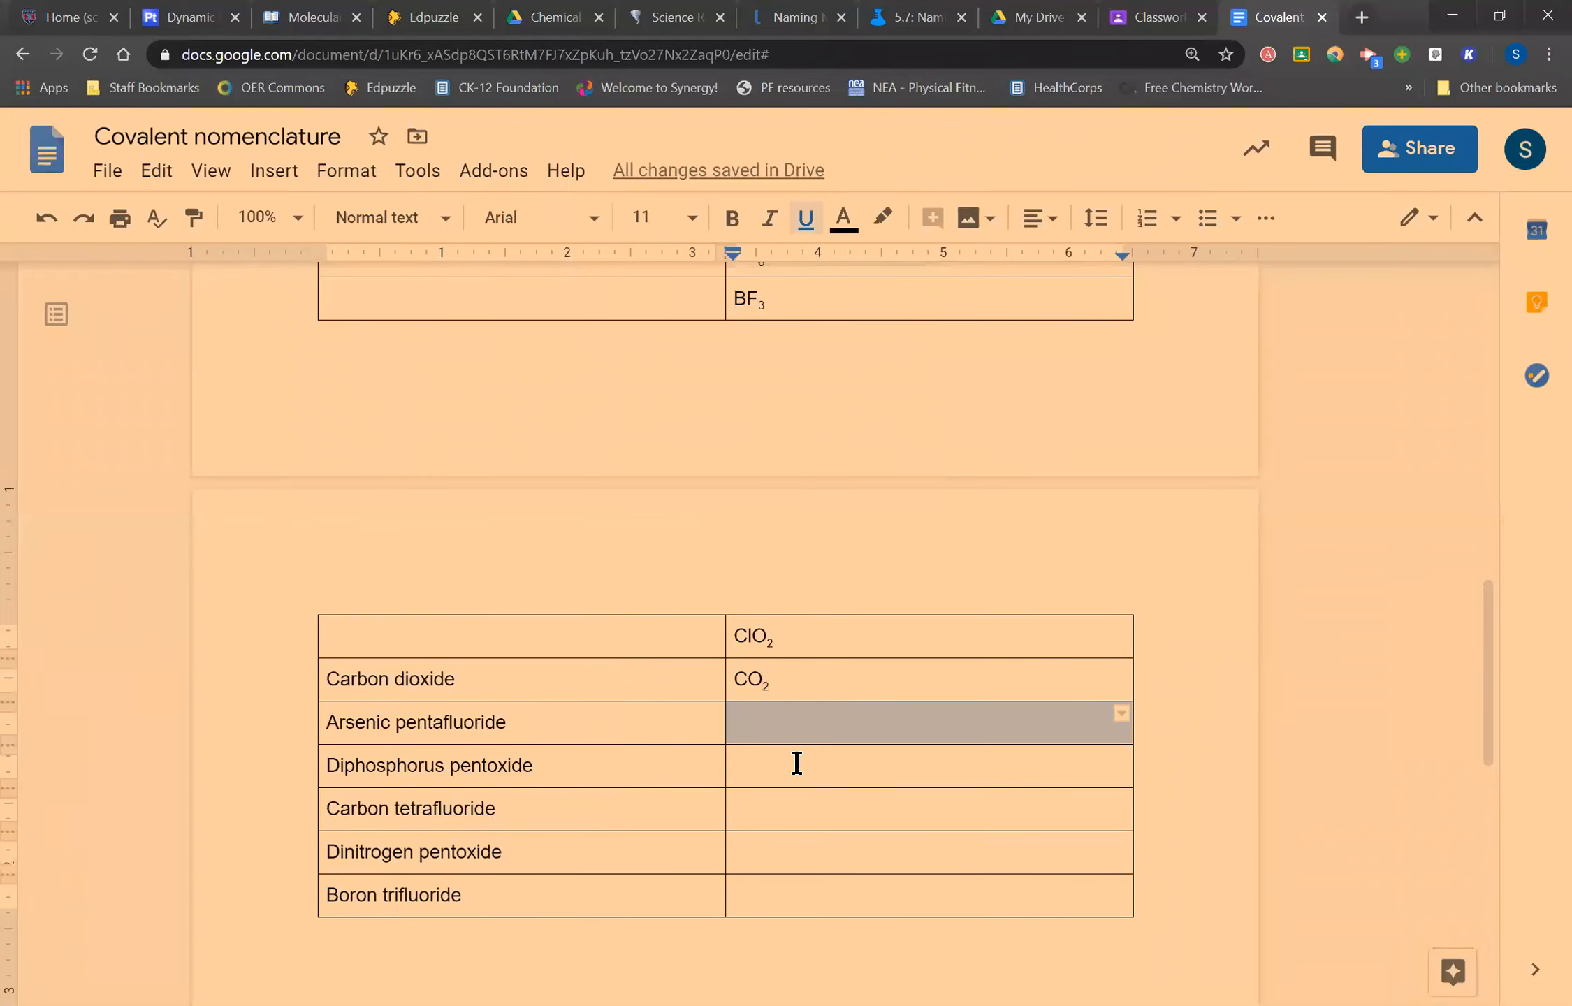
pyautogui.click(801, 678)
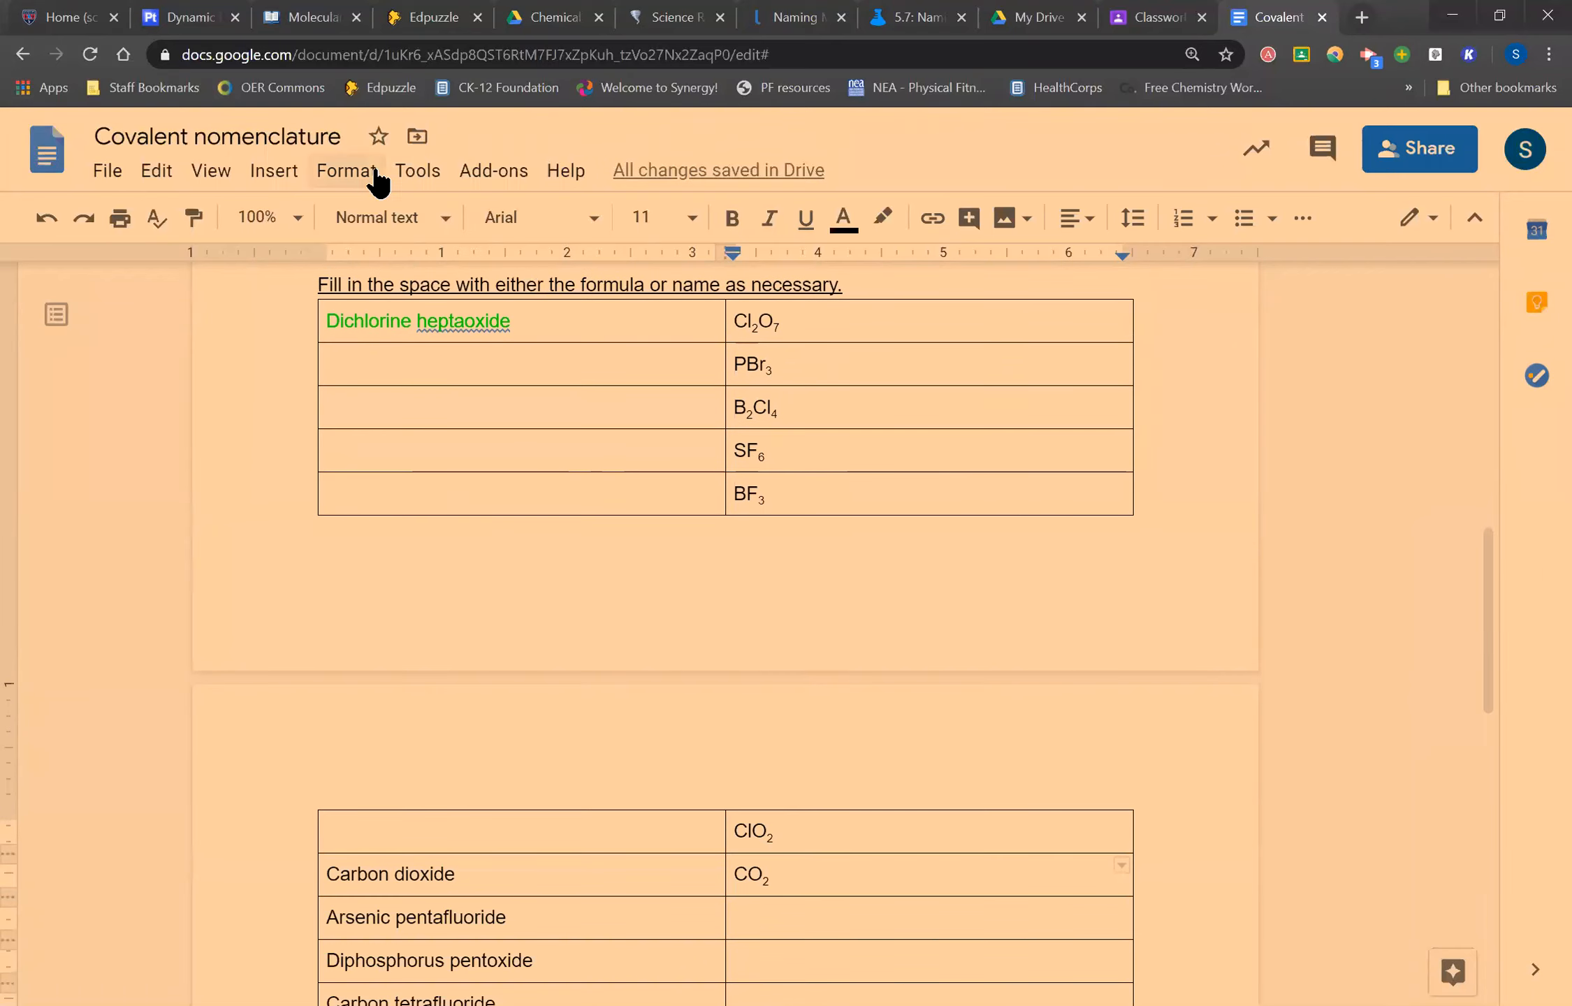
# - Delete the green 'Dichlorine heptaoxide' name from the answer cell beside Cl2O7
pyautogui.click(346, 170)
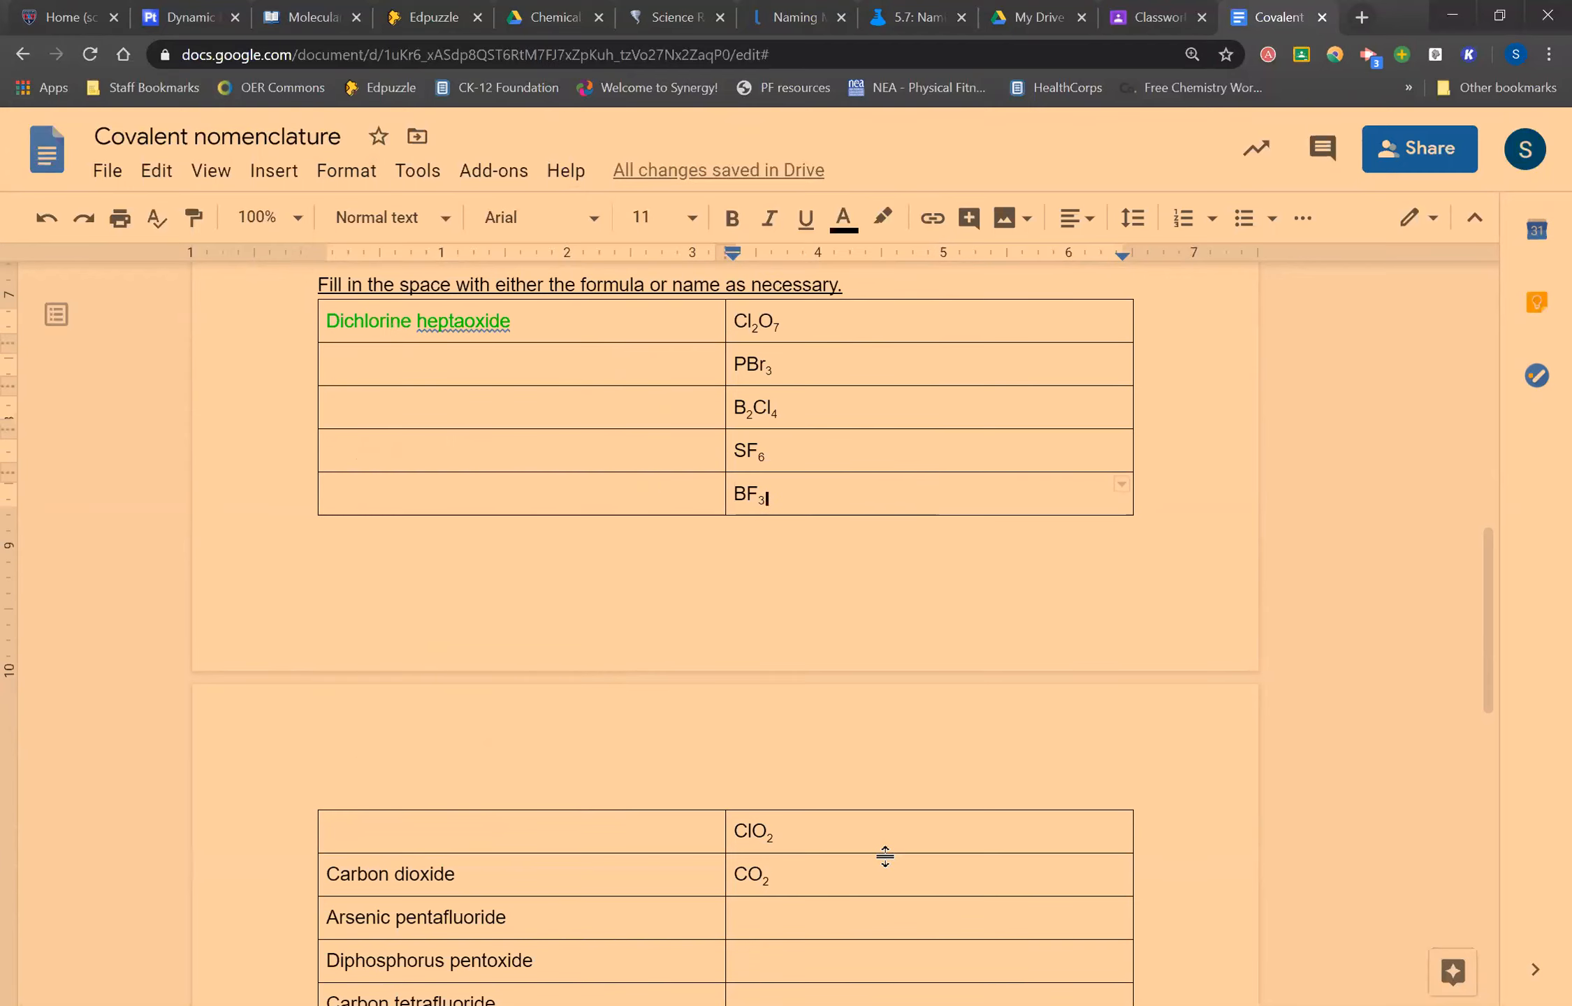
pyautogui.moveTo(869, 780)
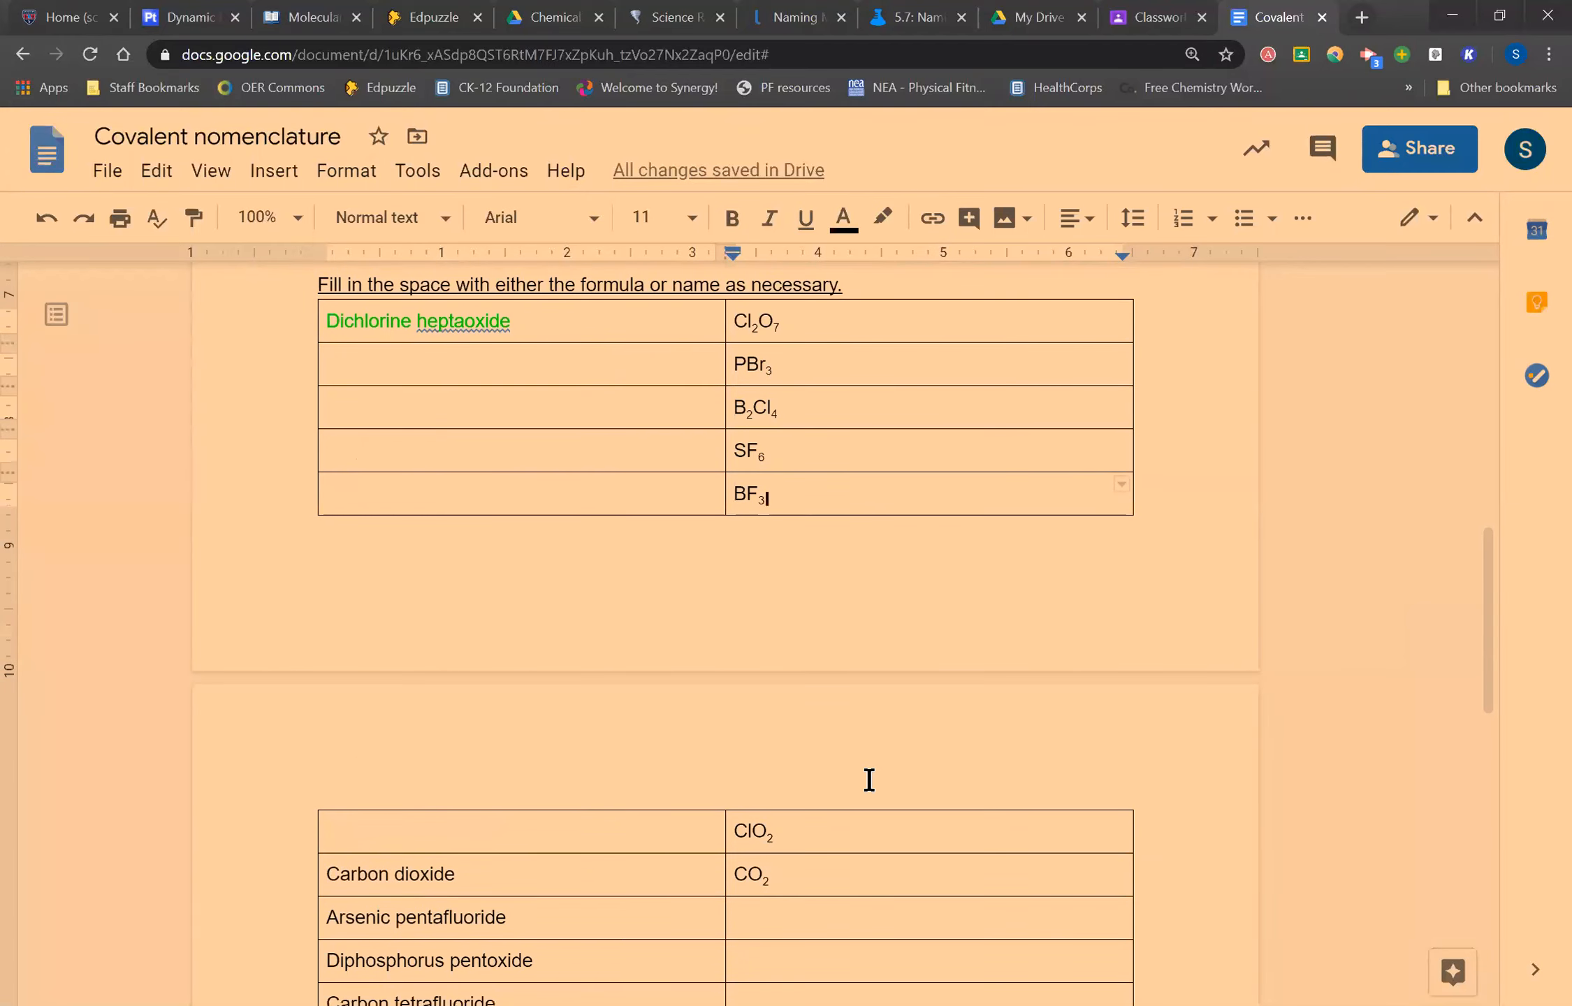
pyautogui.click(462, 322)
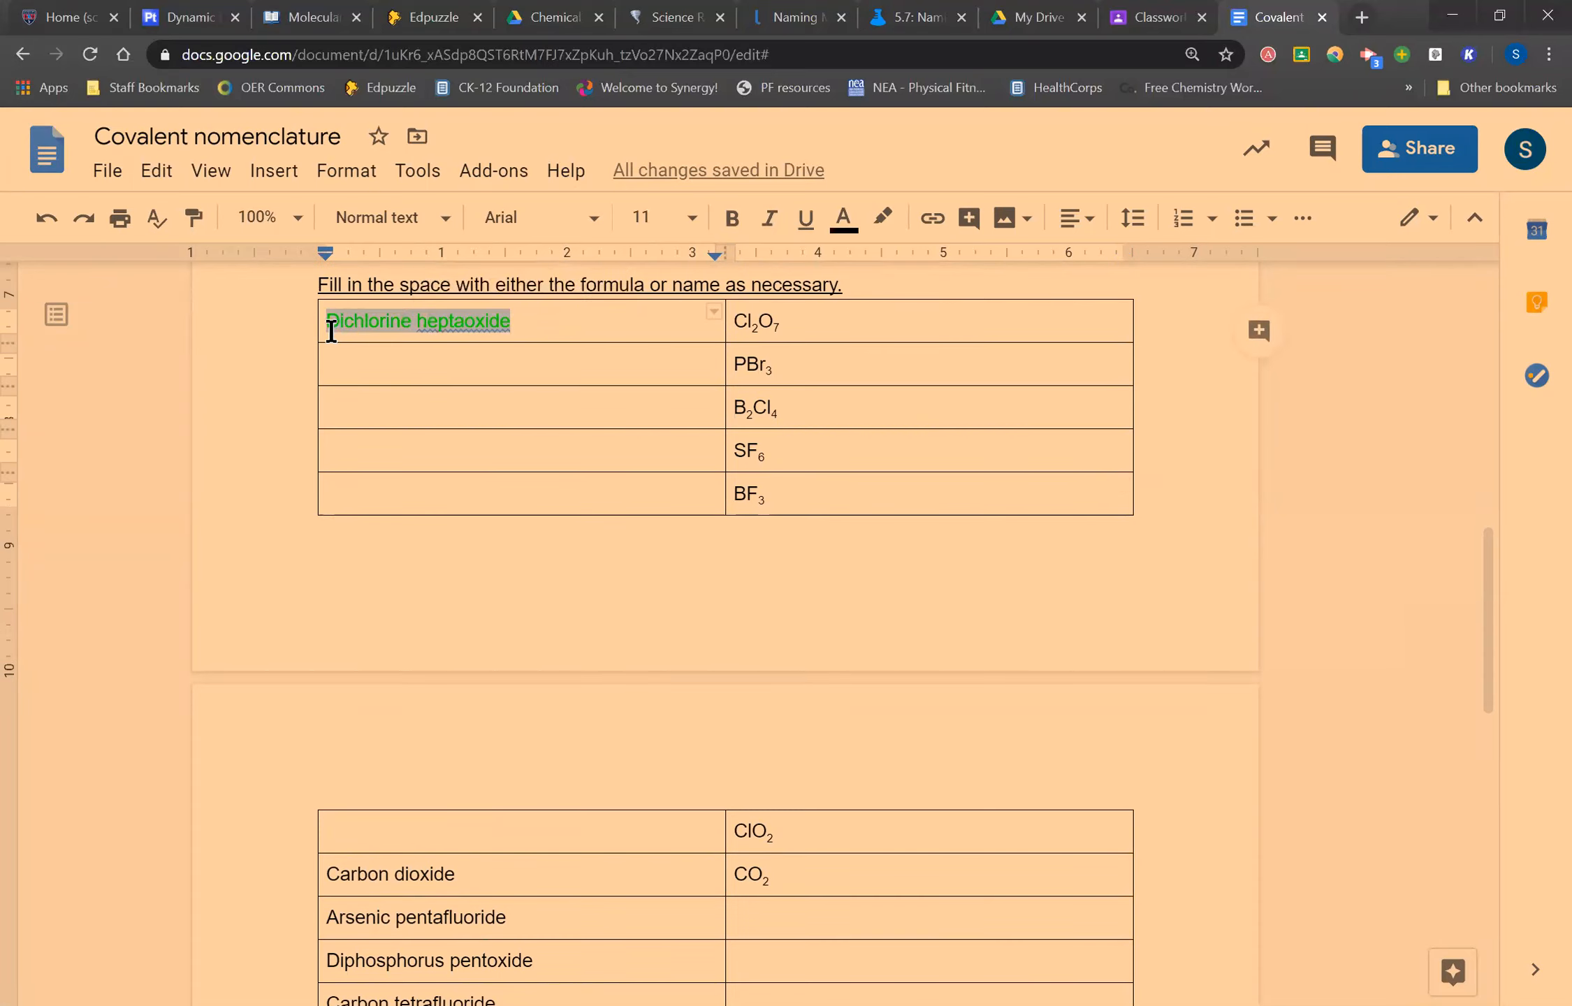
pyautogui.press('Delete')
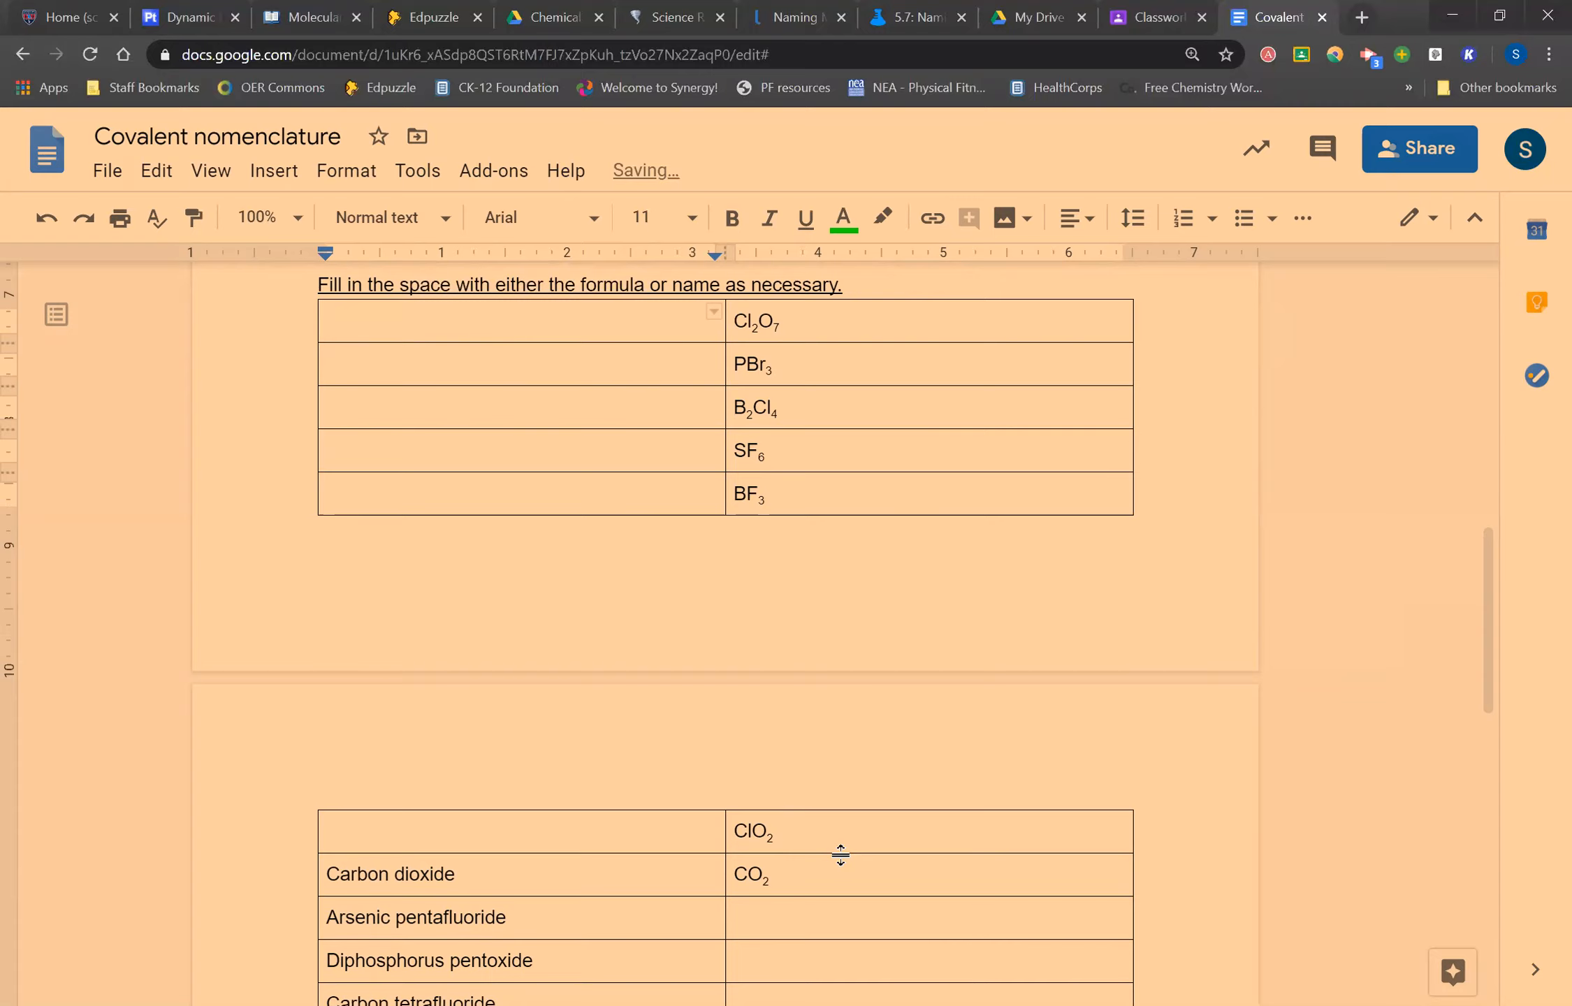